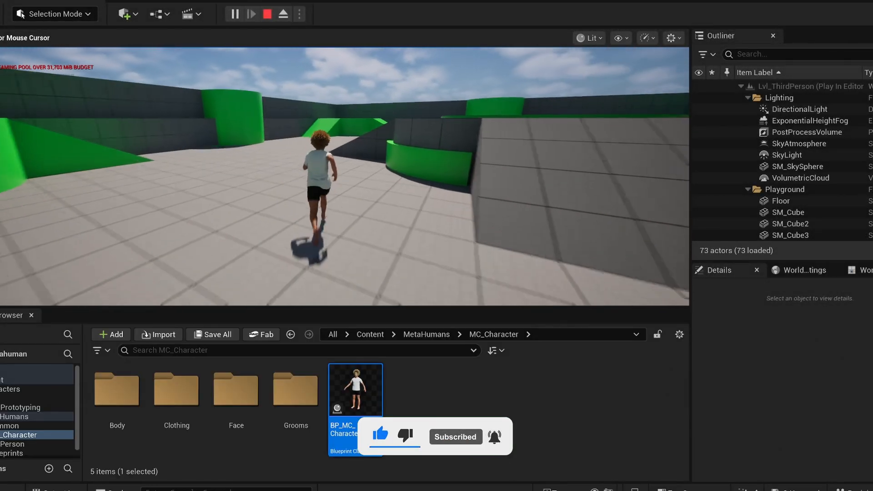
- Inspect the Unreal Engine 5.6.0 installation options in the launcher without changing anything
left_click(267, 14)
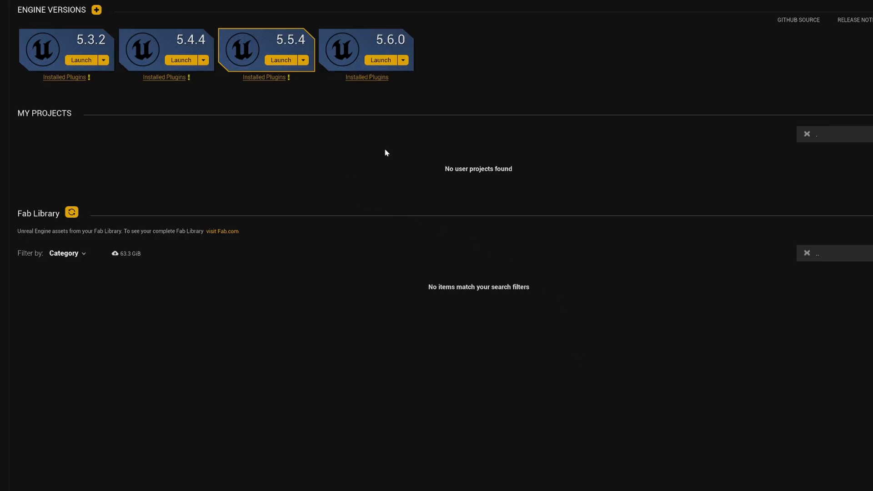
mouse_move(402, 61)
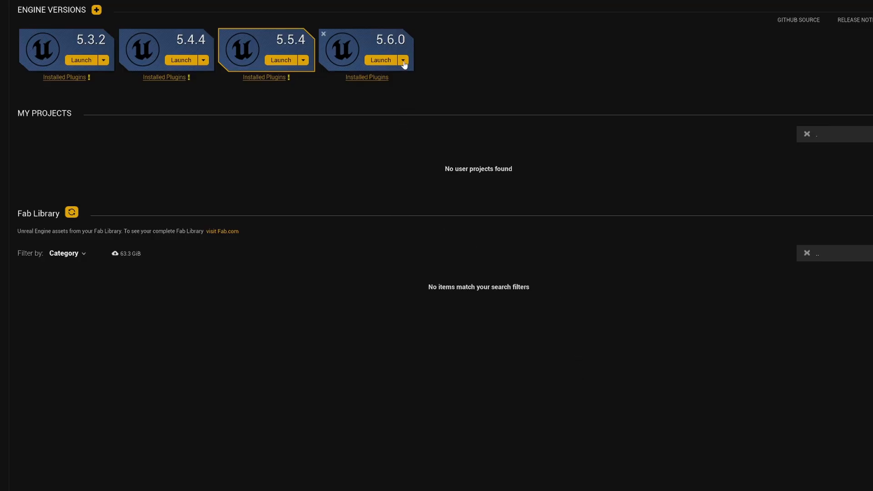
left_click(402, 60)
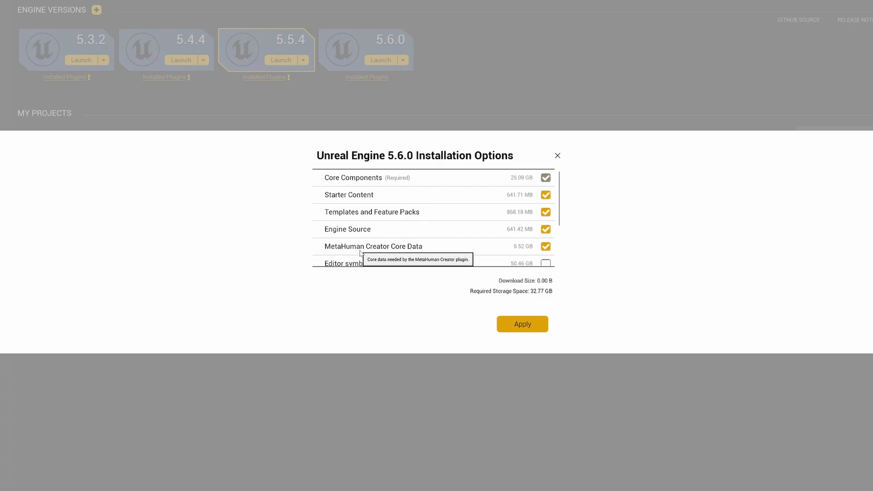
mouse_move(480, 257)
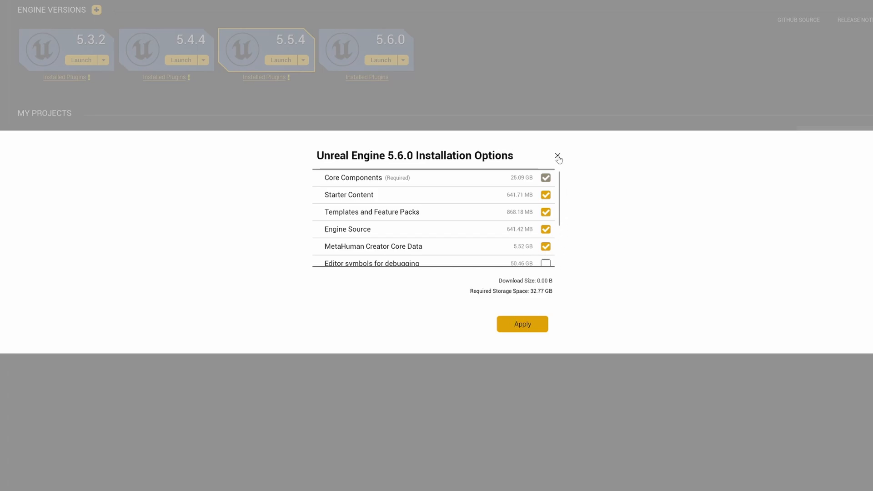
left_click(557, 156)
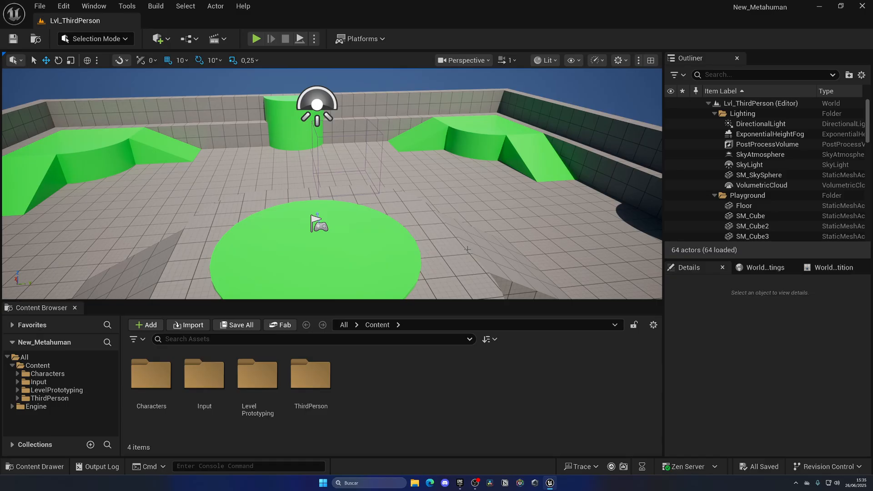
- Enable the beta MetaHuman Creator plugin from Edit > Plugins and restart the editor
left_click(63, 6)
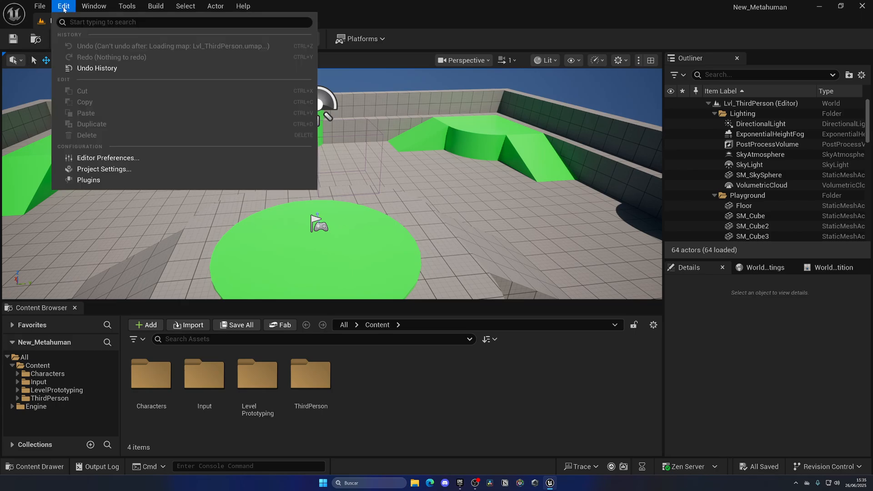
left_click(88, 180)
type("metahum")
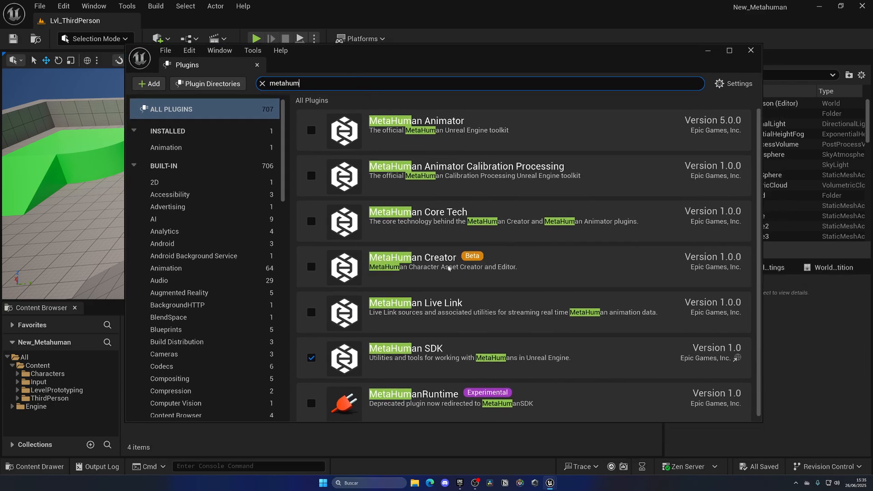
left_click(311, 267)
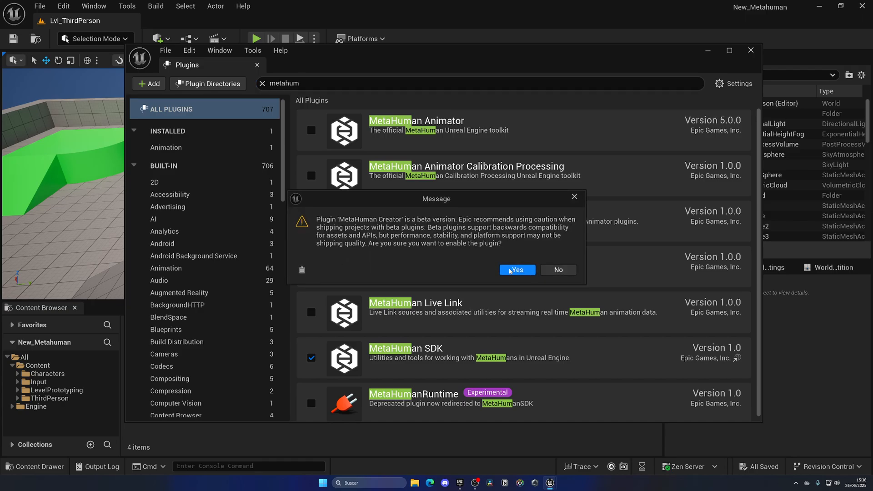
left_click(516, 270)
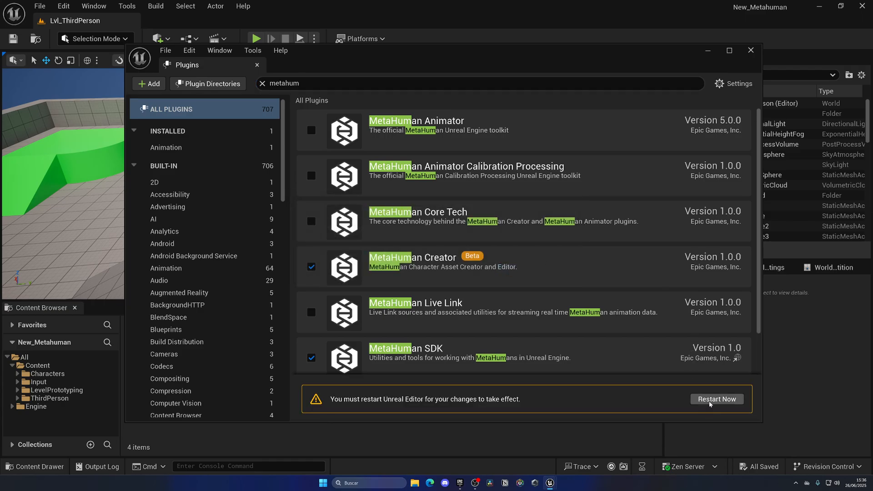
left_click(717, 399)
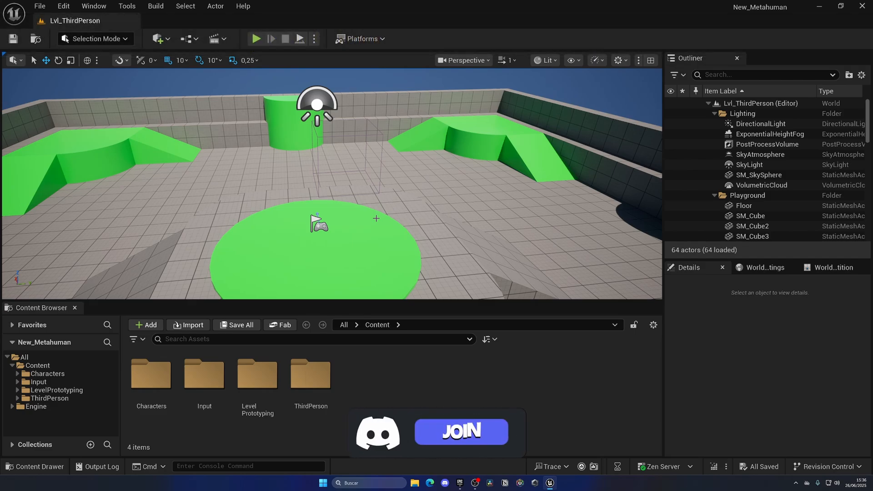
- Create a MetaHuman Character asset in the Content Browser named MC_Character
left_click(459, 432)
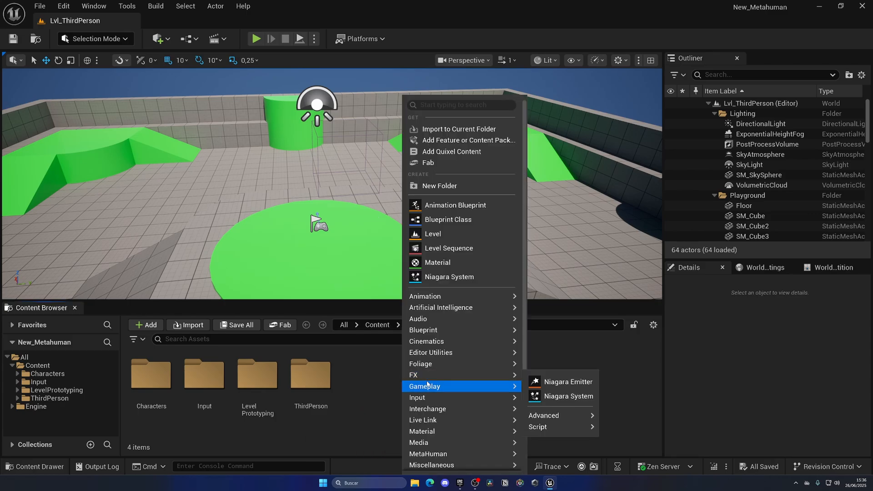
mouse_move(428, 405)
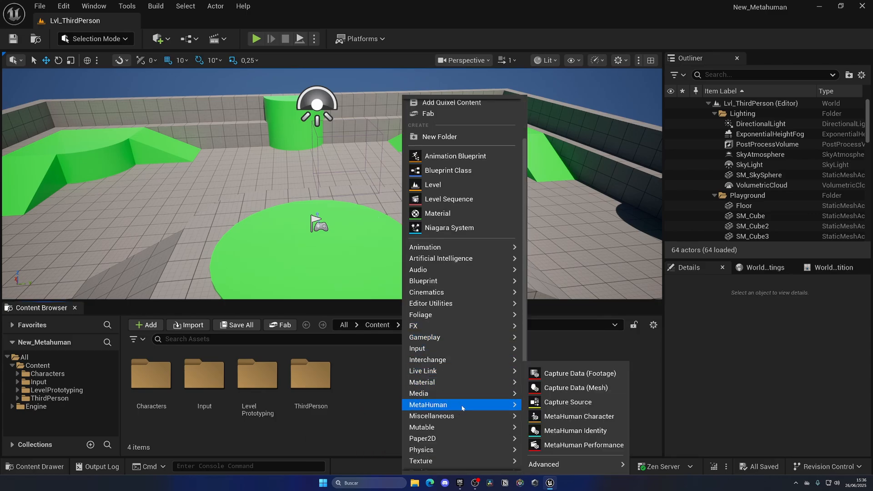
mouse_move(592, 420)
type("MC")
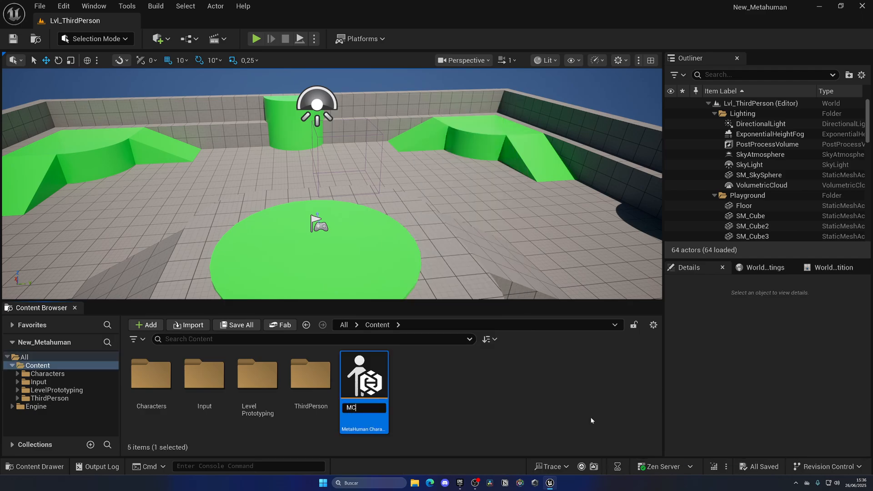
type("_")
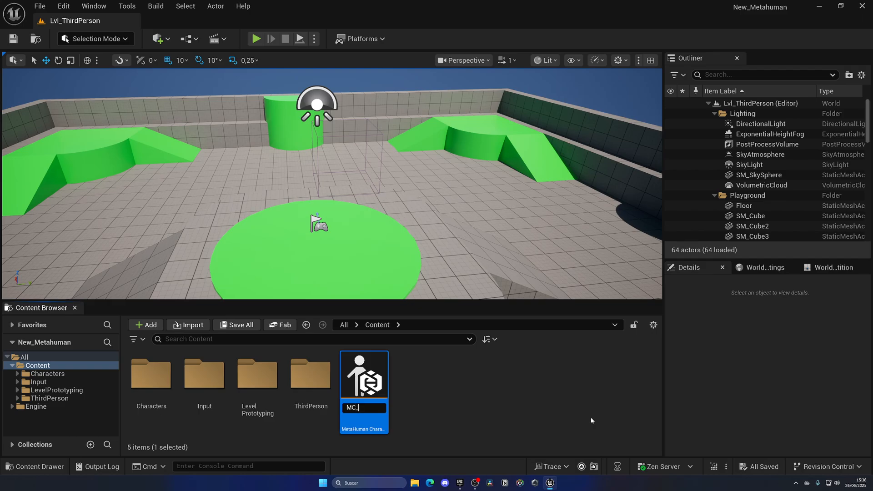
type("C_Character")
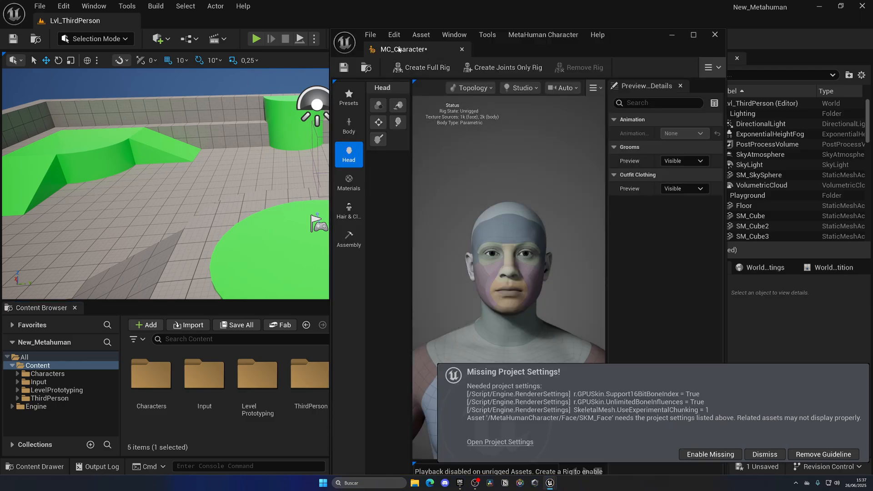
- Maximize the MC_Character editor, enable the missing project settings, and choose Restart Later
left_click(694, 35)
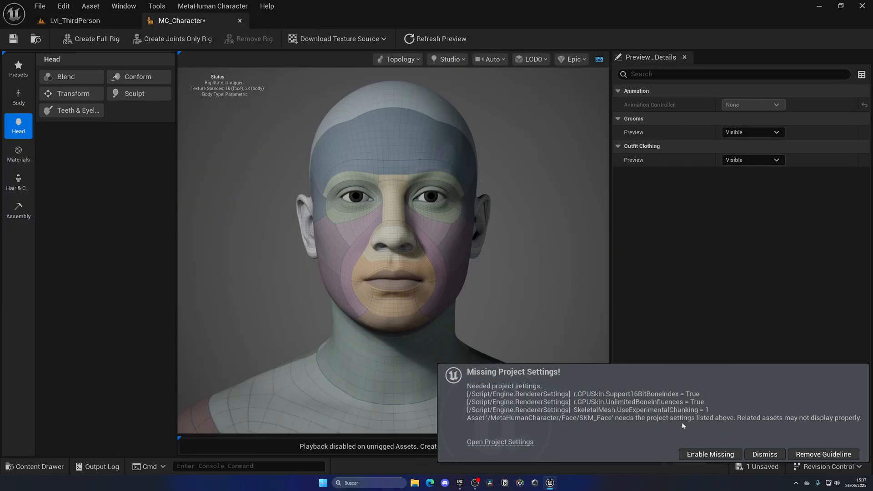
left_click(763, 454)
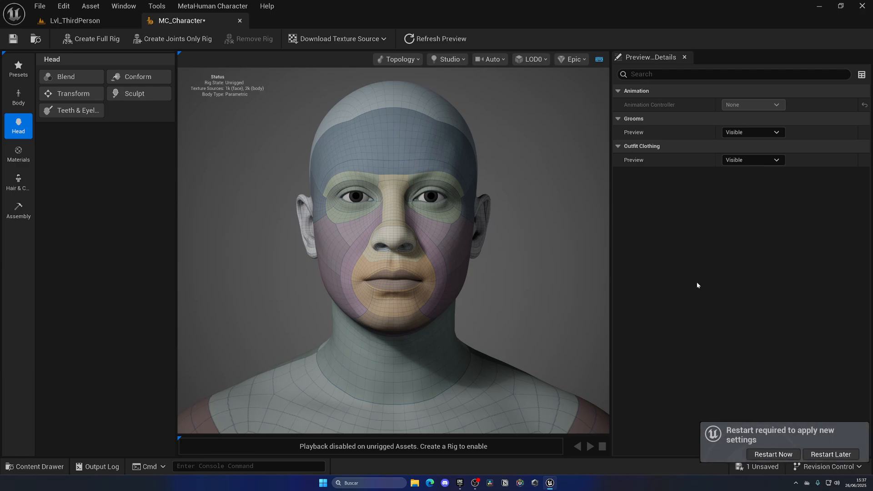
mouse_move(785, 411)
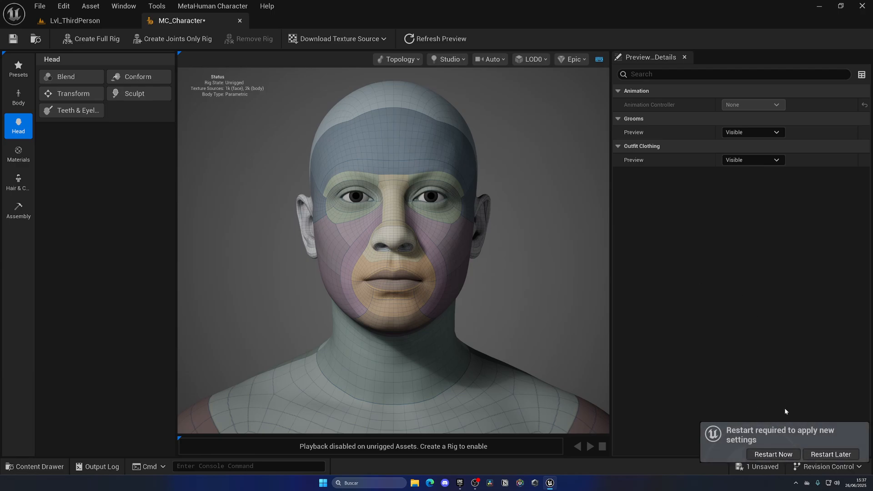
mouse_move(788, 407)
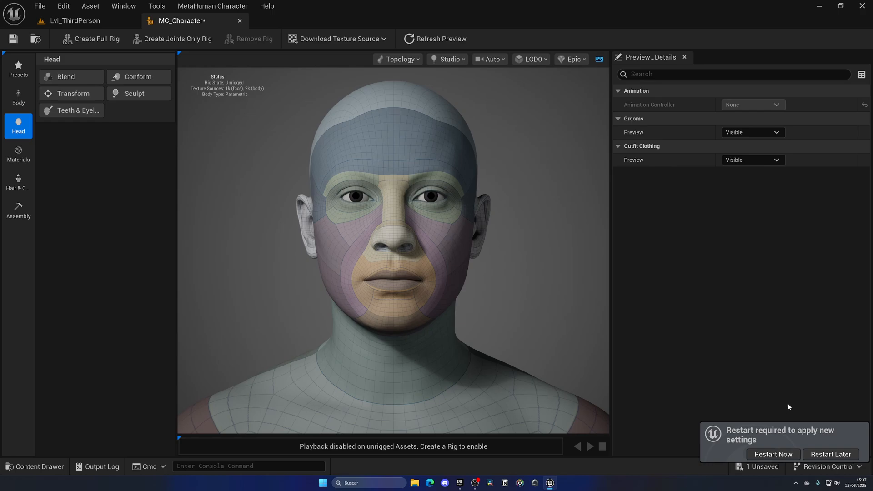
left_click(830, 454)
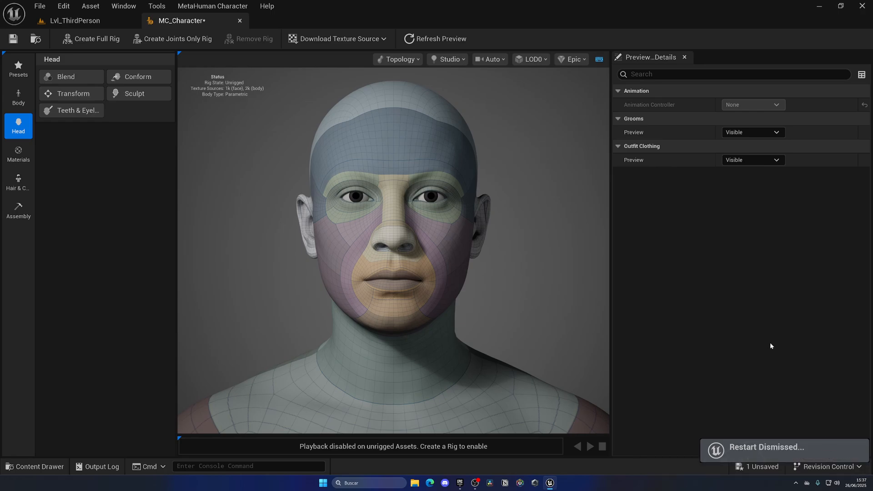
mouse_move(608, 262)
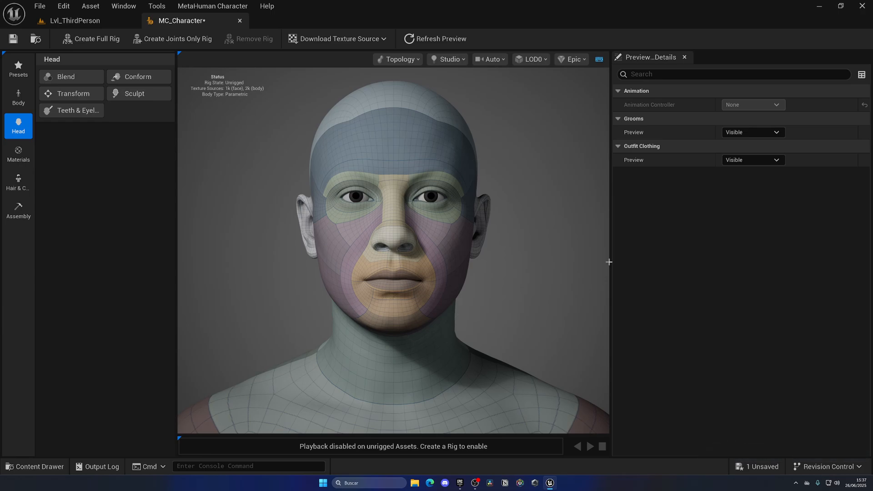
mouse_move(500, 256)
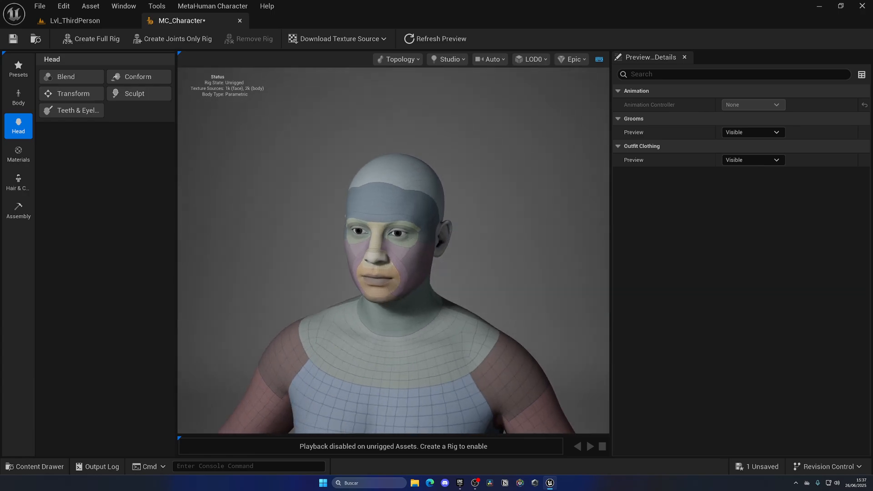
scroll("down", 3)
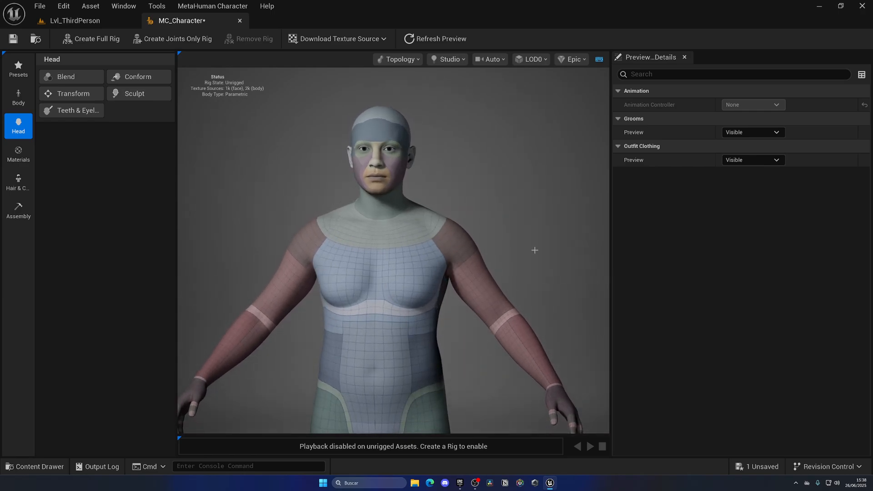
mouse_move(19, 67)
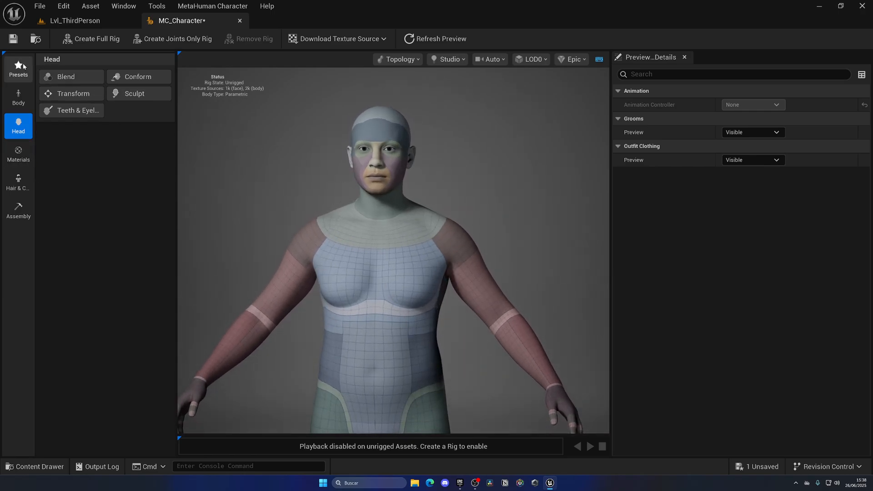
mouse_move(55, 132)
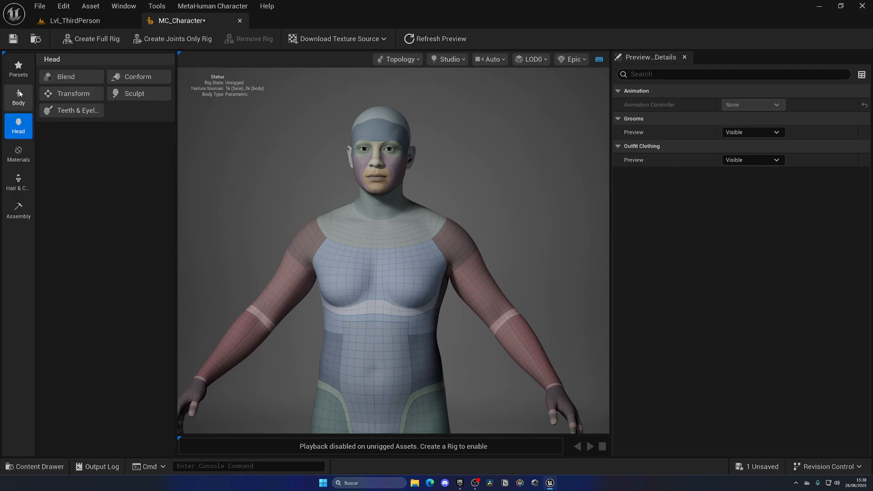
mouse_move(64, 167)
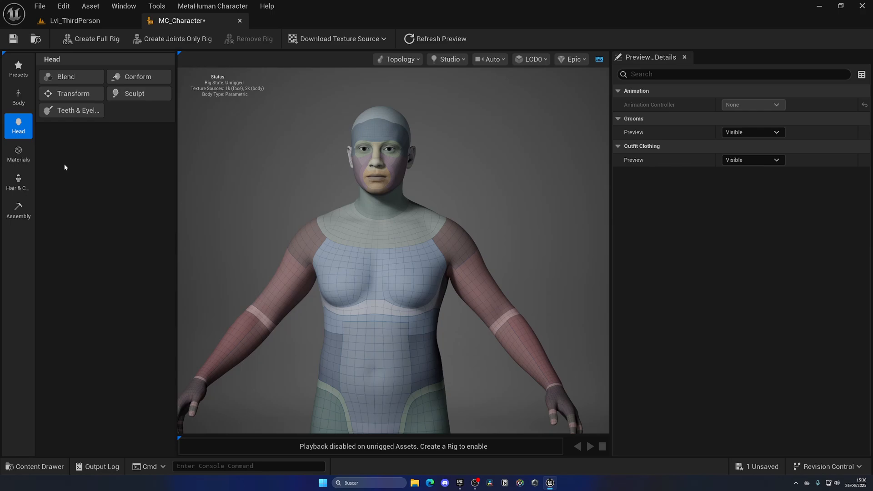
mouse_move(68, 164)
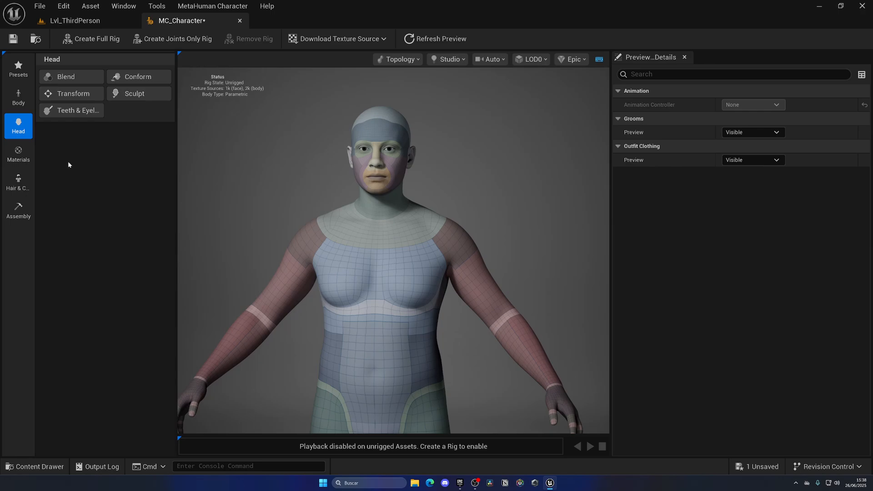
mouse_move(47, 116)
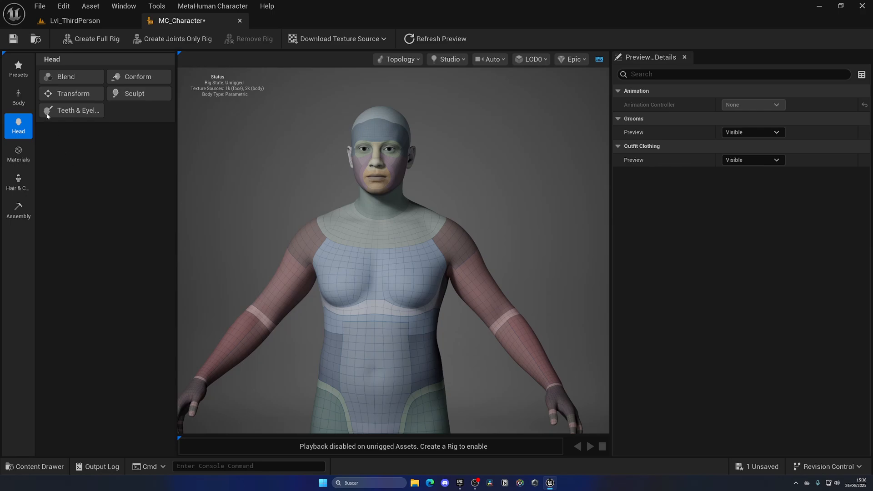
- Scroll the Presets list, apply the Victor preset, and move to Body editing
left_click(18, 66)
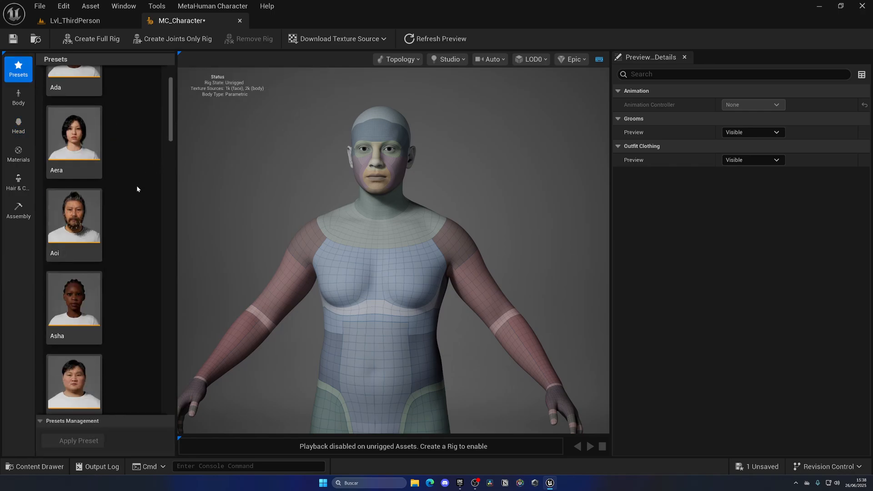
scroll("down", 3)
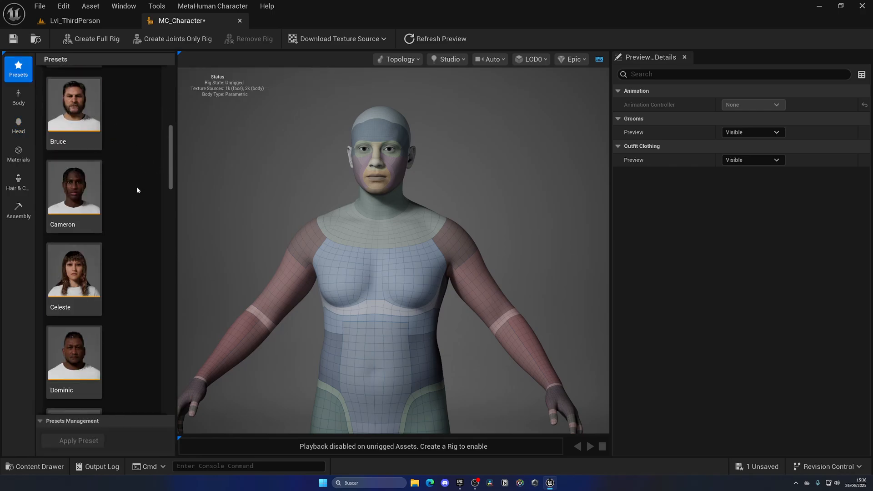
scroll("down", 3)
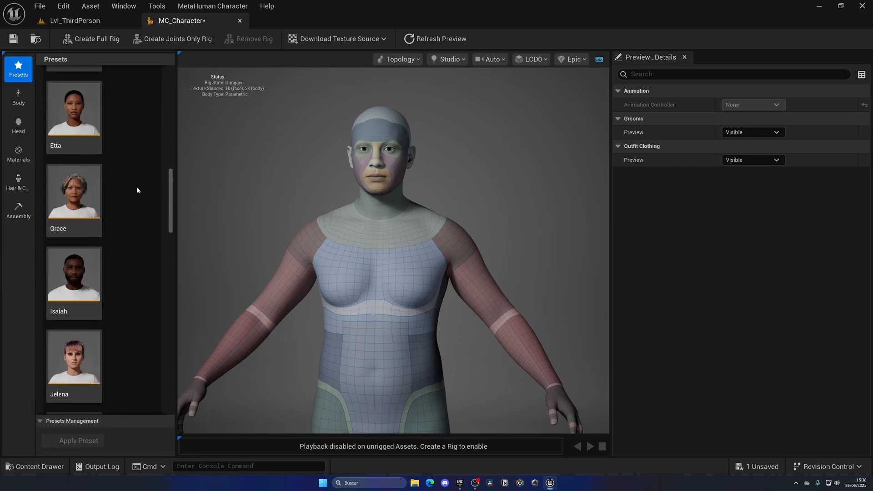
scroll("down", 3)
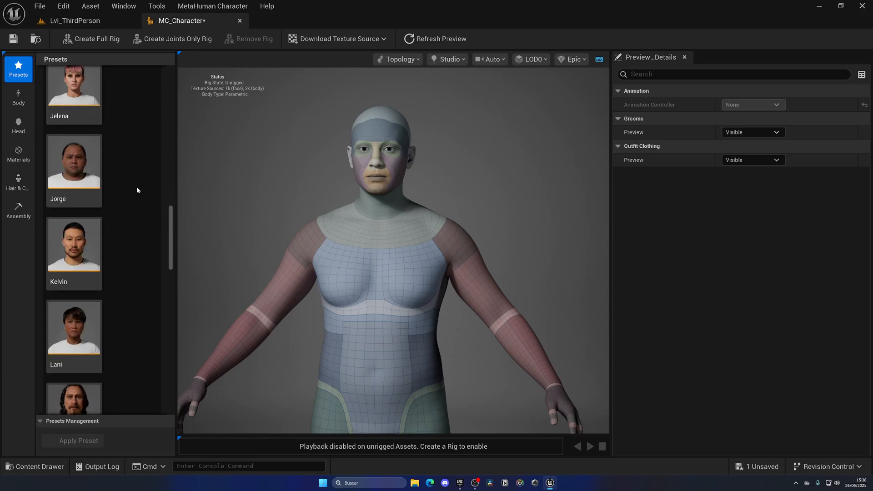
scroll("down", 3)
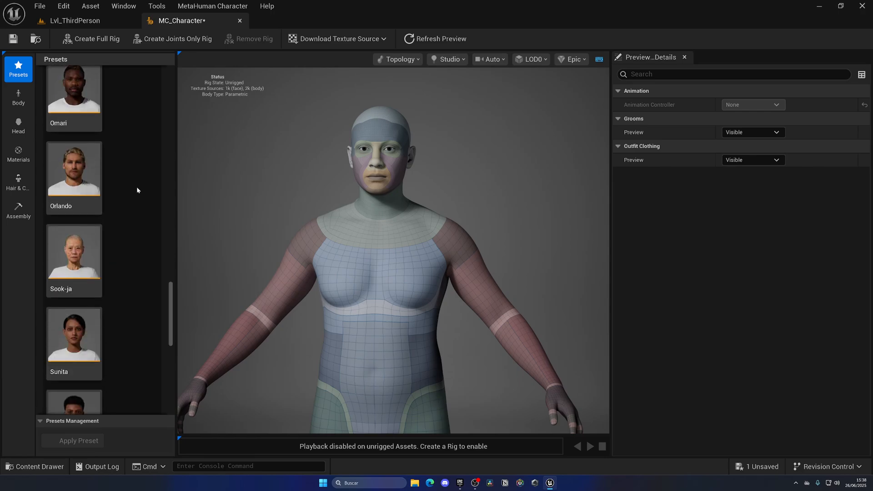
scroll("down", 3)
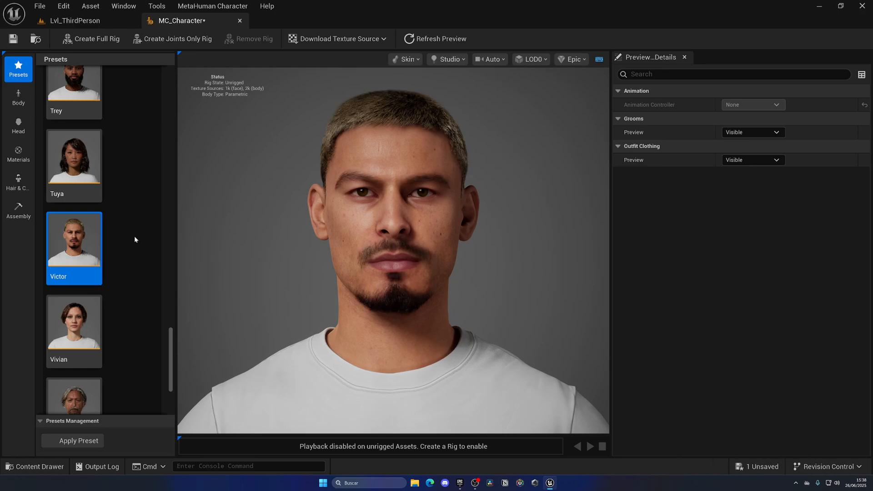
mouse_move(496, 277)
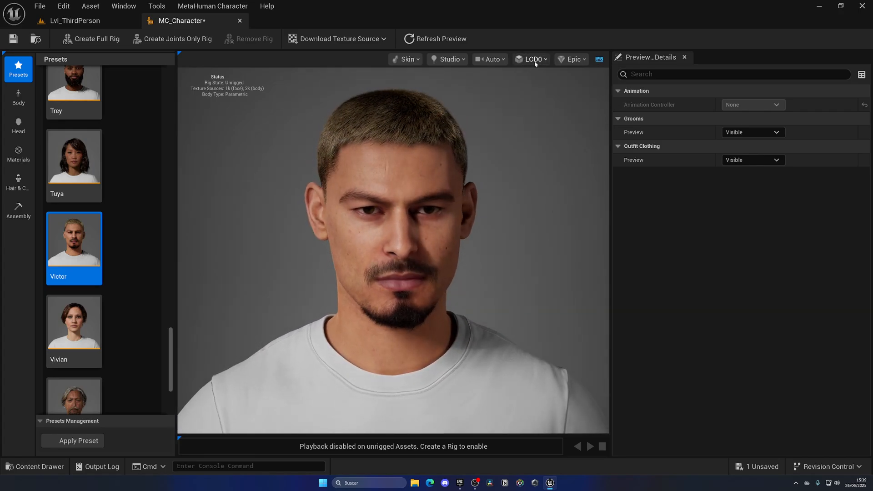
left_click(571, 59)
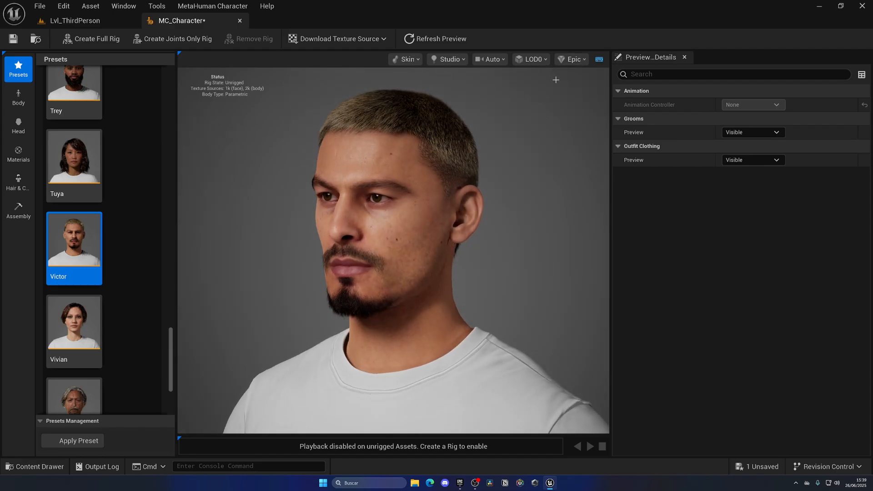
left_click(18, 97)
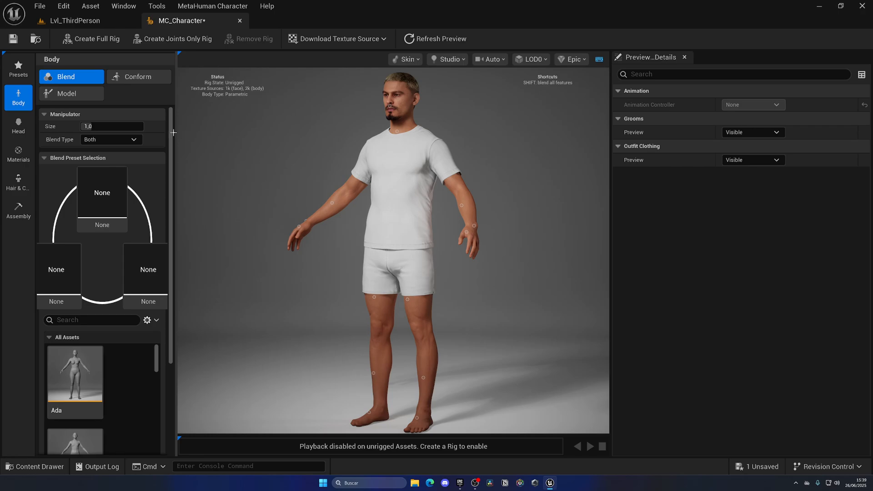
mouse_move(129, 97)
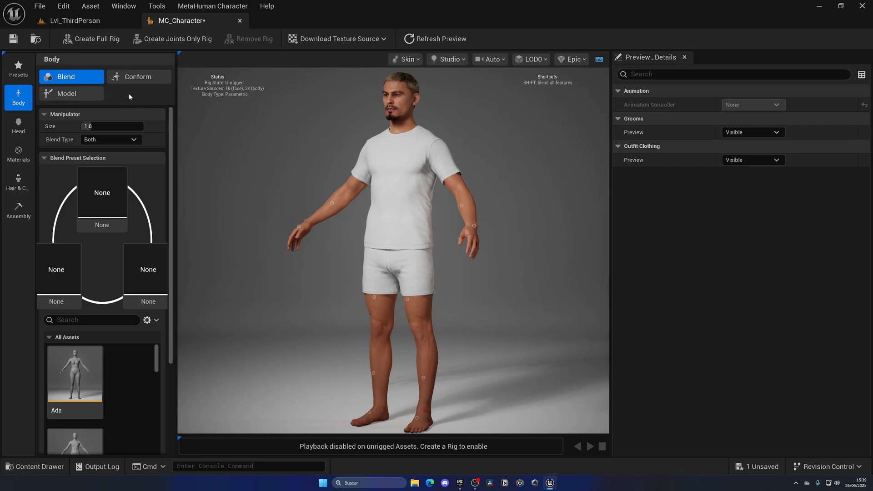
- Show the body Conform tools offering Import DNA and From Template
left_click(138, 77)
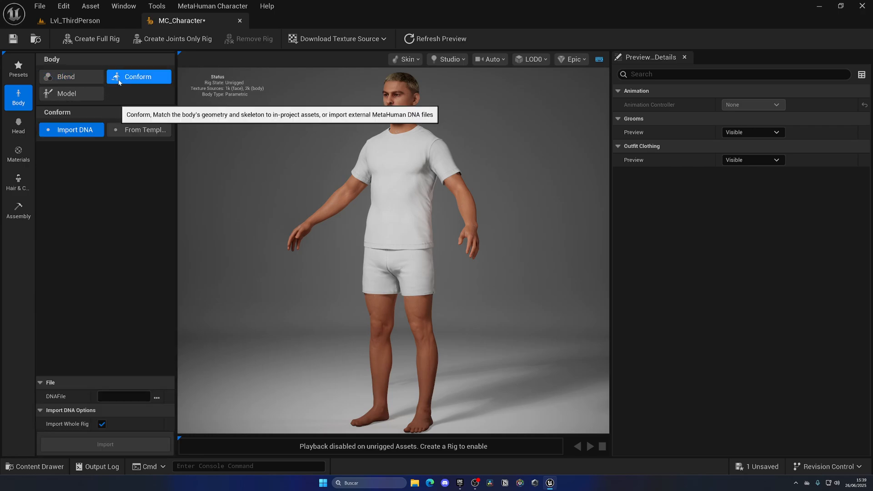
- View the parametric body sliders, then browse Blend body presets like Kelvin and Mateo
left_click(66, 92)
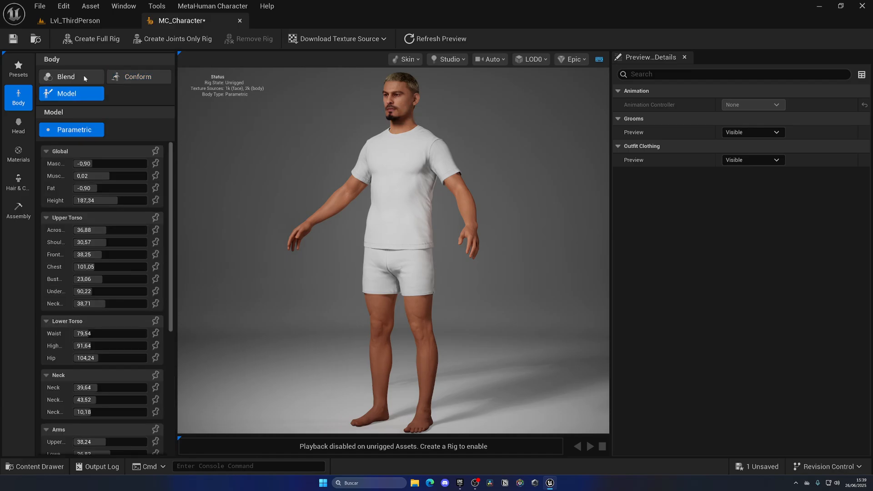
left_click(65, 76)
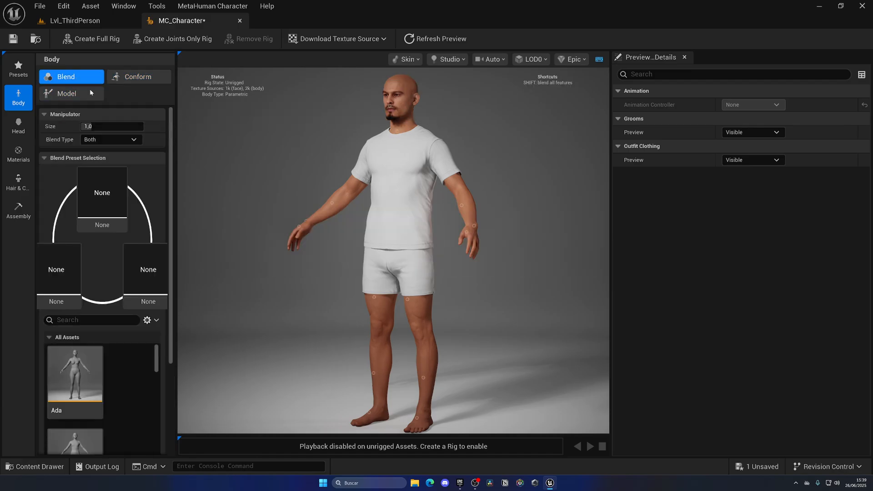
scroll("down", 3)
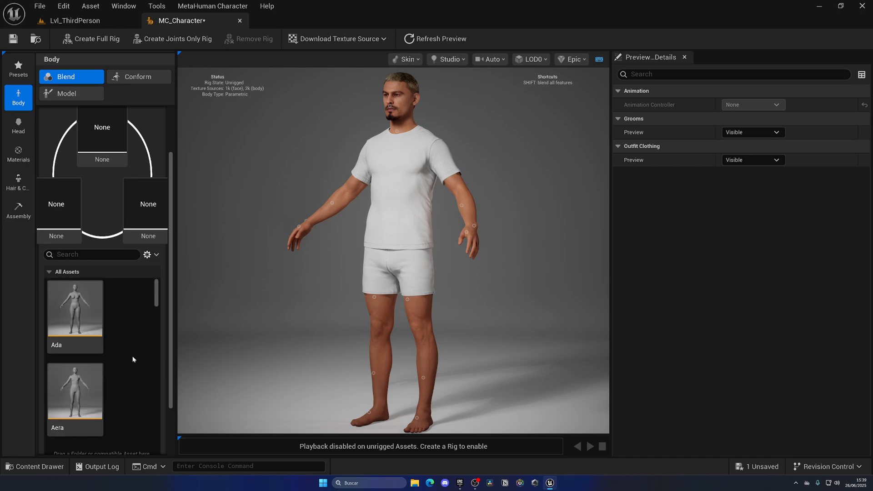
scroll("down", 3)
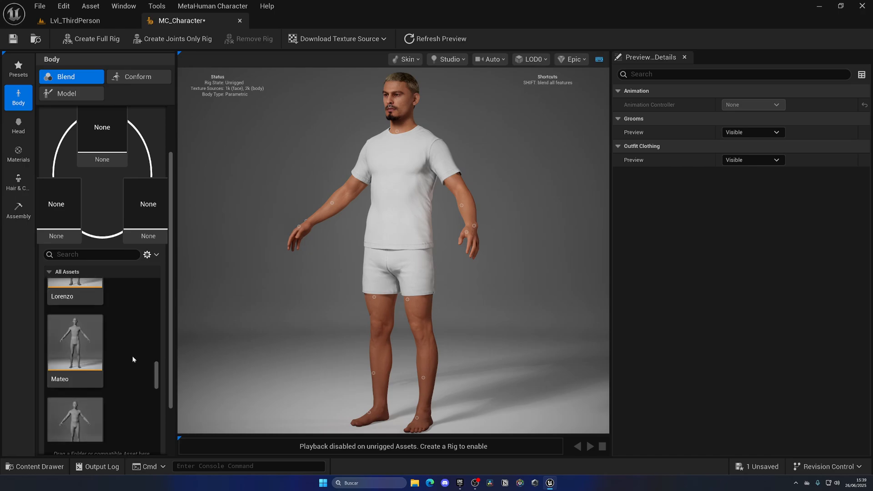
scroll("down", 3)
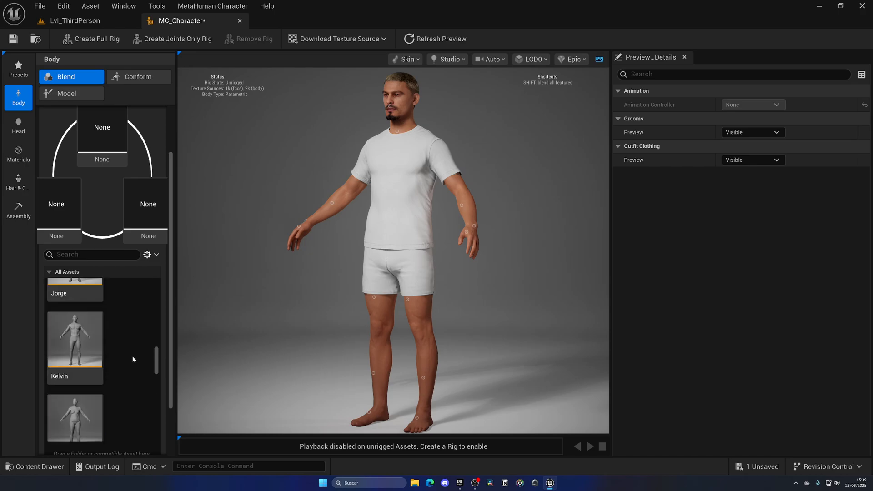
- Set body Conform to From Template and open the Asset Mesh dropdown
left_click(138, 77)
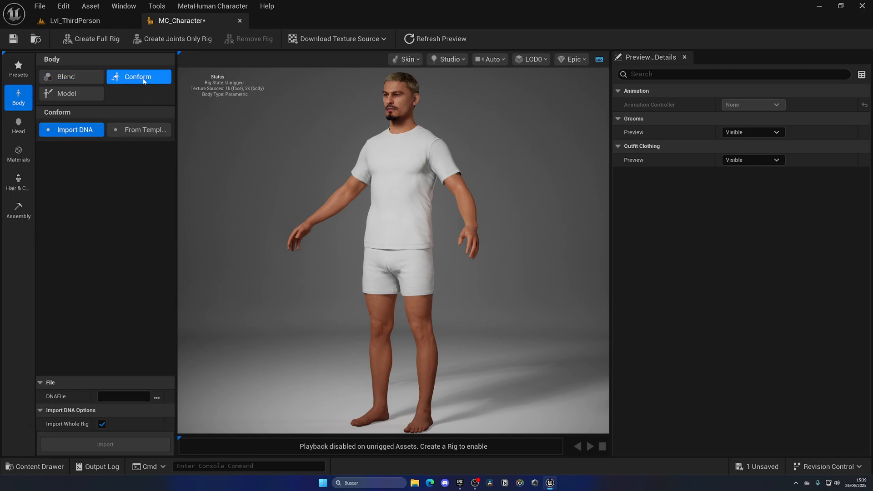
mouse_move(124, 251)
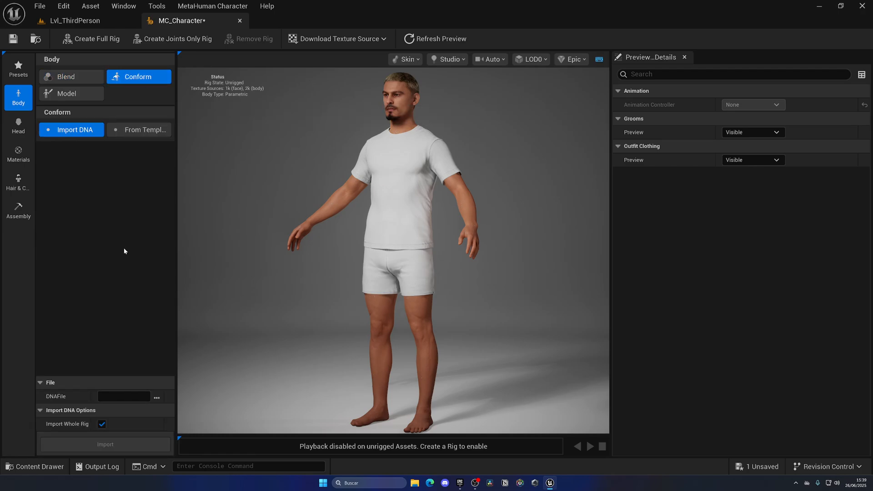
mouse_move(144, 171)
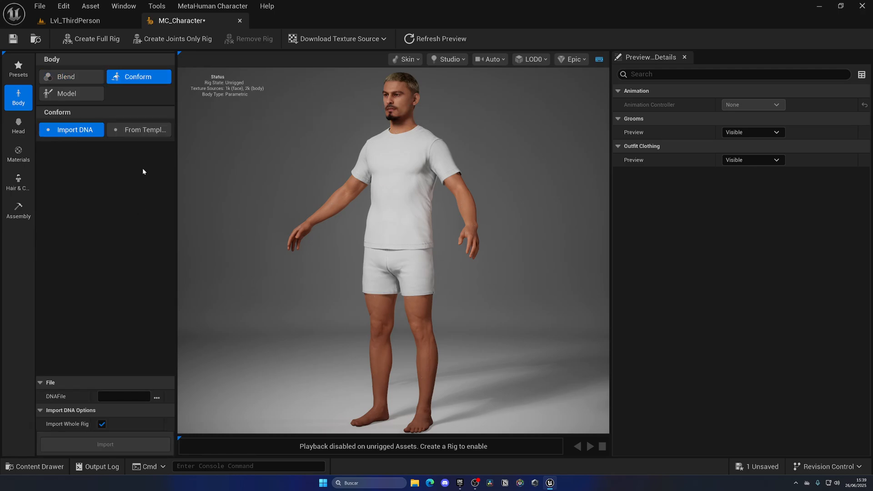
left_click(139, 129)
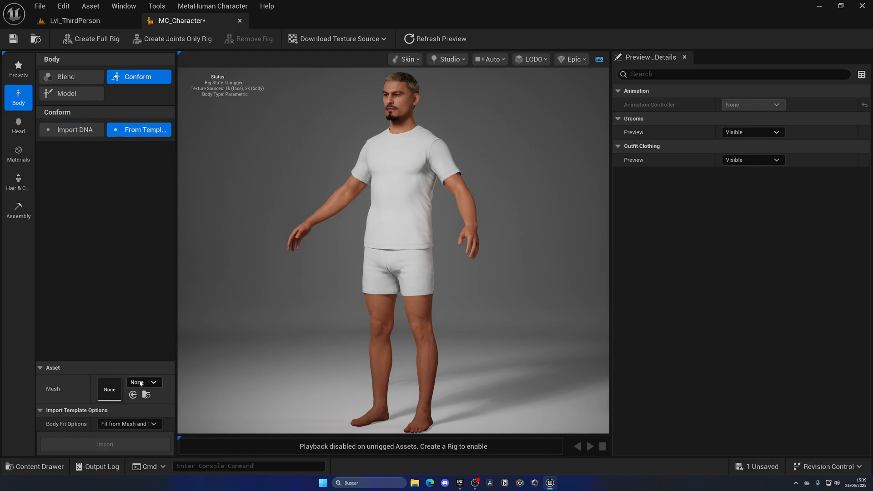
left_click(153, 382)
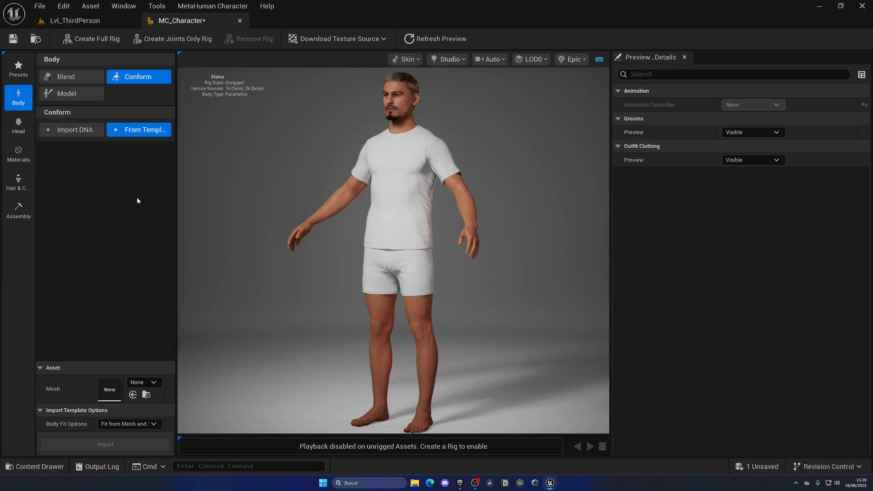
mouse_move(134, 94)
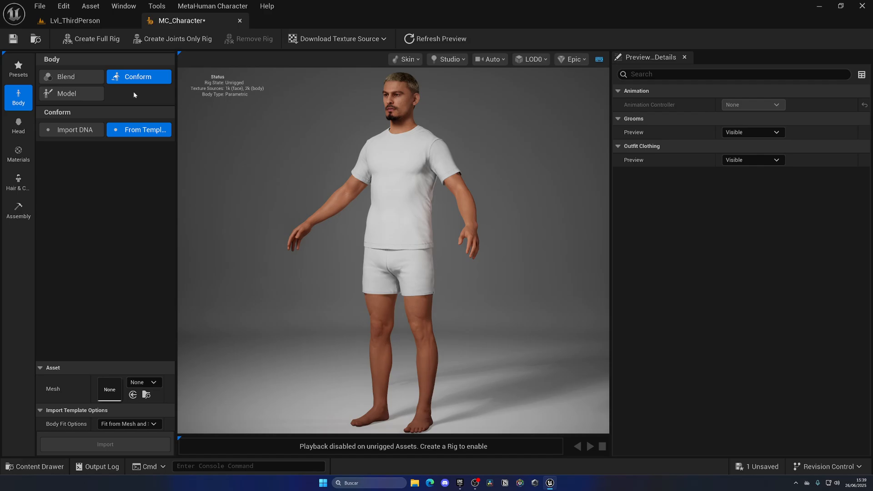
left_click(66, 93)
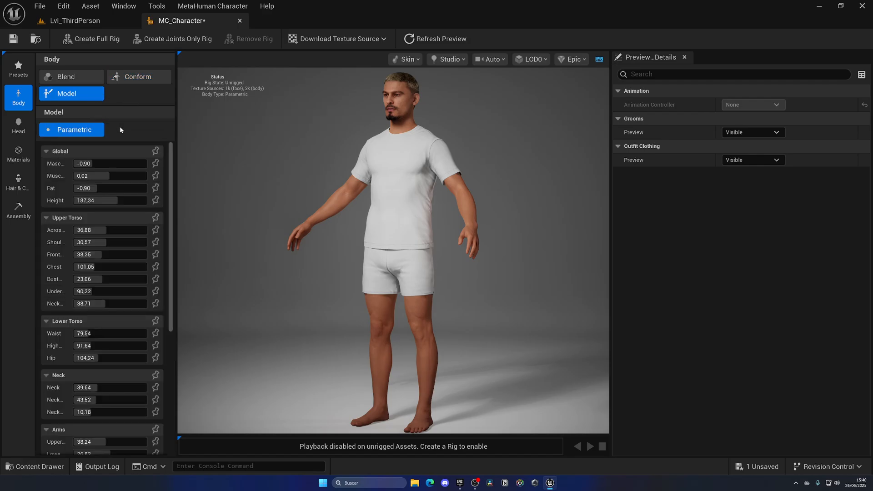
mouse_move(64, 173)
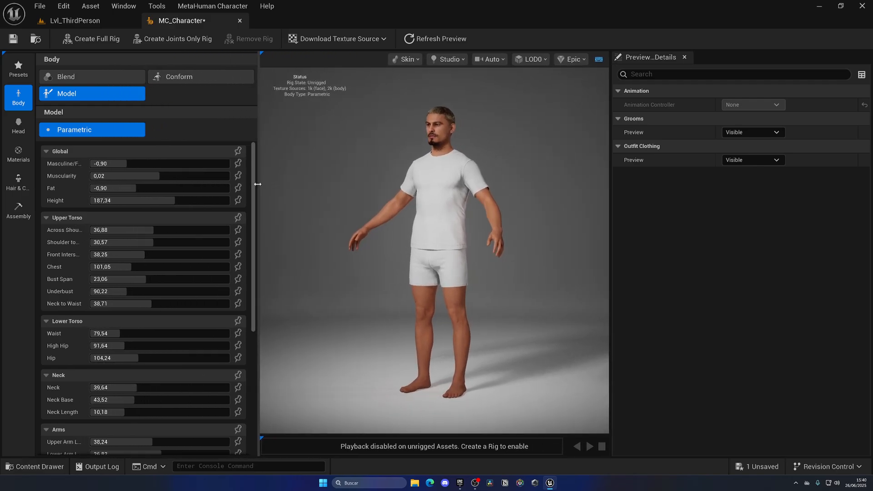
left_click(405, 59)
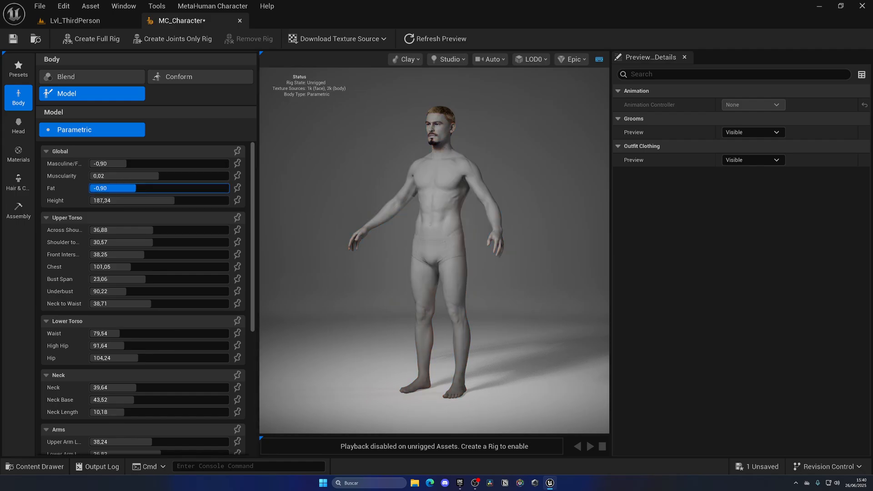
left_click_drag(113, 188, 129, 188)
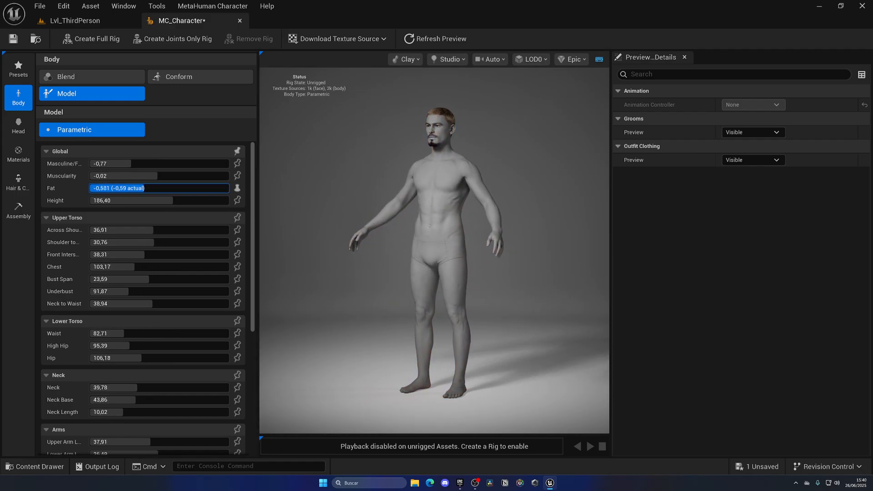
left_click(404, 60)
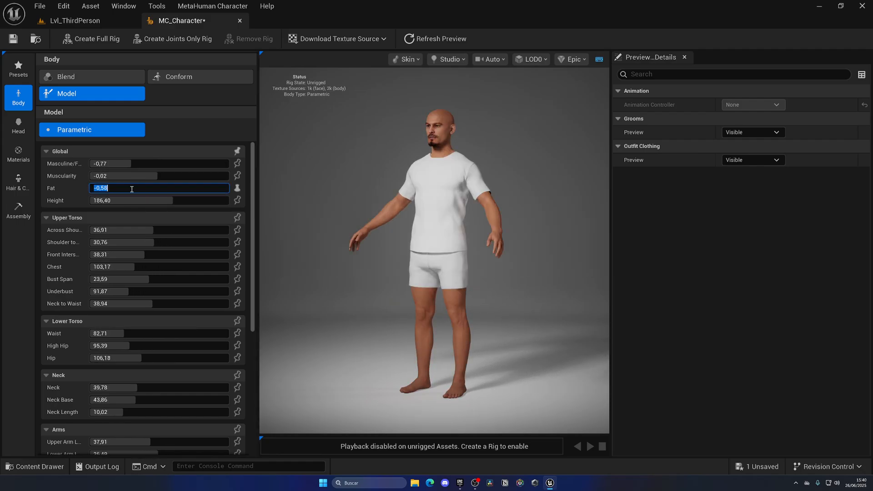
left_click(159, 200)
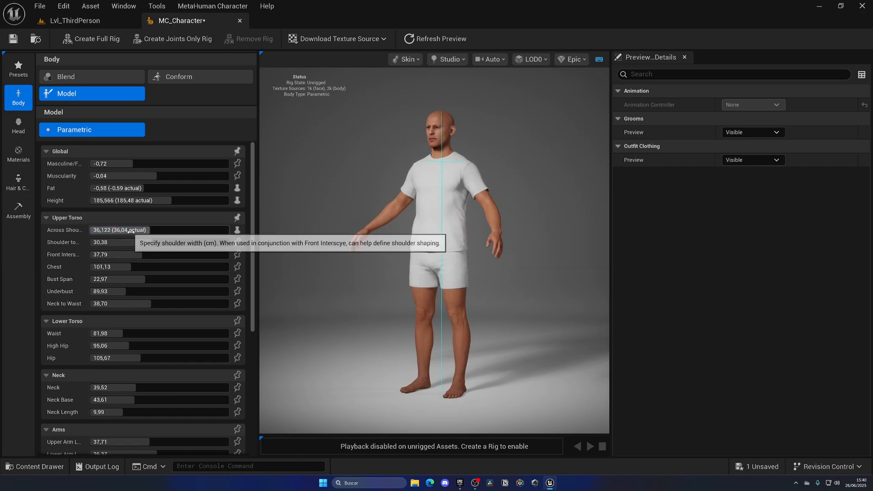
scroll("down", 3)
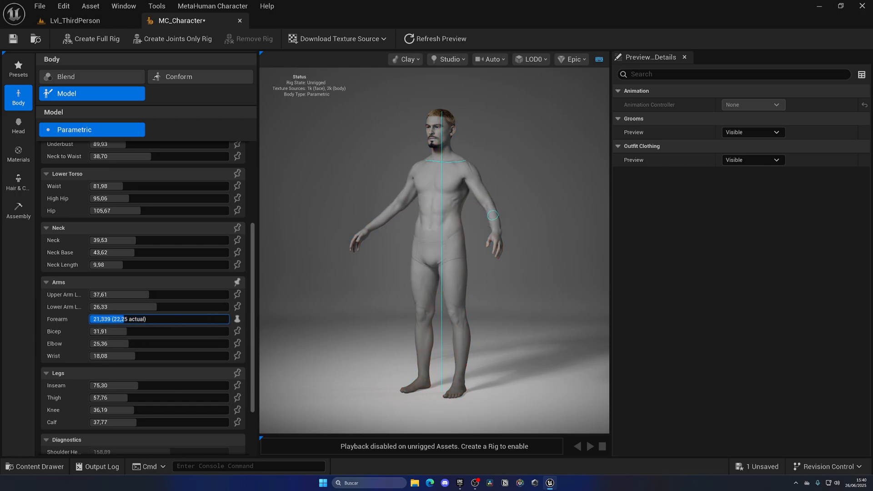
left_click(405, 59)
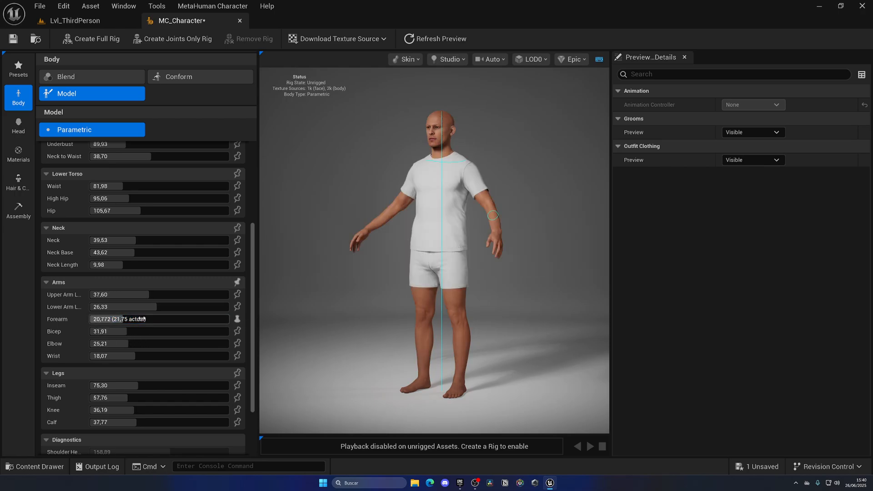
scroll("down", 3)
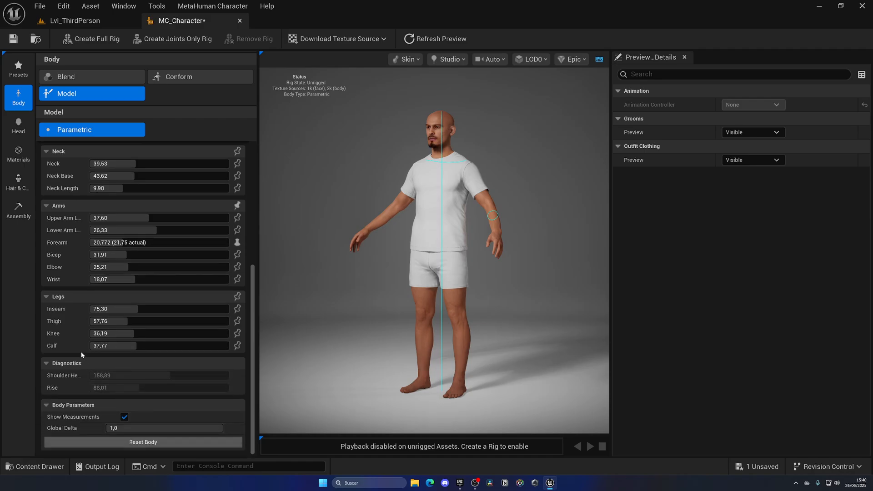
scroll("up", 3)
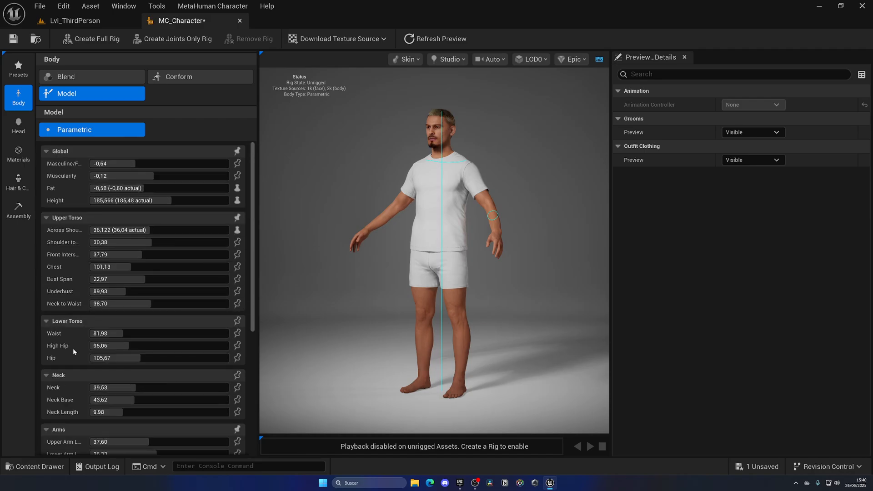
scroll("down", 3)
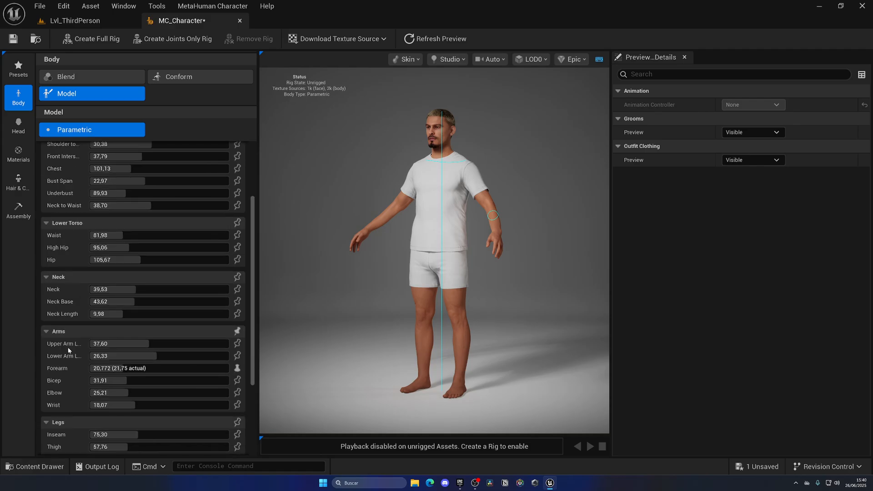
scroll("down", 3)
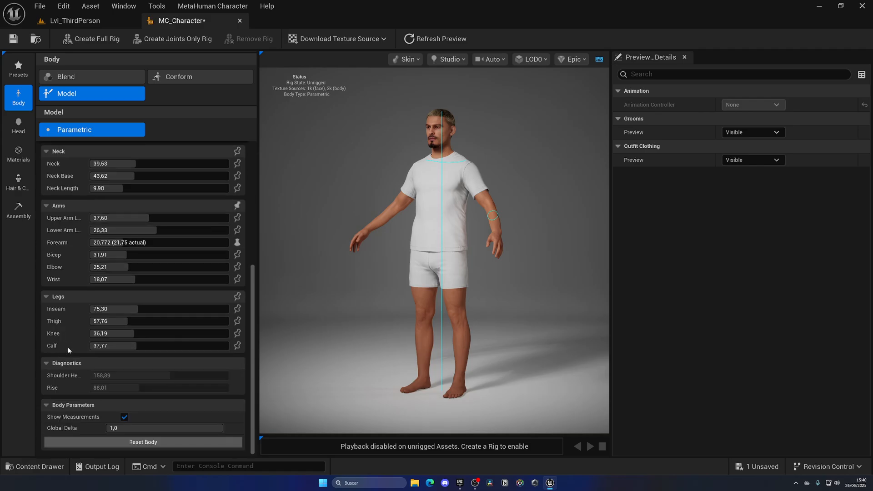
scroll("up", 3)
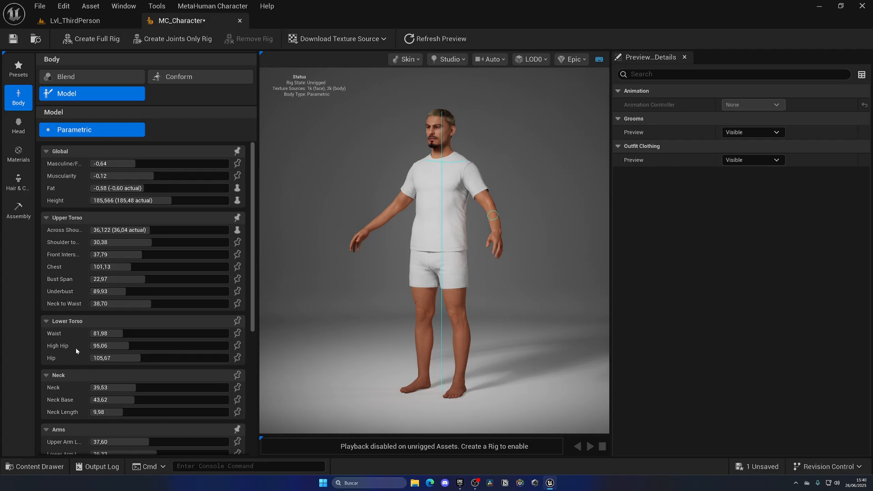
mouse_move(193, 80)
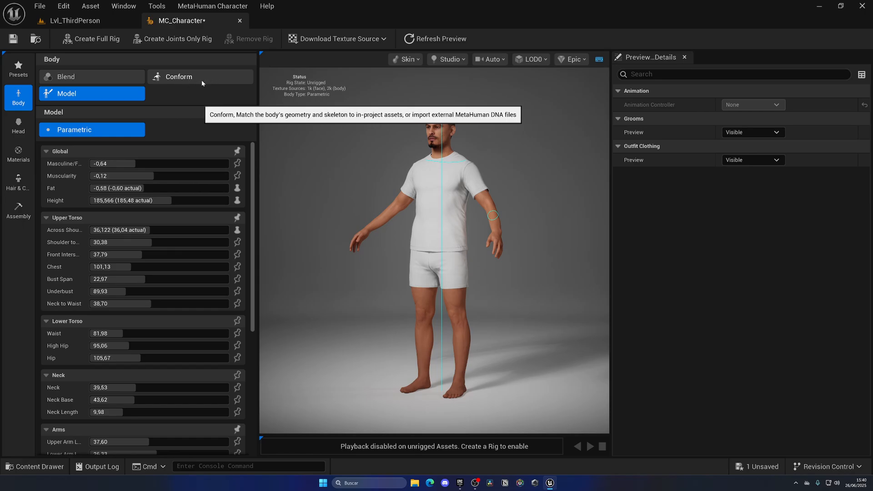
scroll("down", 3)
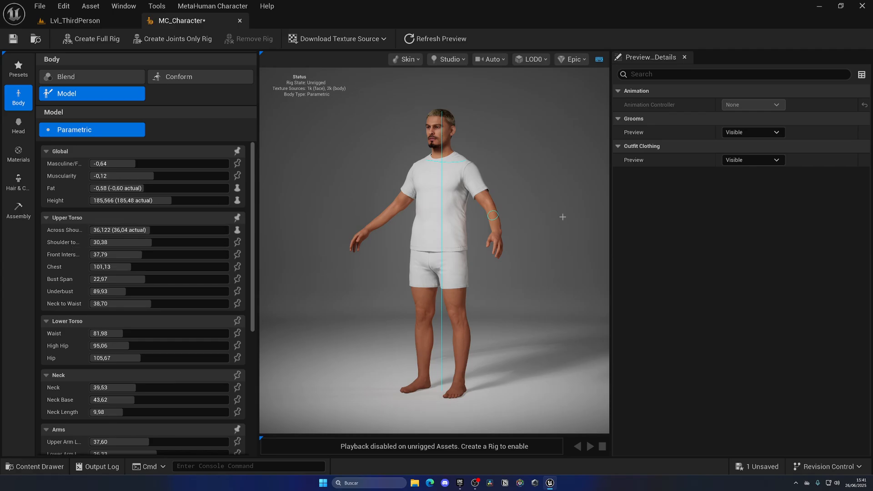
scroll("down", 3)
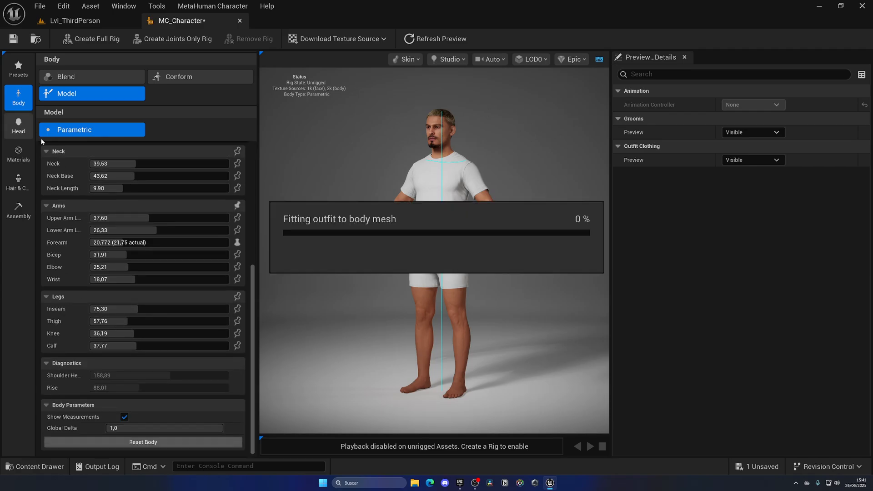
- Switch to Head editing and click the face to show its Blend region markers
left_click(19, 125)
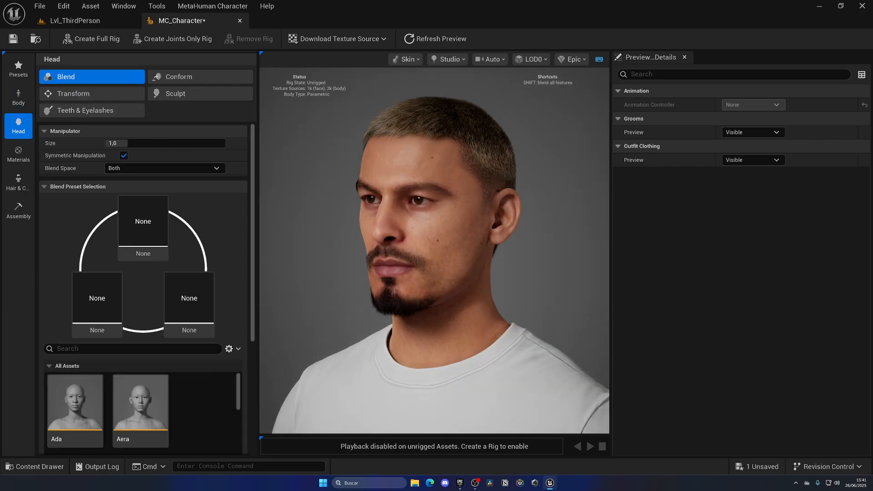
left_click(380, 217)
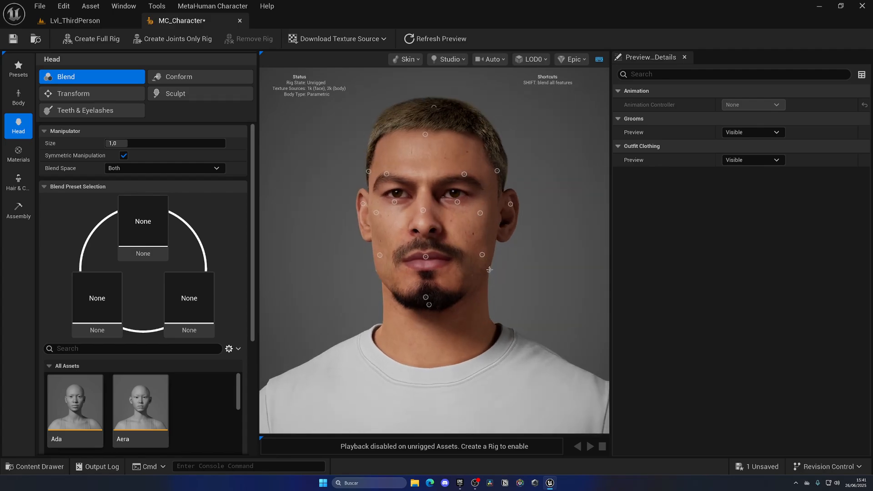
left_click(481, 255)
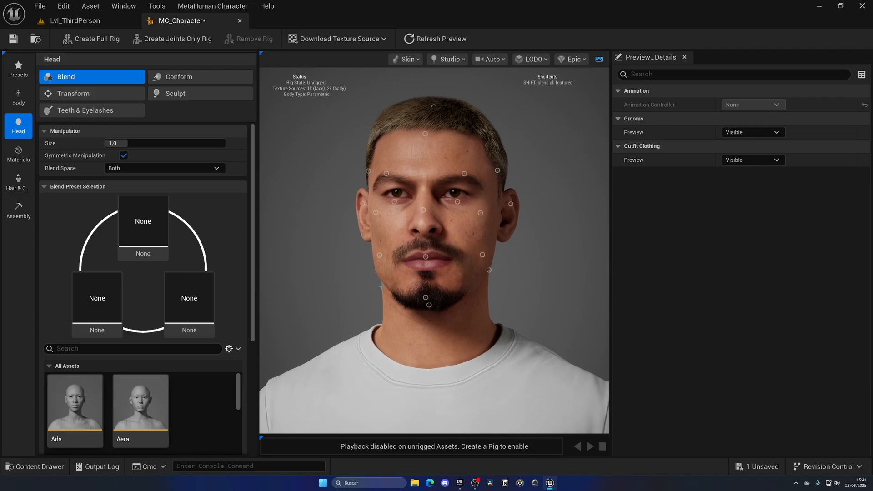
mouse_move(109, 76)
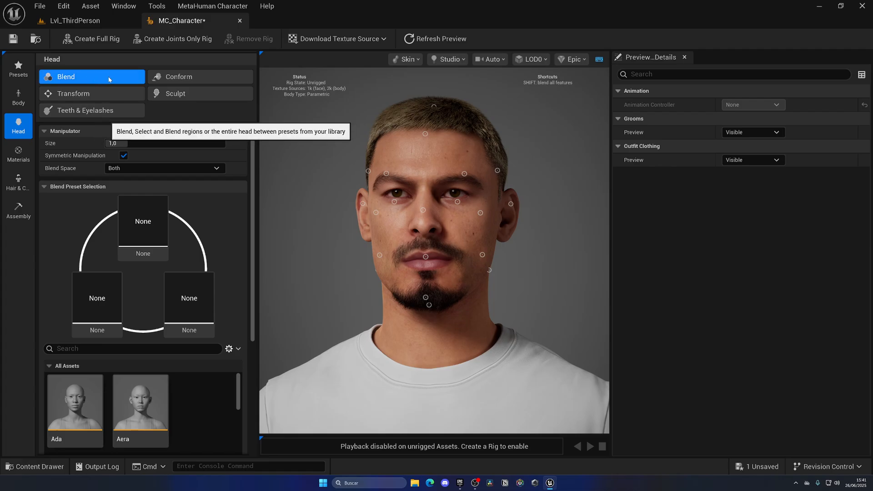
scroll("down", 3)
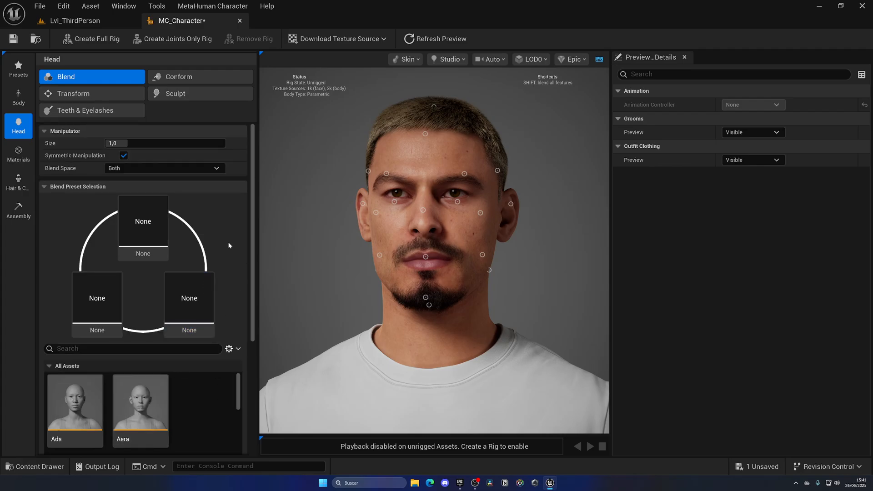
- Review the head Conform Import DNA and From Template options, then show Transform settings
left_click(201, 76)
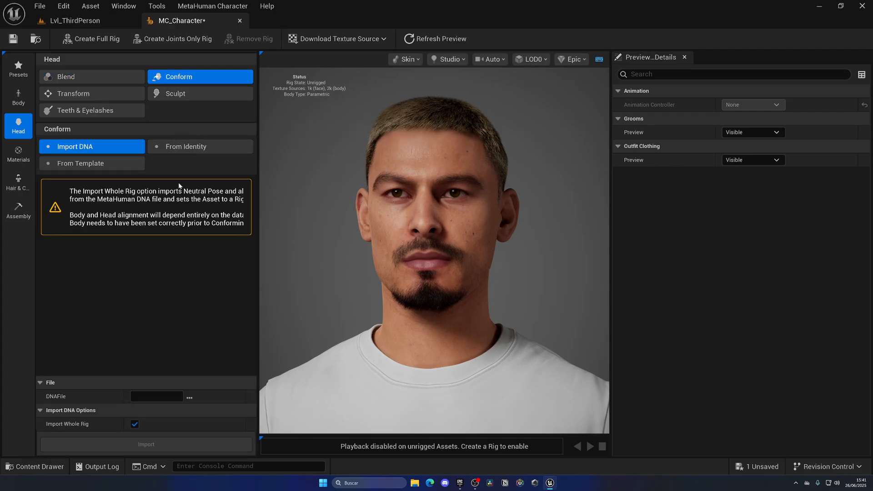
left_click(81, 164)
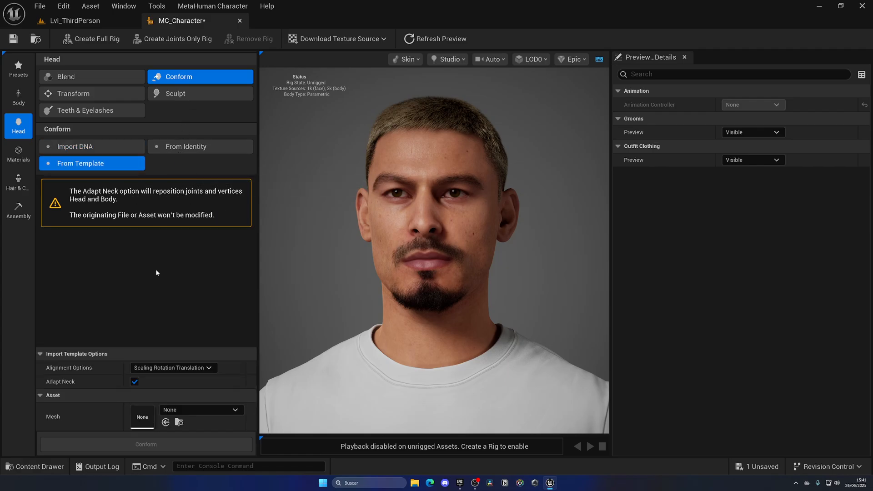
mouse_move(171, 275)
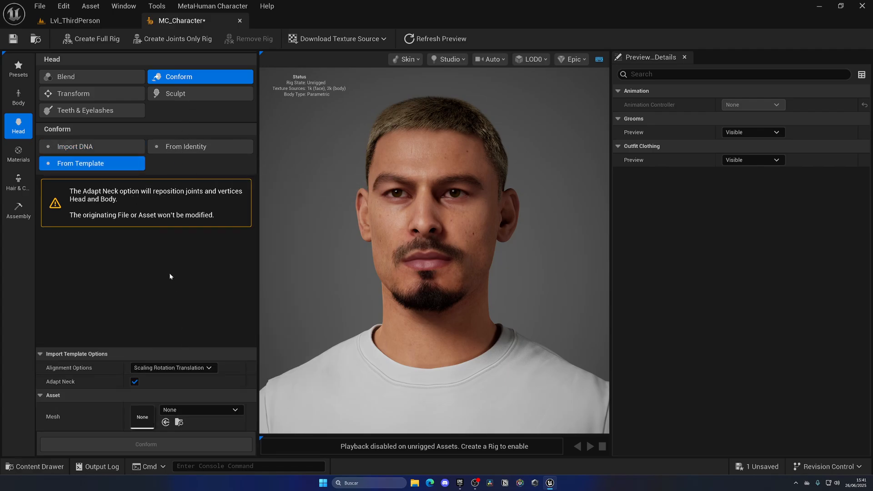
mouse_move(168, 270)
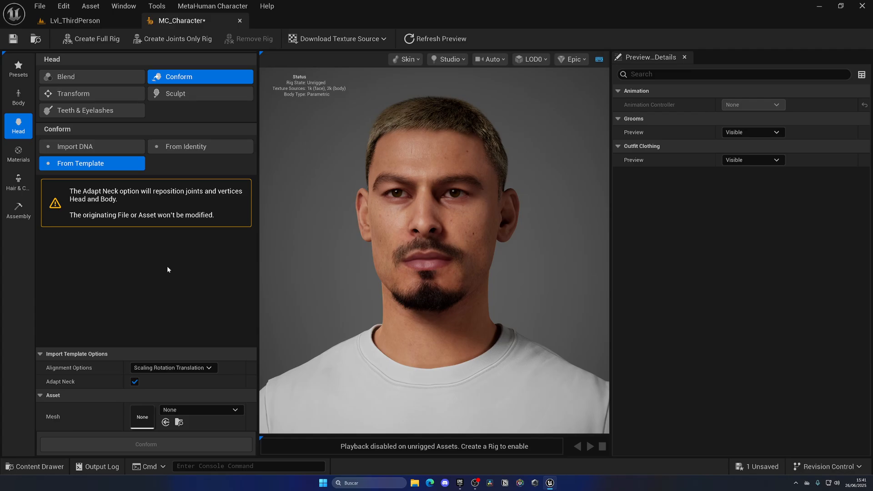
mouse_move(182, 254)
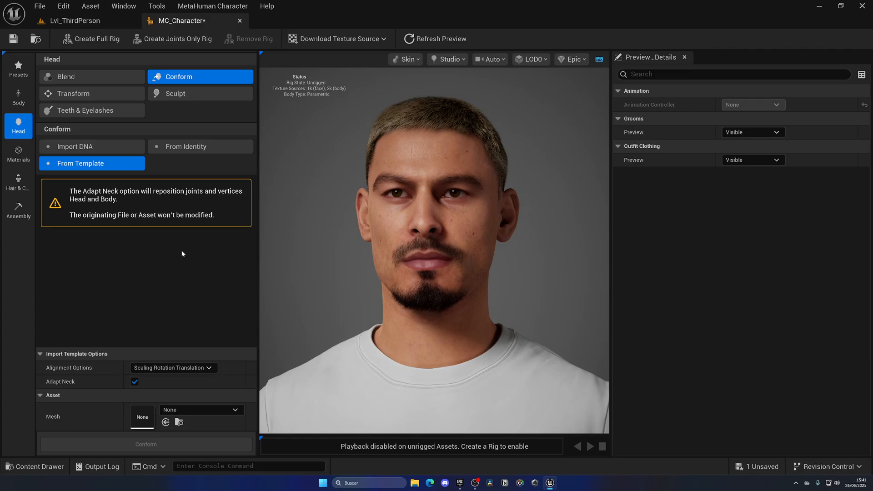
mouse_move(176, 268)
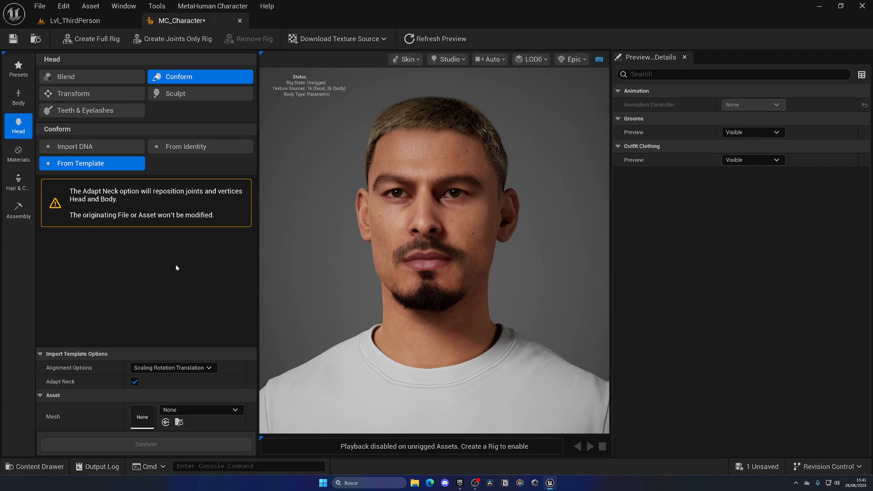
left_click(74, 94)
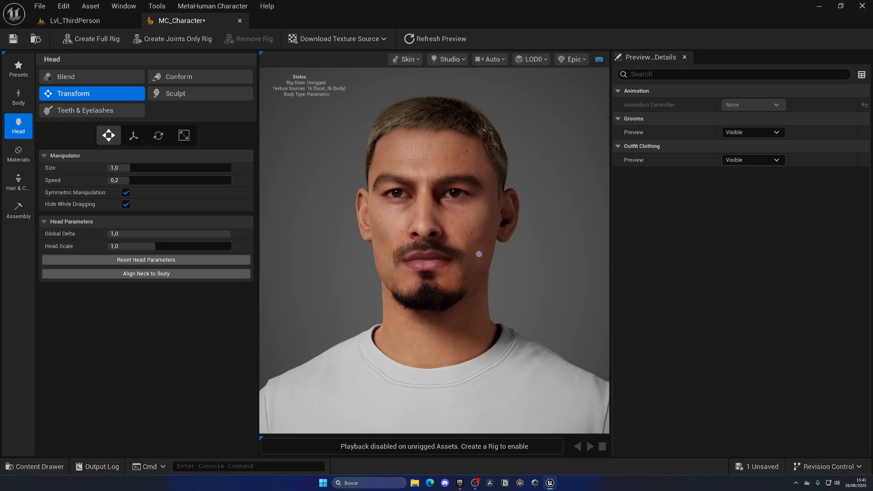
- Show the head transform handles in scale mode, then switch to Sculpt with face markers
left_click(73, 94)
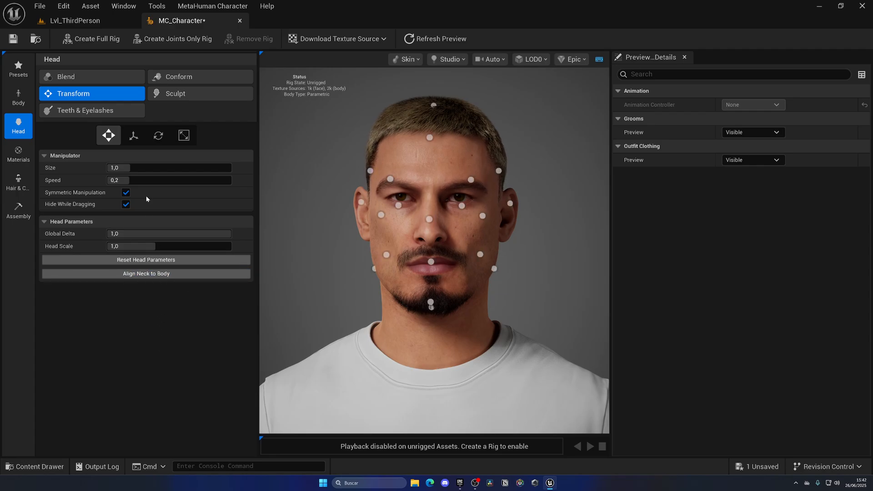
left_click(134, 135)
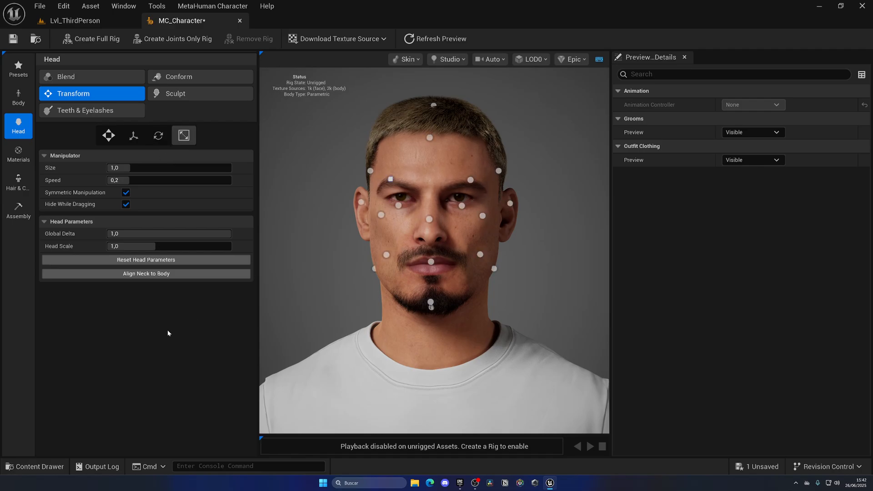
mouse_move(78, 172)
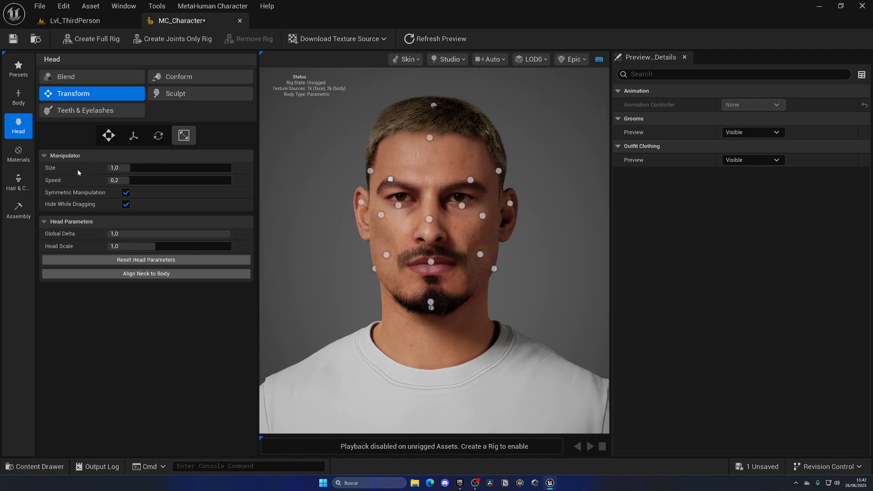
mouse_move(125, 295)
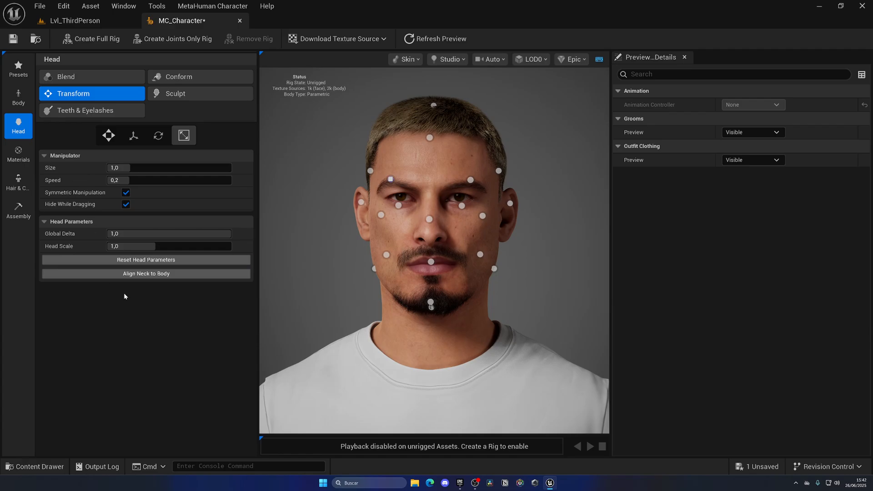
left_click(199, 93)
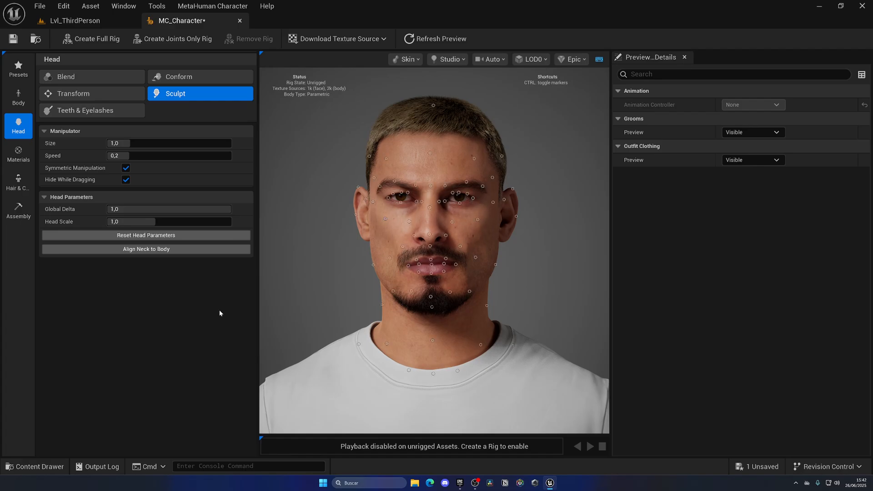
- In Teeth & Eyelashes > Teeth, reduce tooth spacing and raise Polycanine to 0.51
left_click(85, 110)
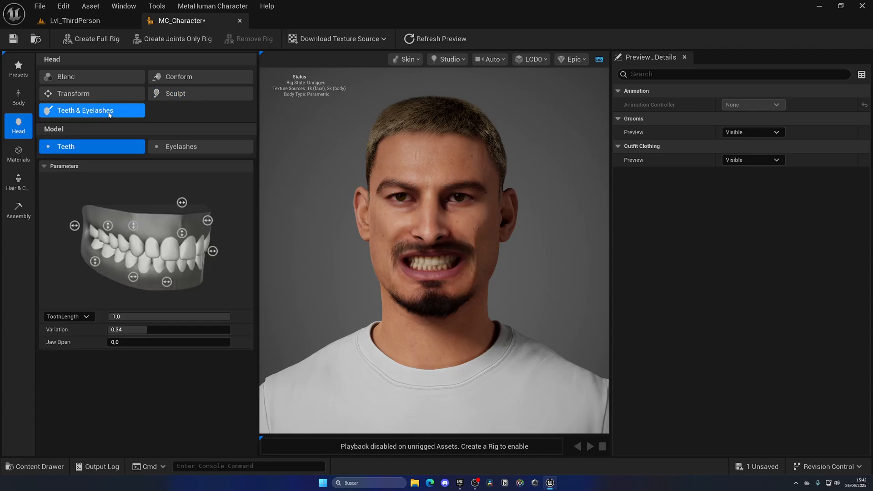
mouse_move(238, 251)
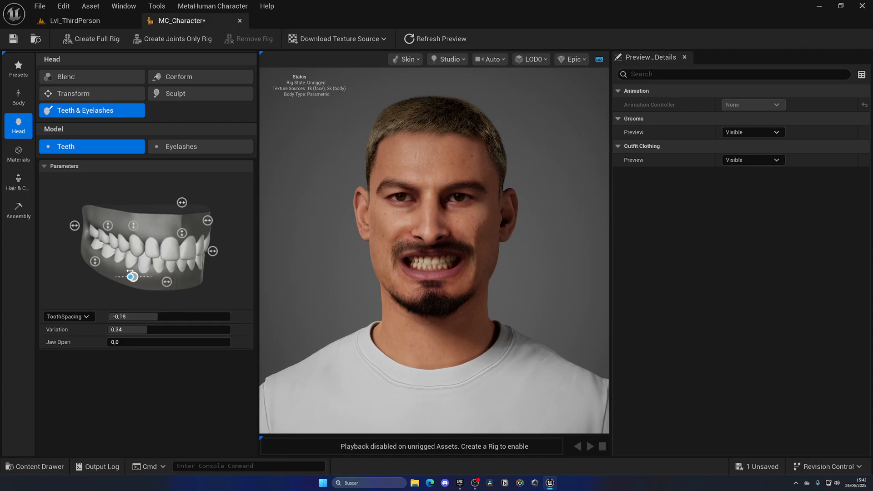
left_click(67, 316)
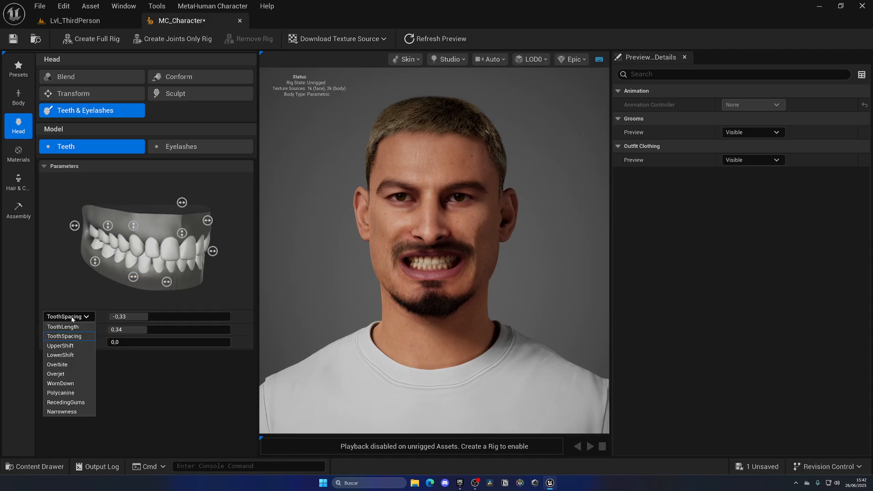
left_click(59, 345)
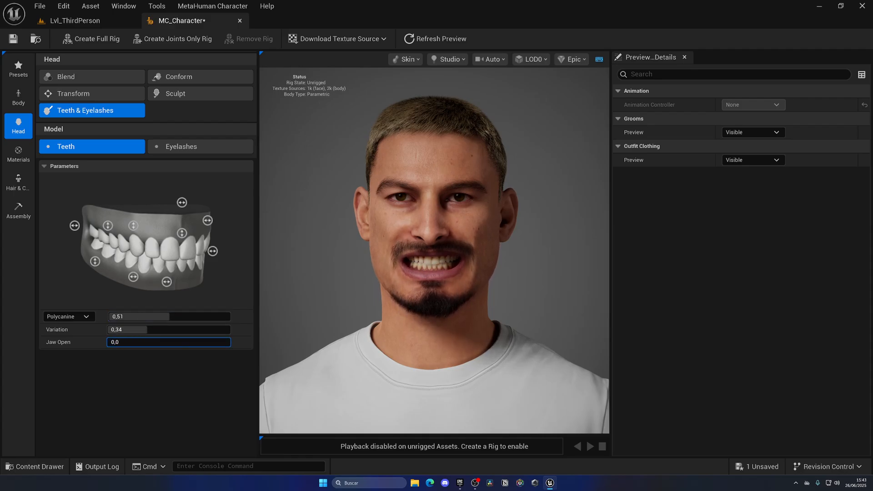
- Try the thickest eyelash style, then settle on the thinner third Style thumbnail
left_click(181, 146)
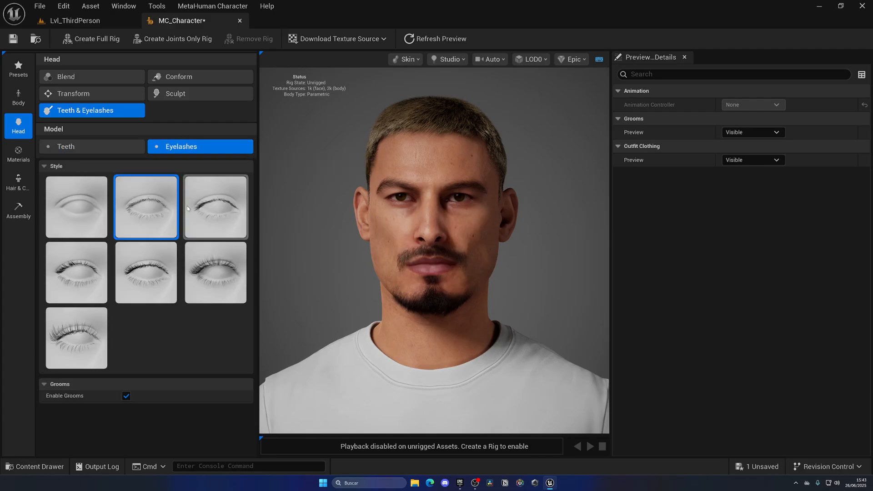
left_click(77, 337)
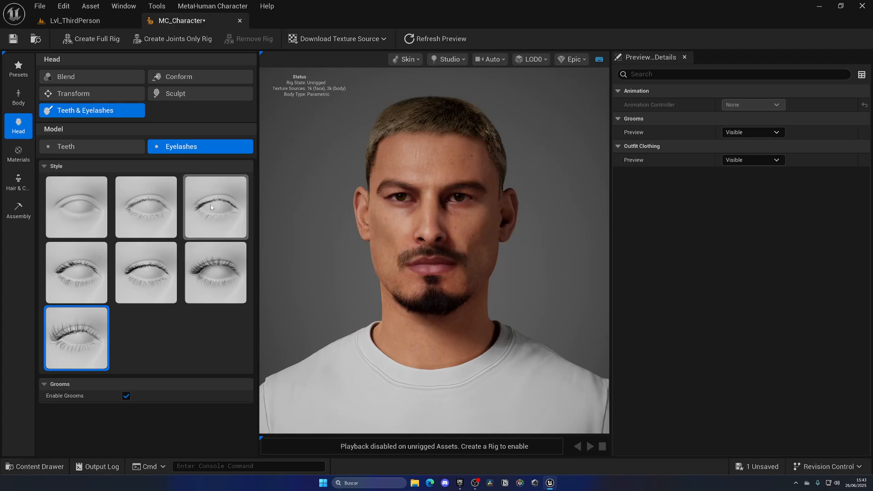
left_click(215, 206)
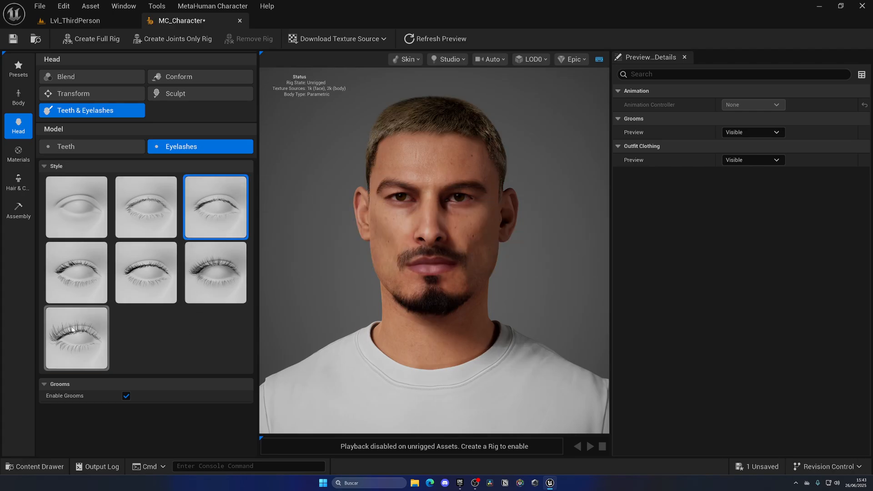
left_click(77, 338)
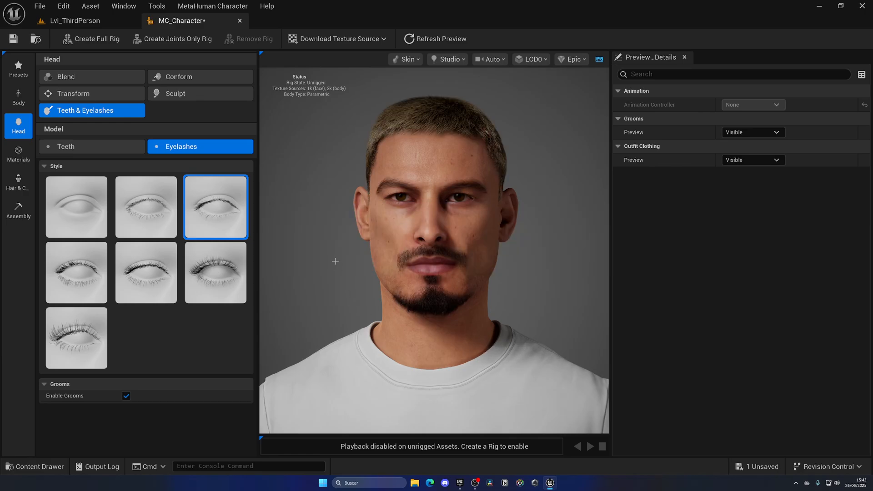
left_click(19, 155)
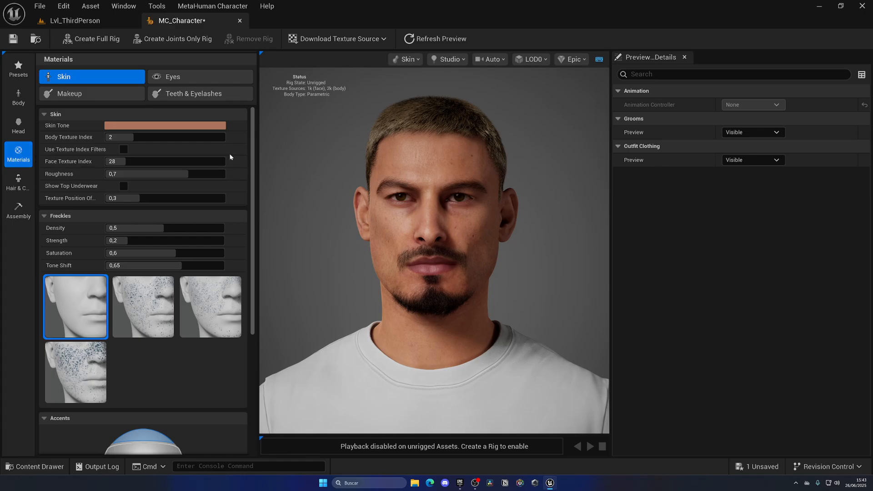
- Open the Skin Tone palette in the Skin material settings, then close it
scroll("down", 3)
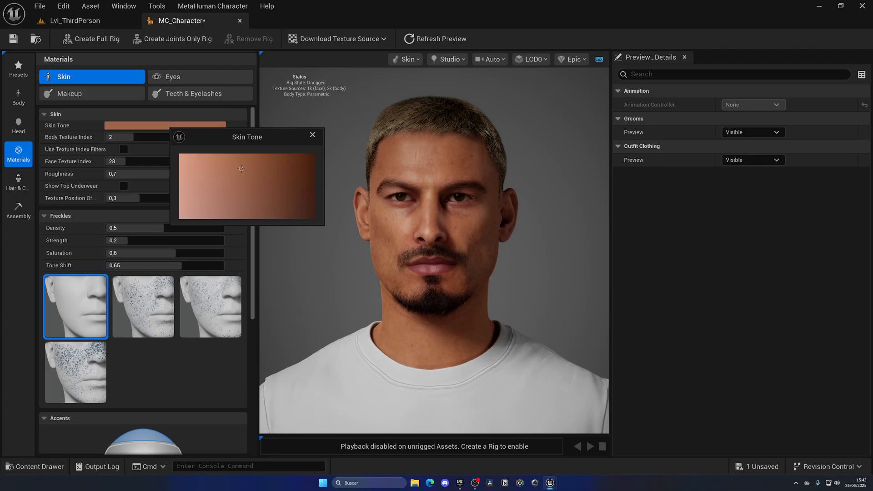
left_click(313, 134)
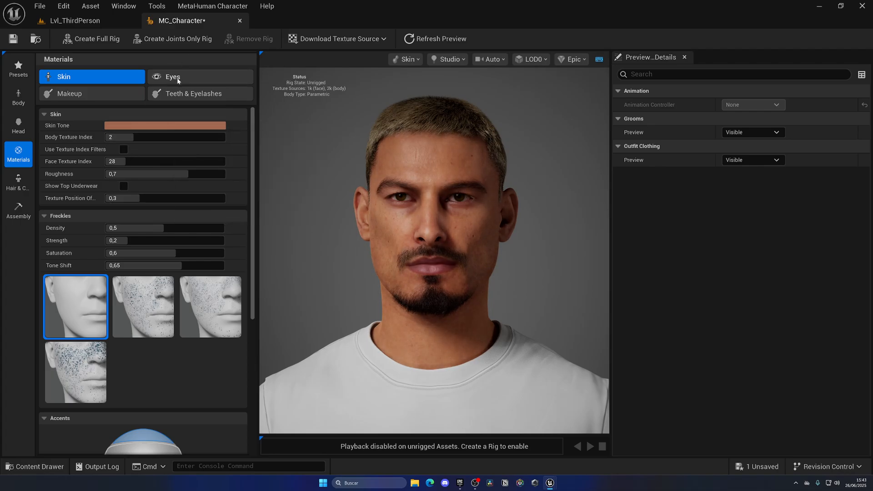
- Browse the Eyes material presets and the iris, pupil, cornea and sclera options
left_click(200, 76)
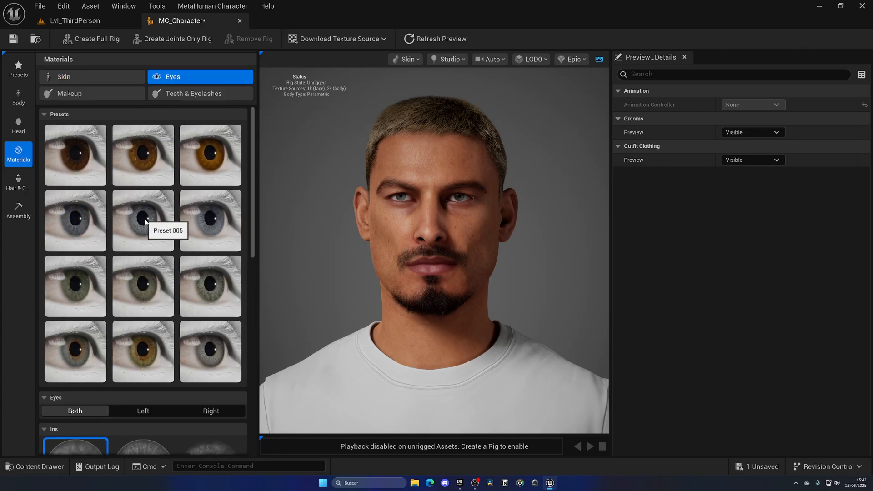
mouse_move(143, 352)
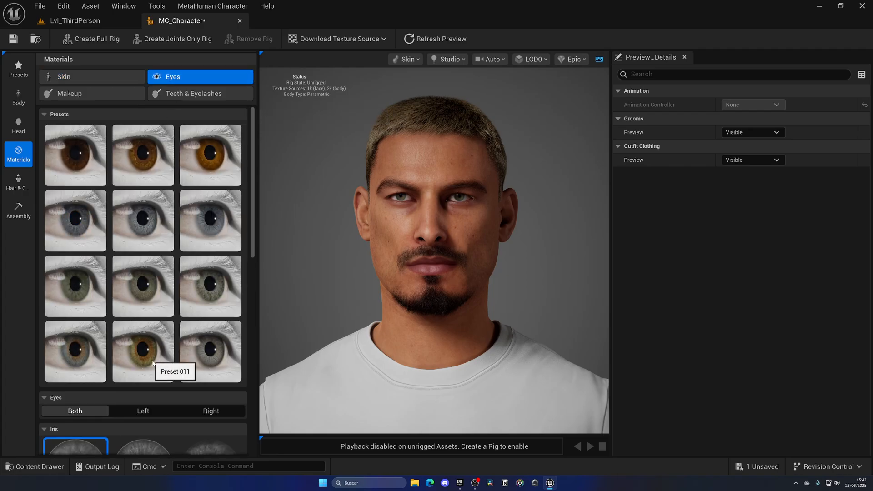
scroll("down", 3)
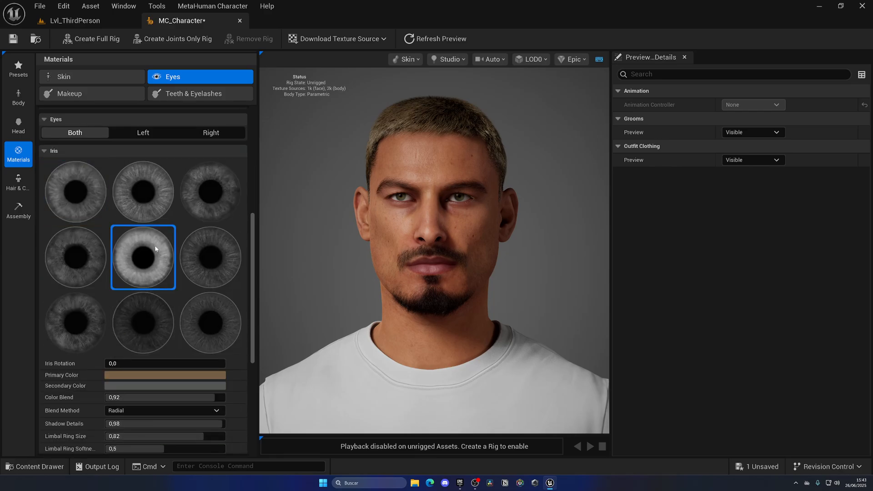
scroll("down", 3)
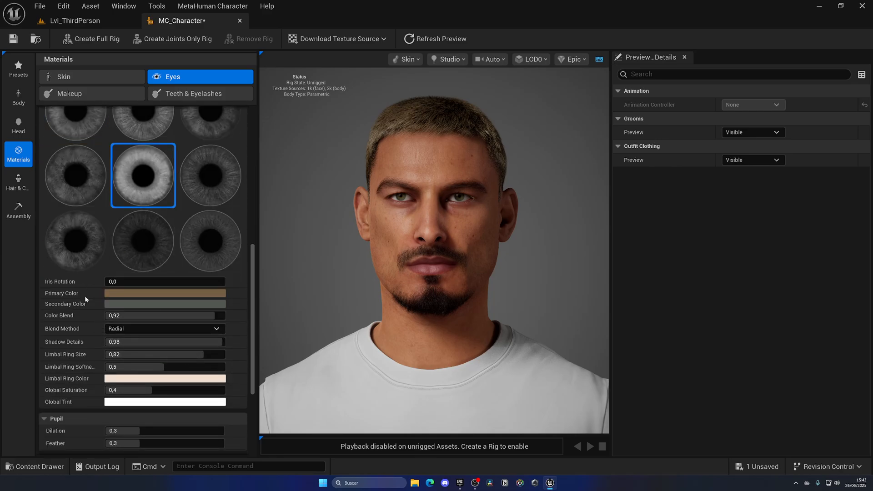
mouse_move(91, 335)
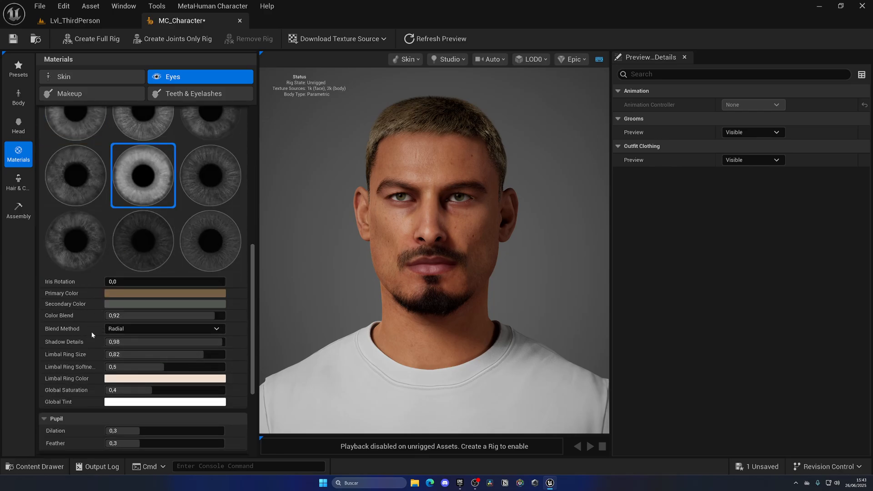
scroll("down", 3)
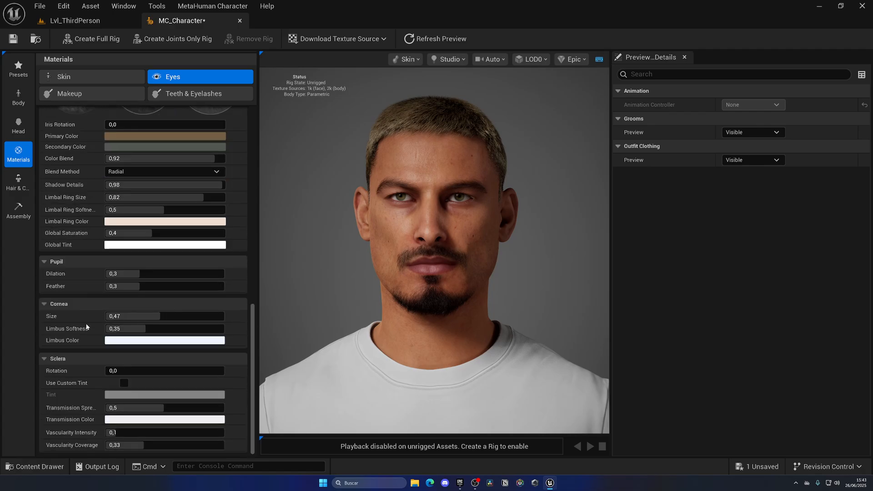
scroll("up", 3)
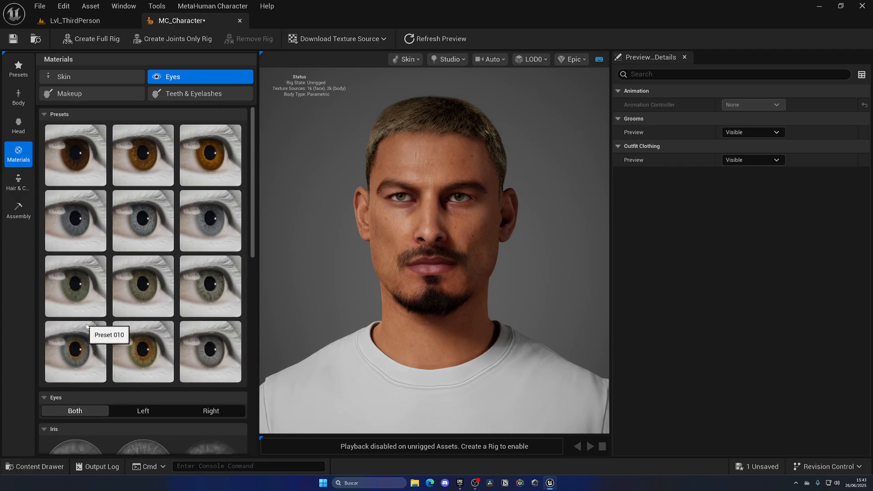
mouse_move(105, 95)
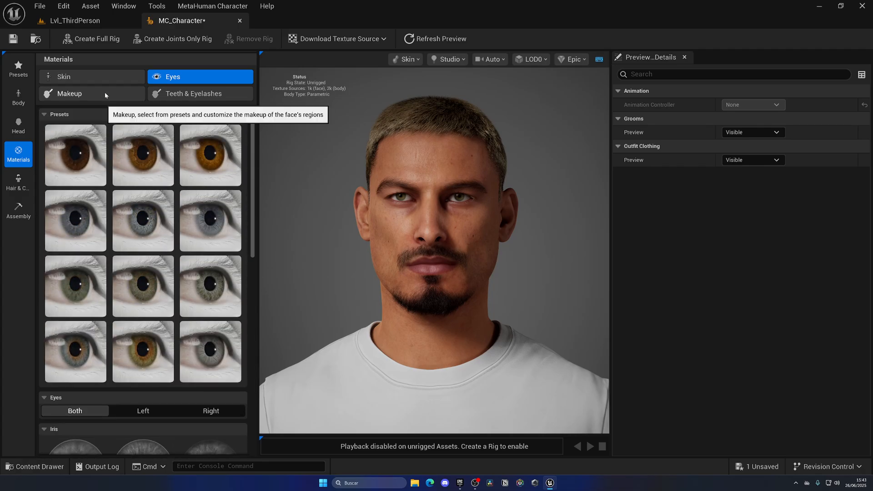
- Choose the empty Eyes thumbnail under Makeup and scroll on to Blush
left_click(69, 93)
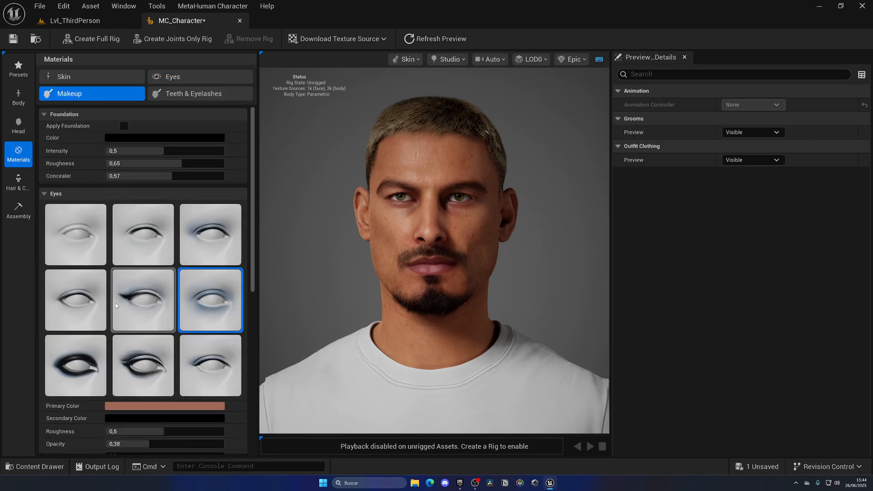
left_click(75, 234)
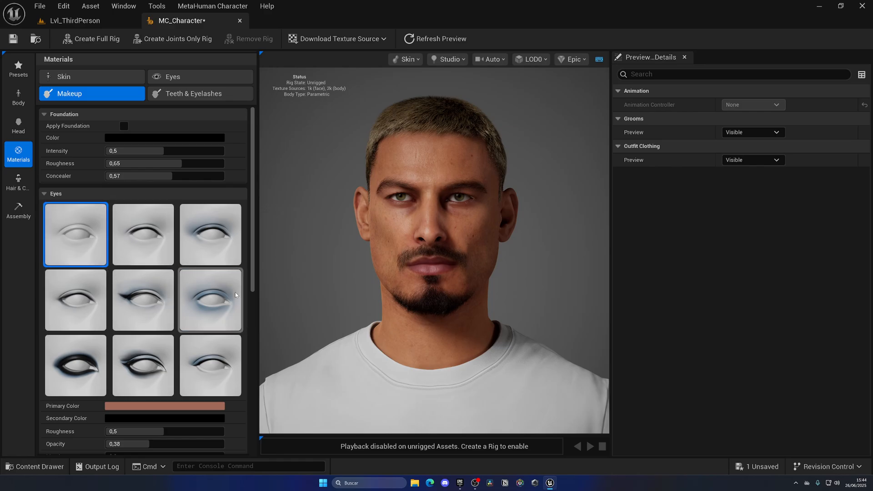
scroll("down", 3)
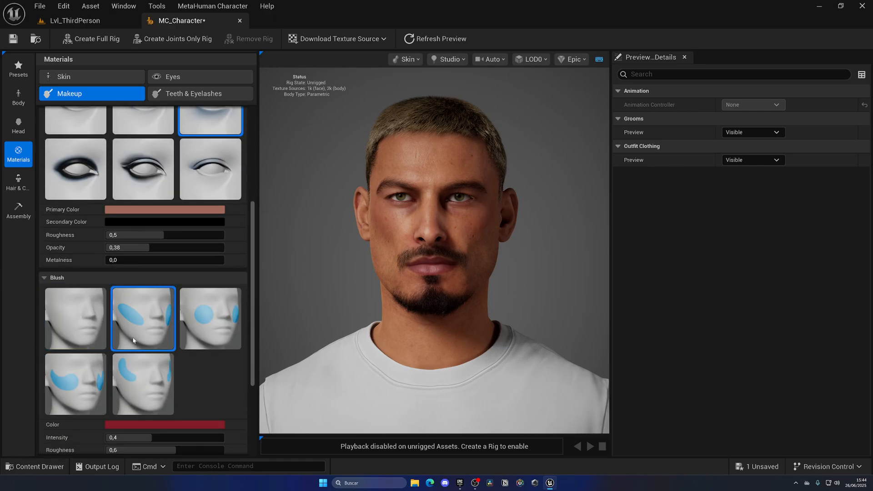
- Cancel an orange Teeth Color choice, keeping teeth white with zero plaque, and open Eyelashes
left_click(199, 94)
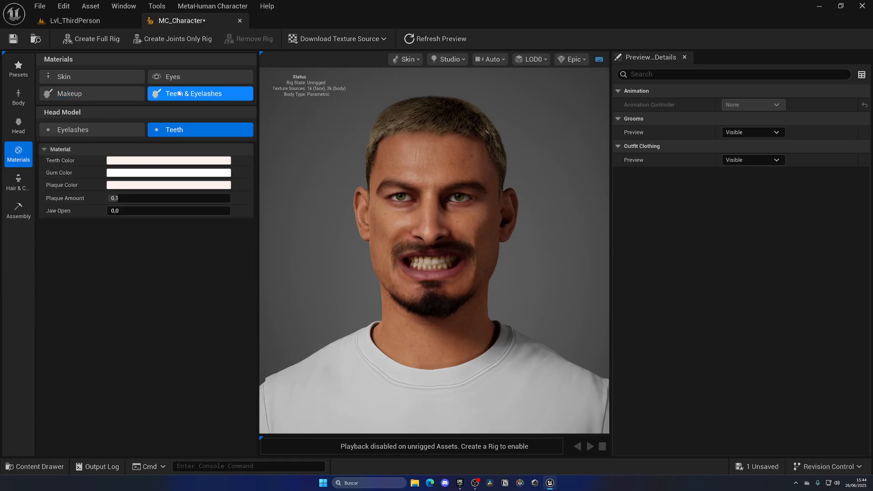
mouse_move(179, 118)
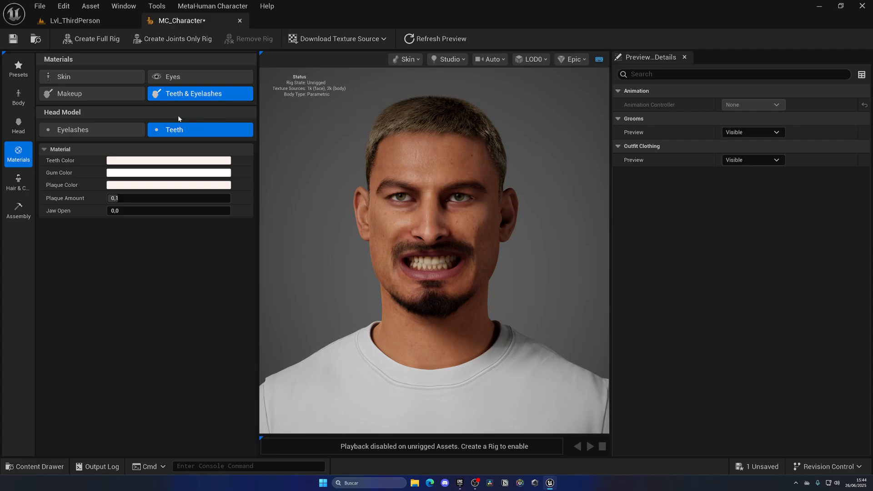
left_click(168, 160)
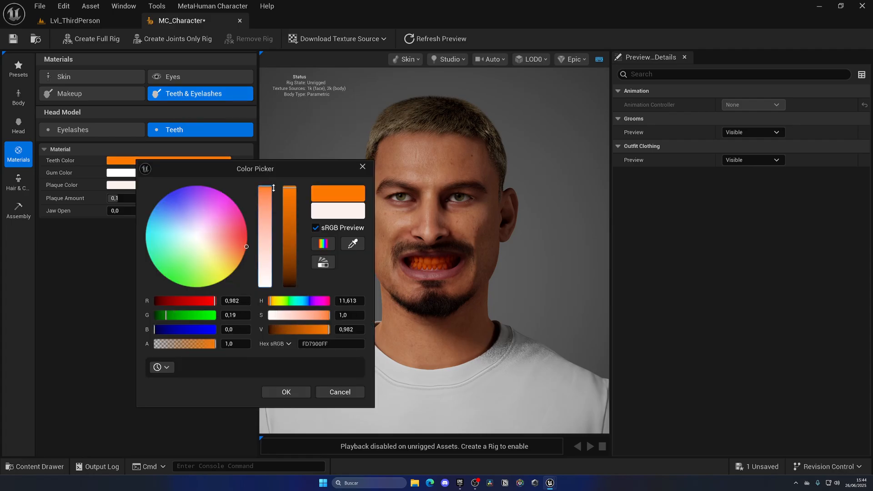
left_click(286, 392)
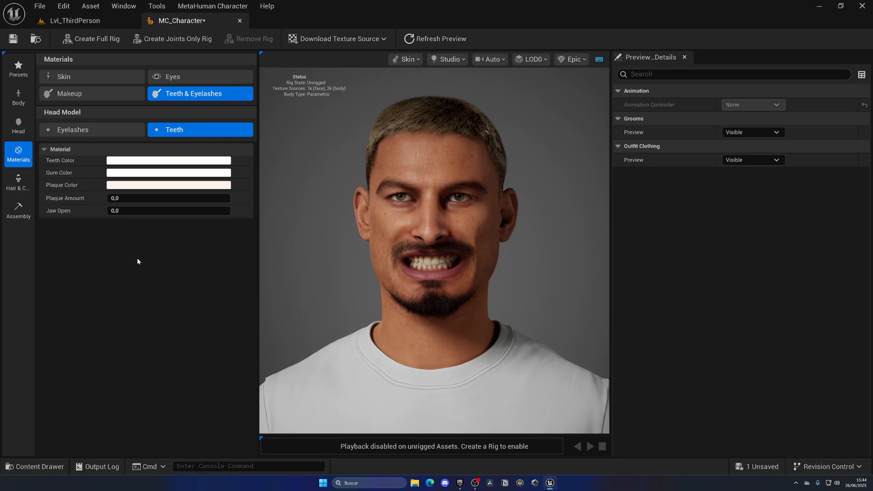
left_click(73, 130)
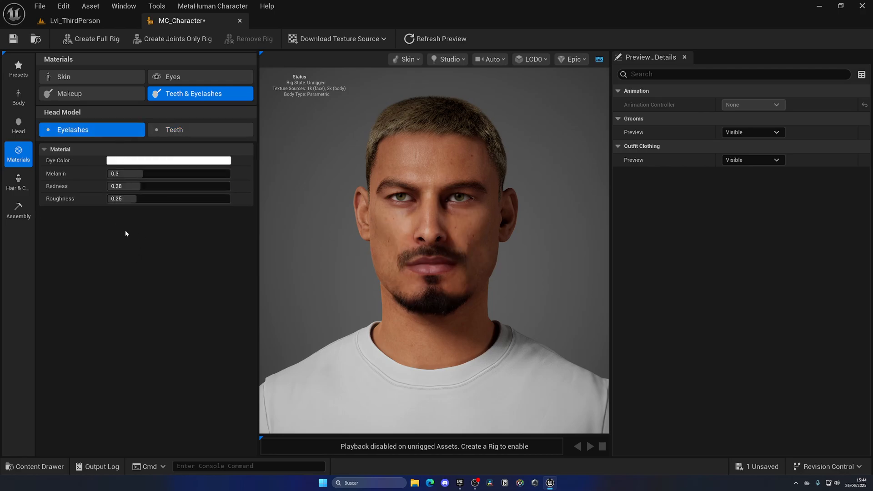
mouse_move(18, 181)
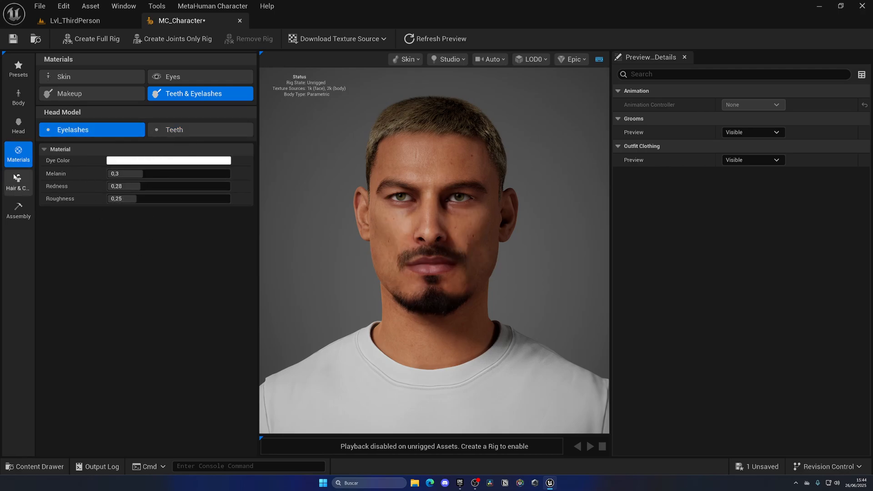
left_click(18, 183)
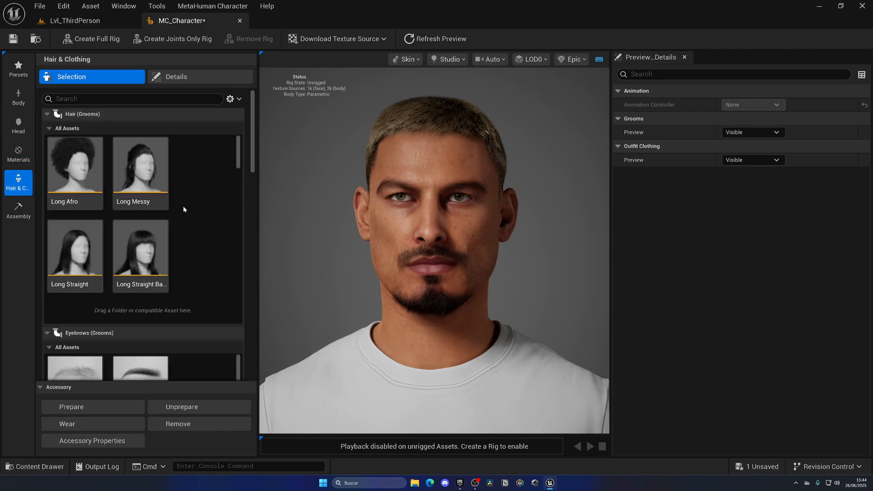
mouse_move(214, 171)
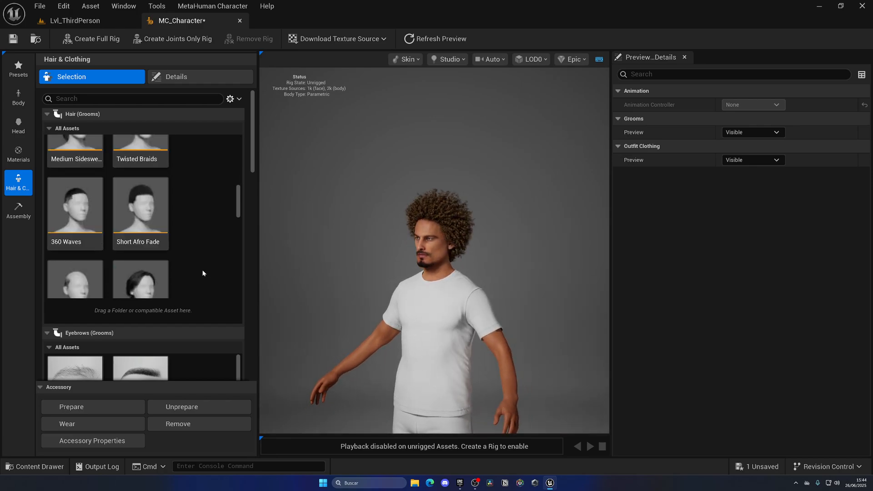
scroll("down", 3)
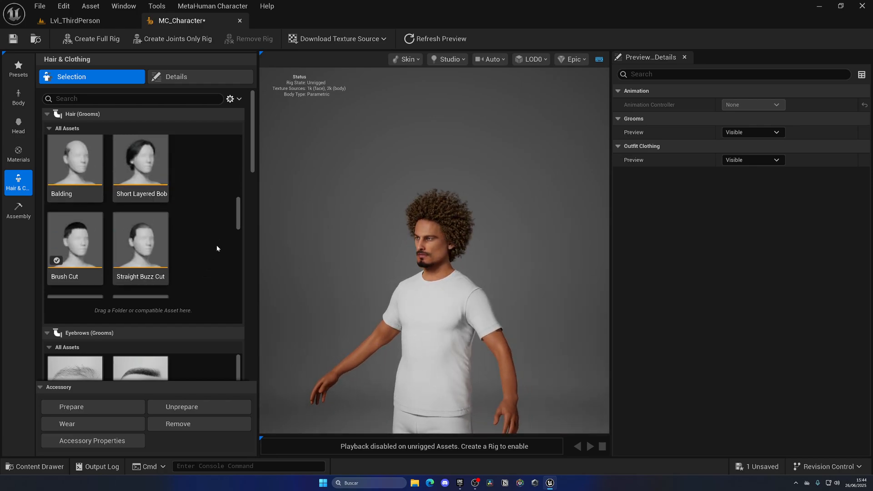
scroll("down", 3)
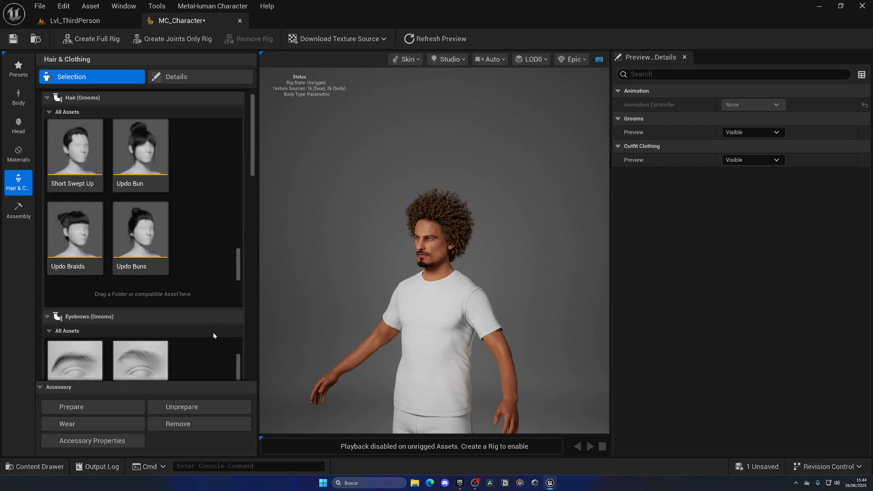
mouse_move(141, 356)
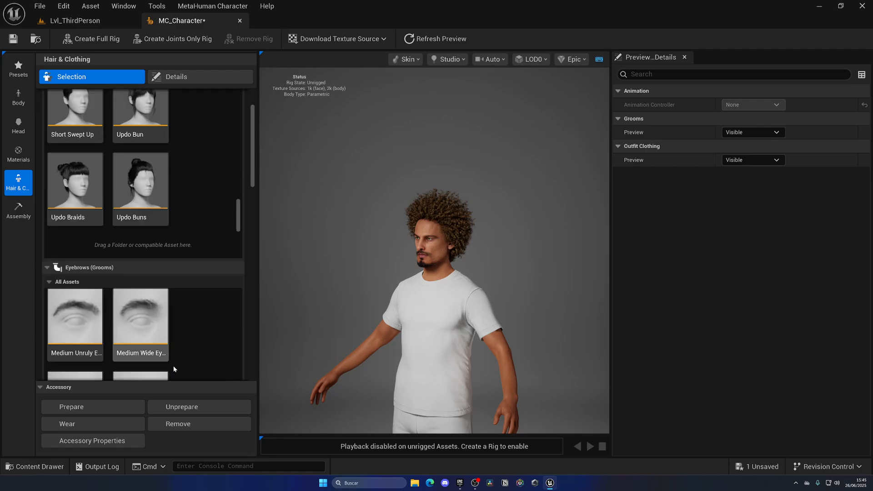
scroll("down", 3)
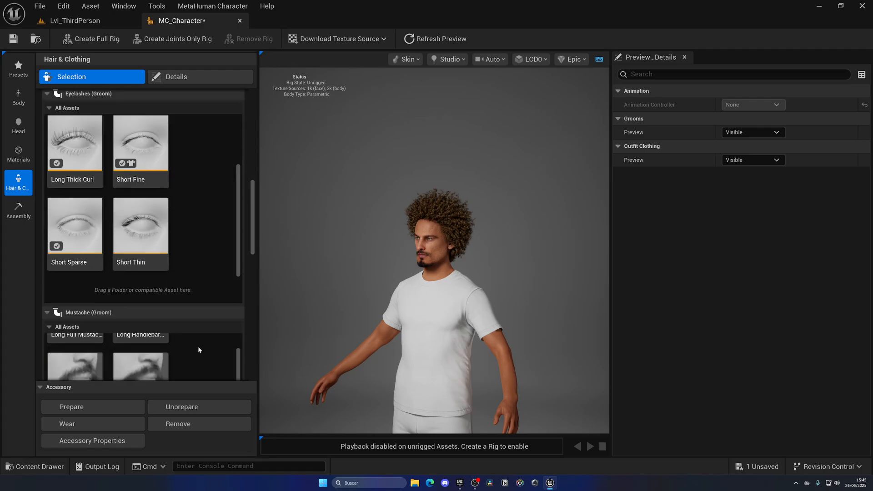
scroll("down", 3)
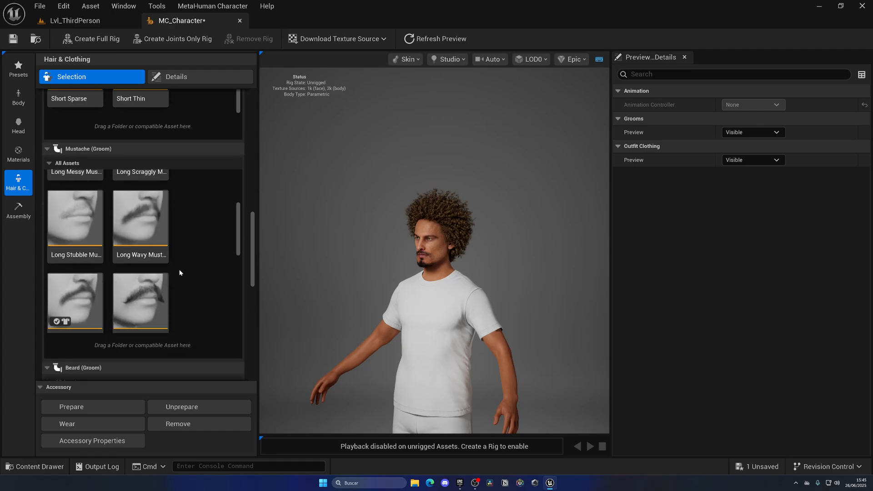
scroll("down", 3)
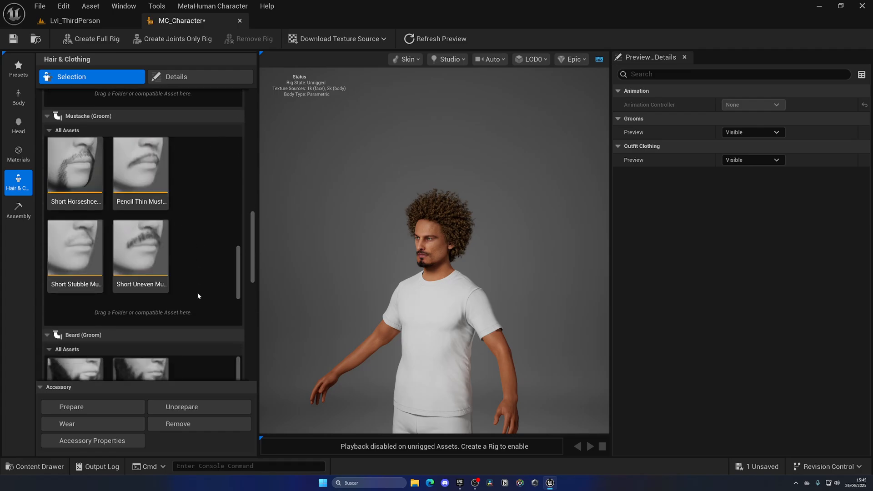
scroll("down", 3)
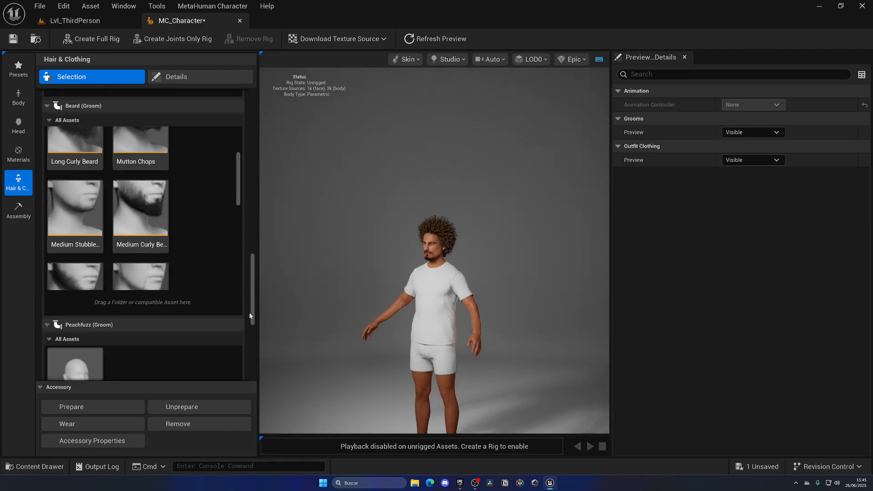
scroll("down", 3)
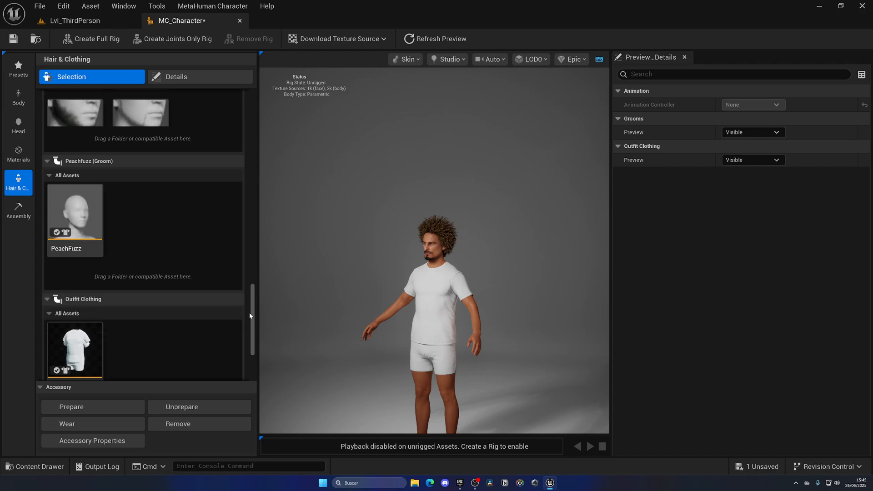
scroll("down", 3)
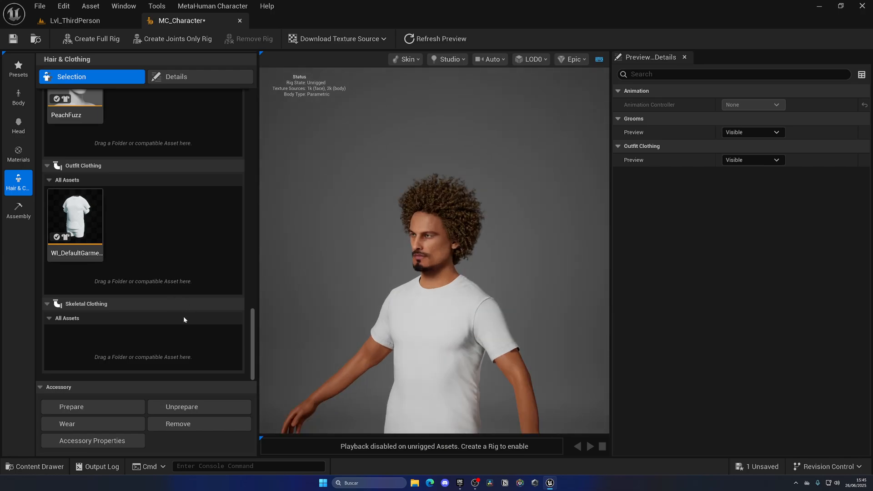
left_click(67, 424)
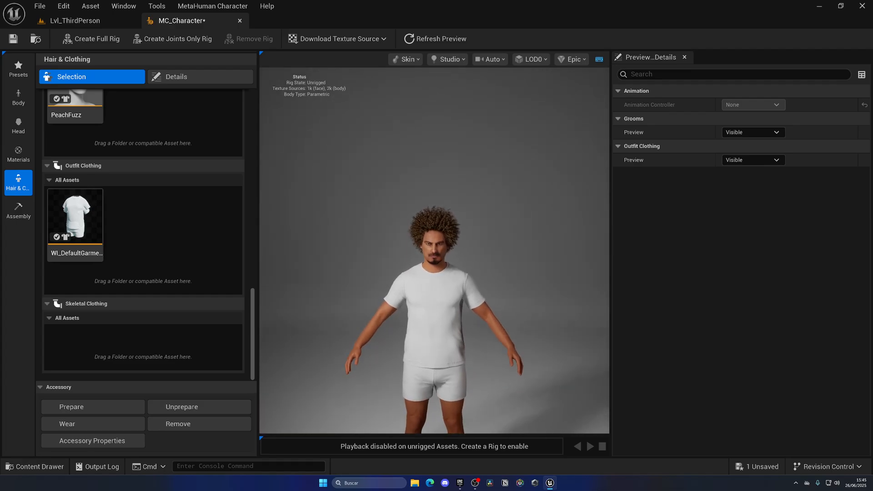
- Set Primary Color Short in Outfit Clothing to black
left_click(200, 77)
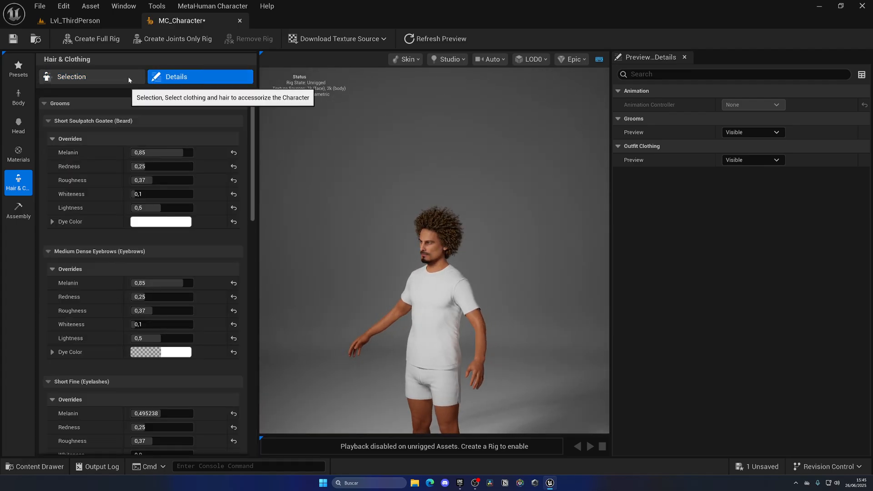
scroll("down", 3)
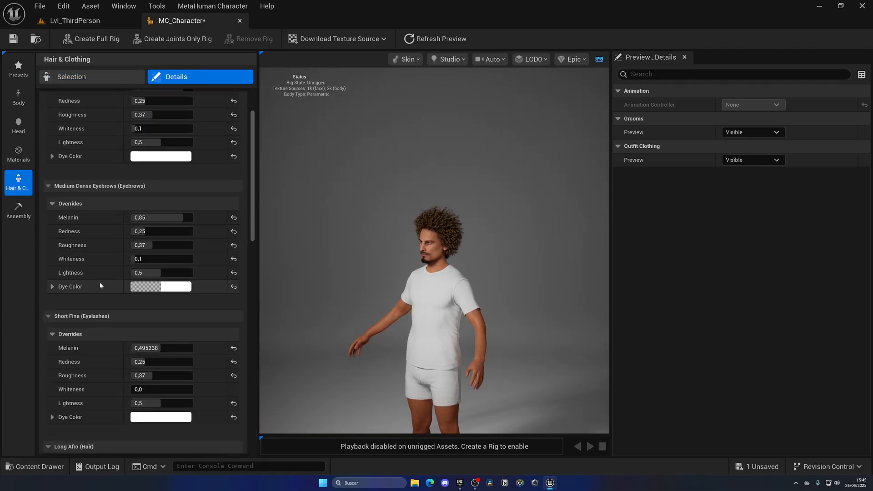
scroll("down", 3)
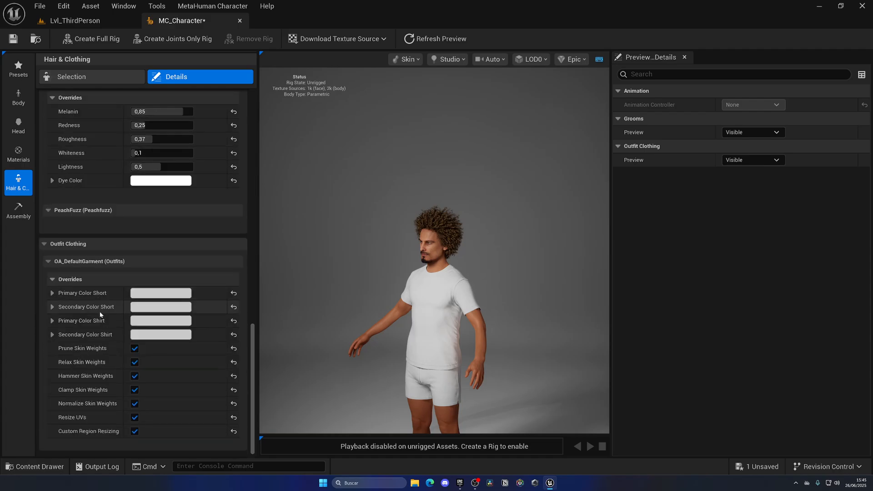
left_click(160, 306)
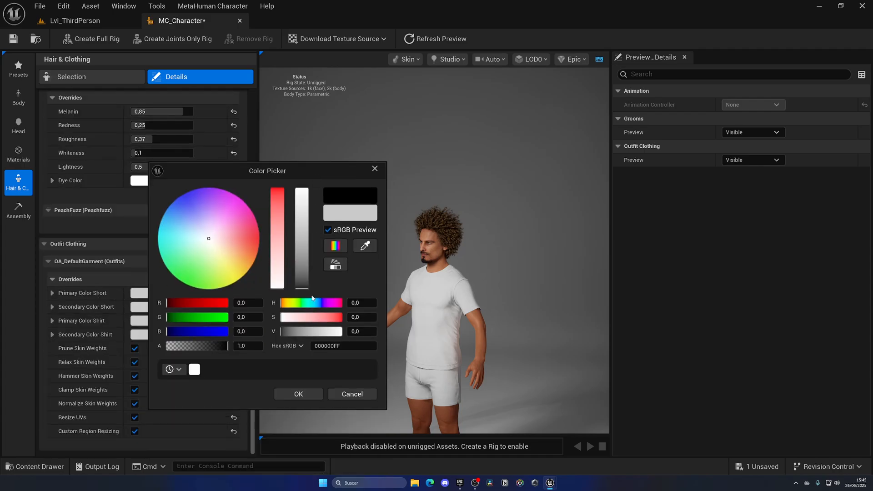
left_click(298, 393)
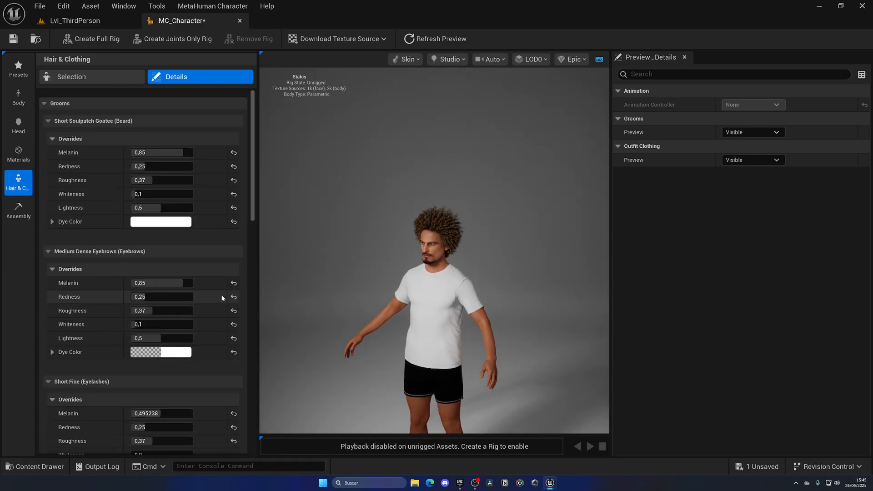
- Open the WI_DefaultGarment wardrobe item from the asset list, then close its tab
left_click(72, 77)
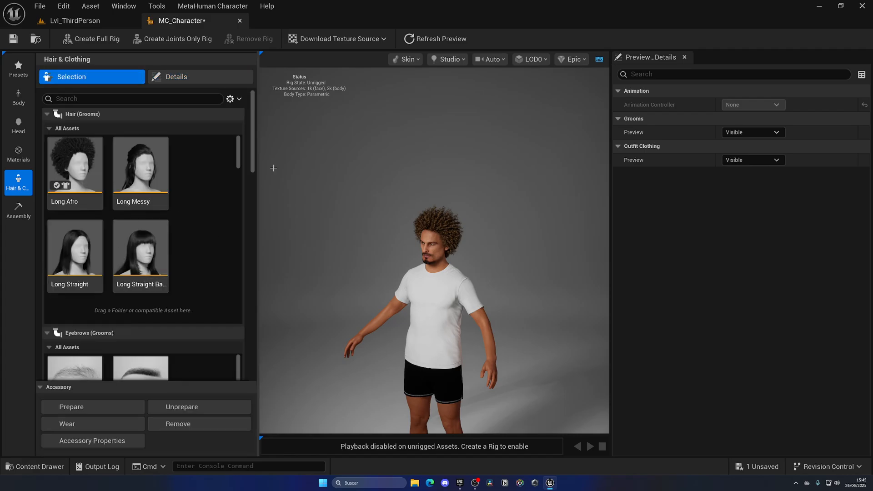
scroll("down", 3)
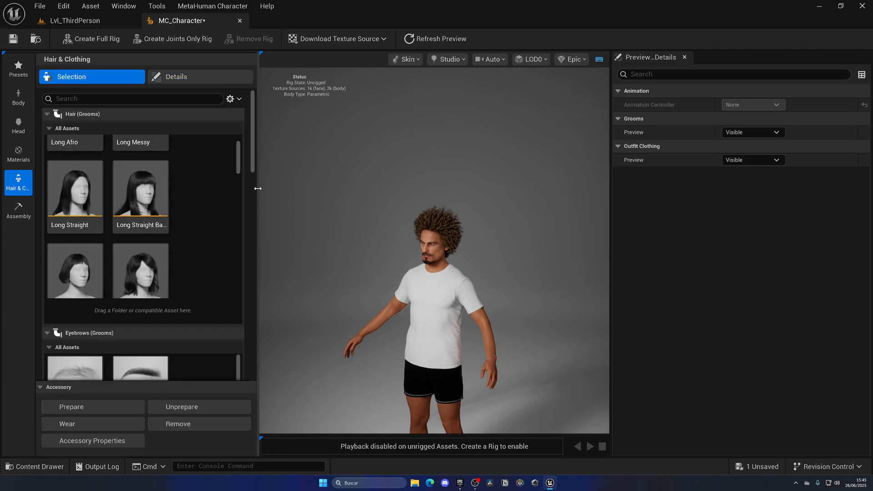
scroll("down", 3)
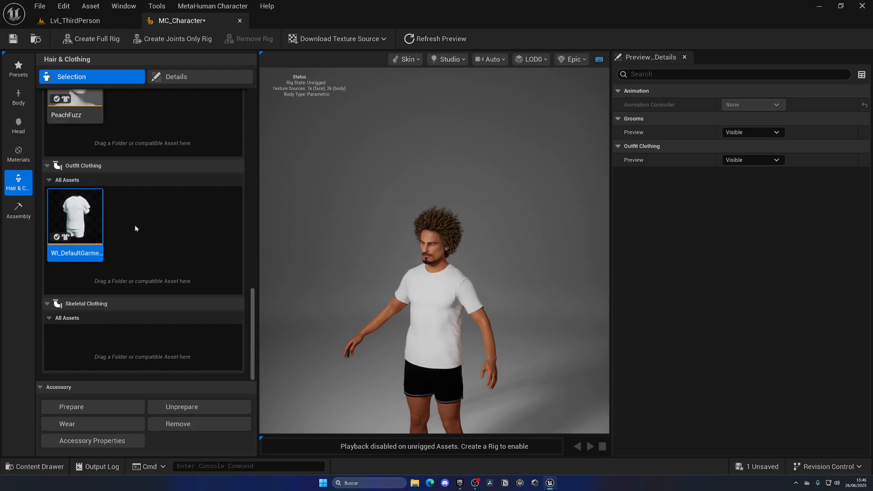
mouse_move(173, 332)
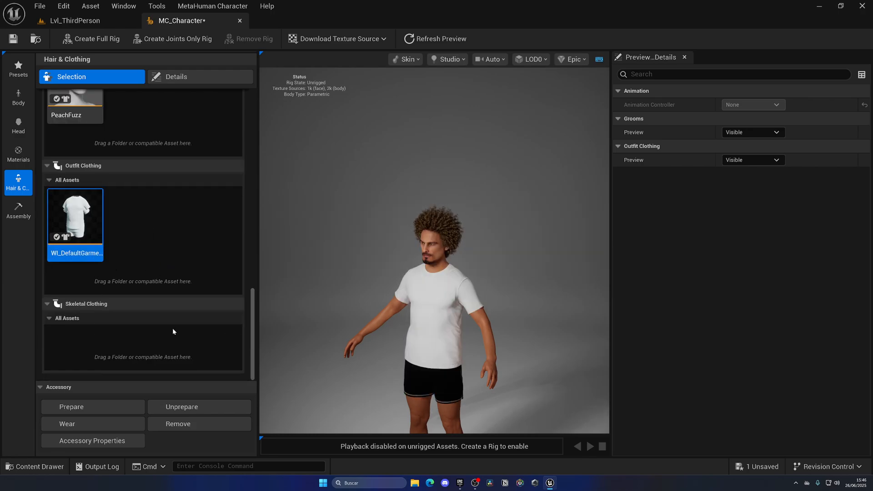
double_click(75, 216)
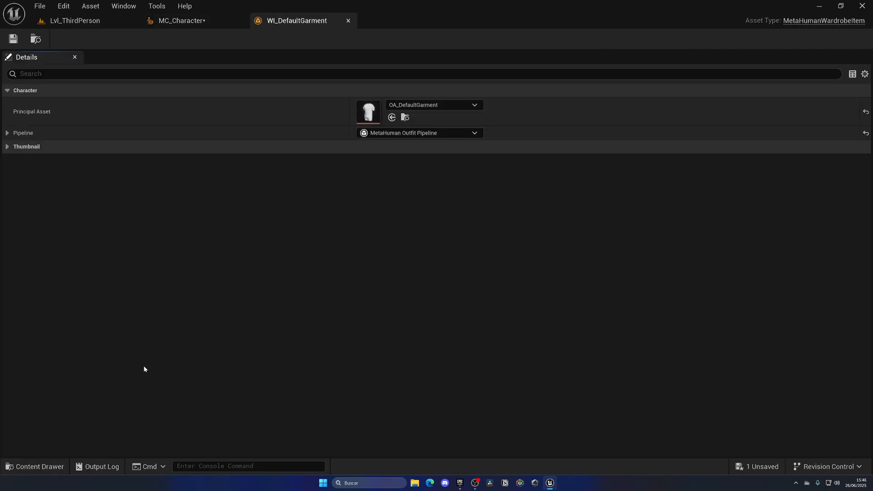
mouse_move(297, 20)
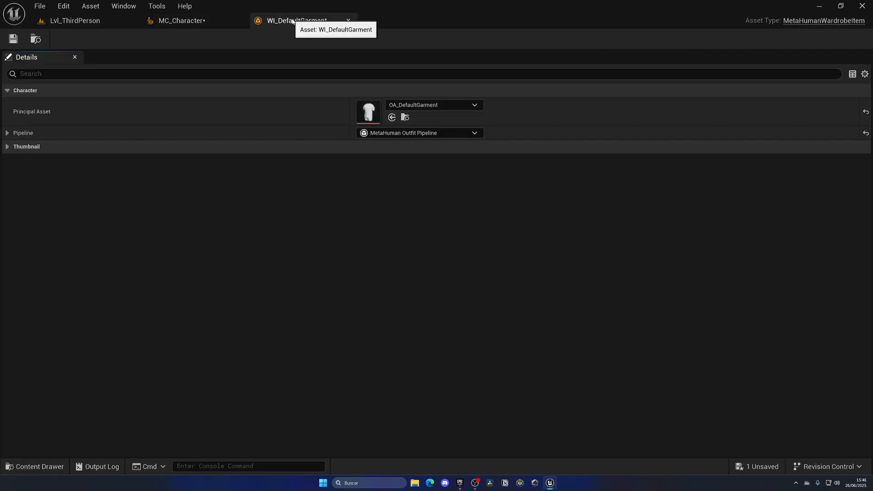
left_click(183, 21)
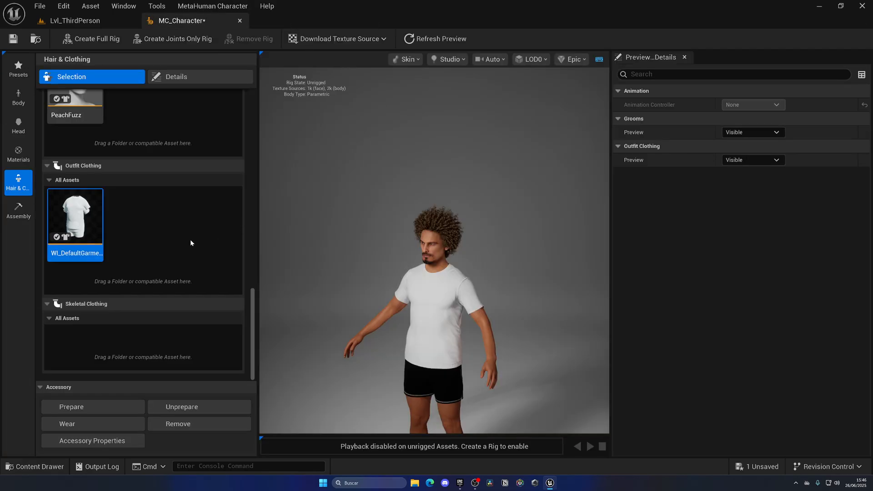
- Choose UE Optimized in the Assembly dropdown, keeping Quality at High
left_click(18, 210)
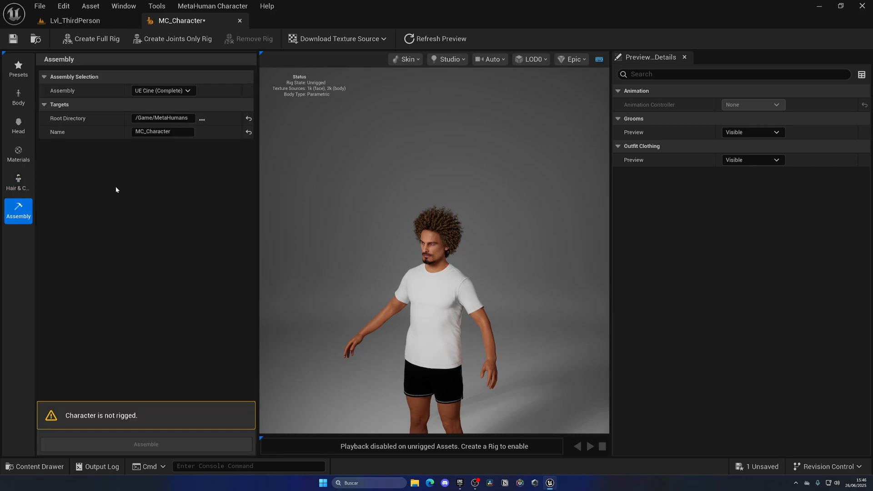
mouse_move(120, 209)
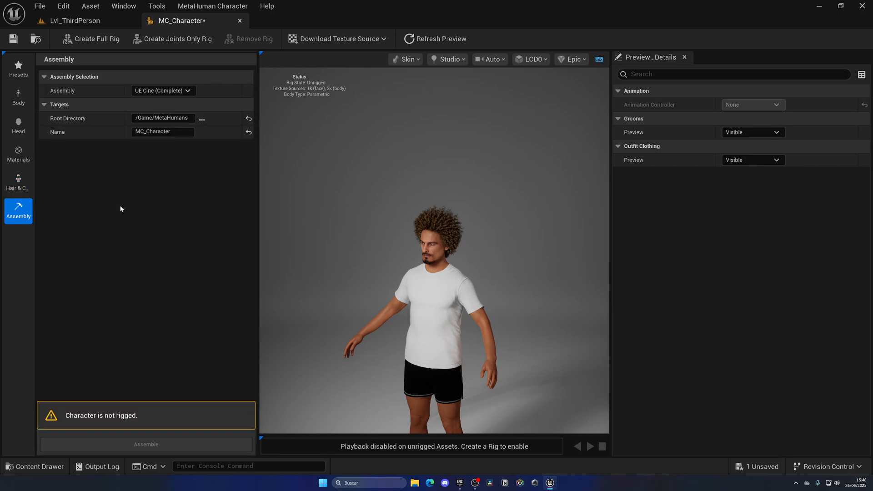
left_click(162, 90)
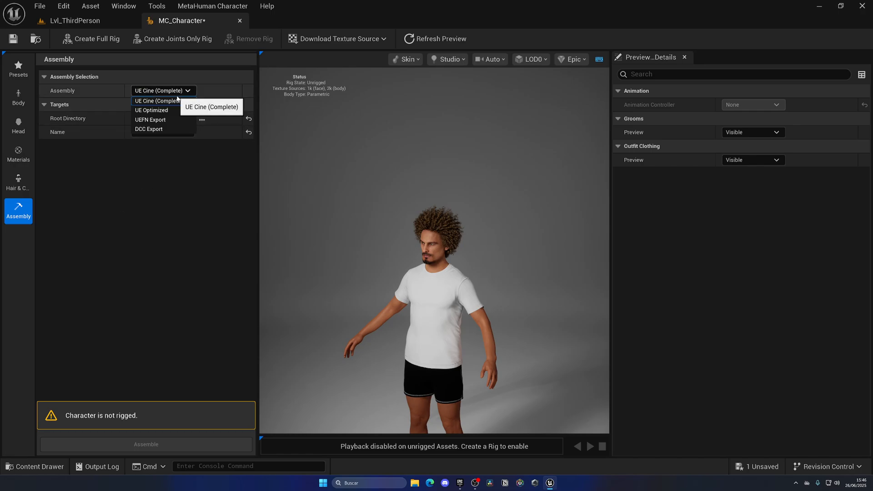
left_click(151, 110)
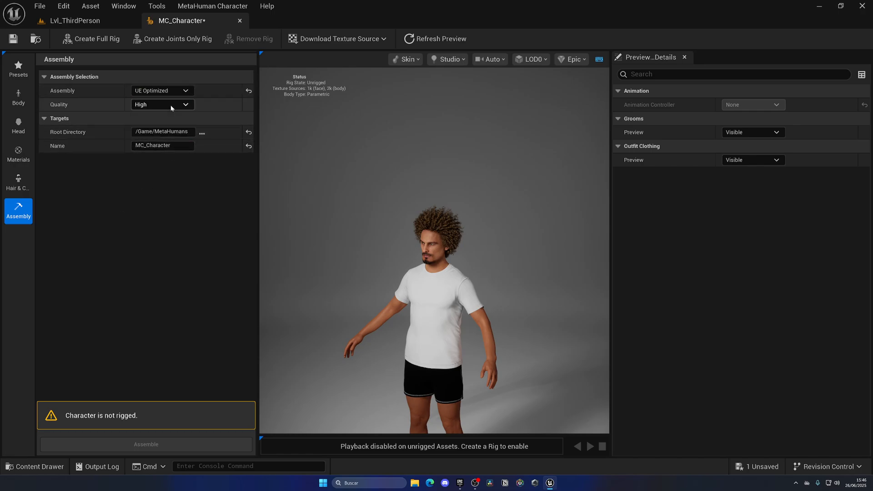
mouse_move(172, 185)
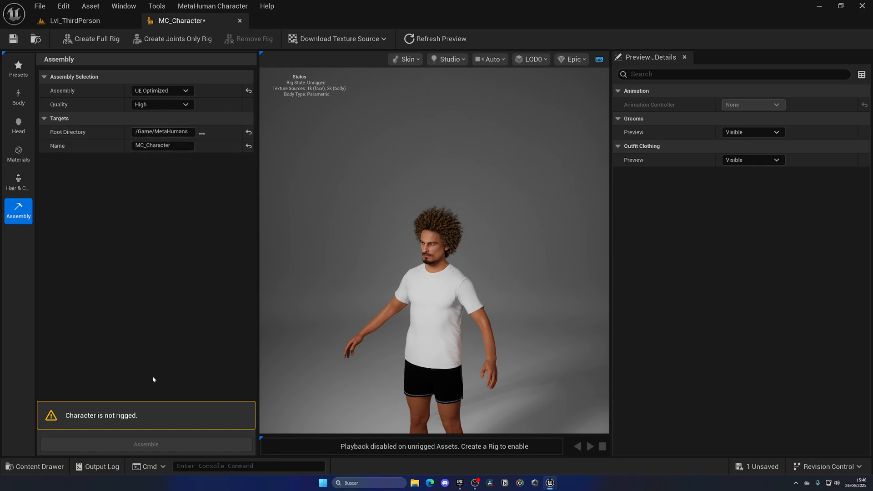
mouse_move(165, 325)
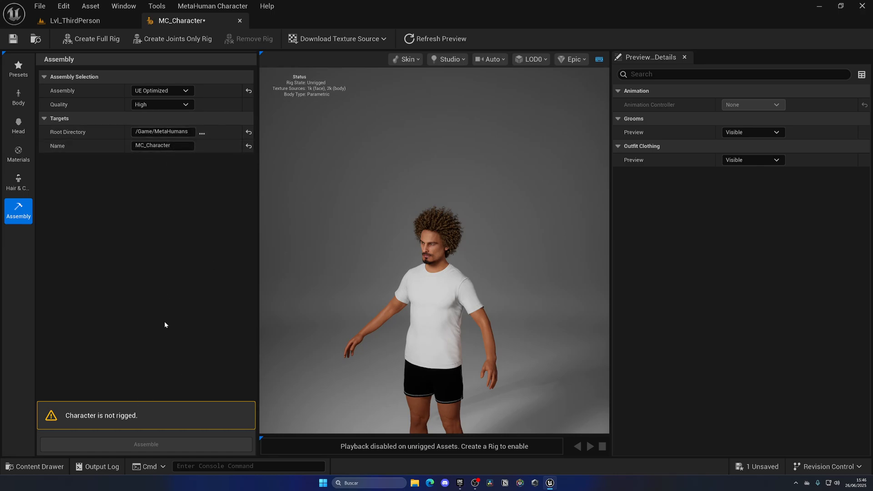
mouse_move(179, 317)
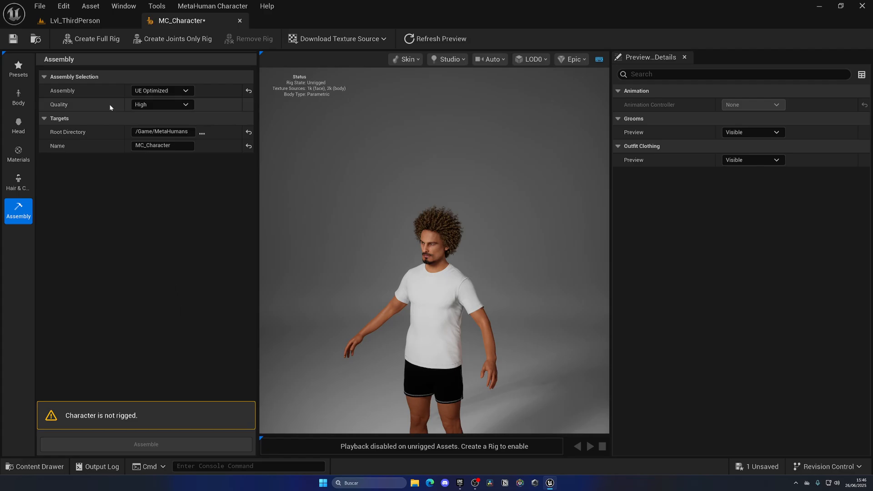
- Start rigging the character and scroll through the Epic Games 'Iniciar sesión' sign-in options
left_click(91, 38)
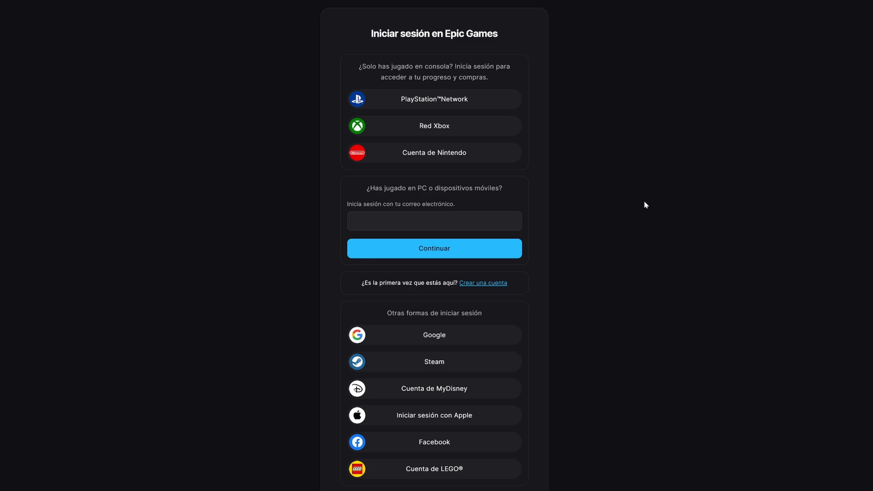
scroll("down", 3)
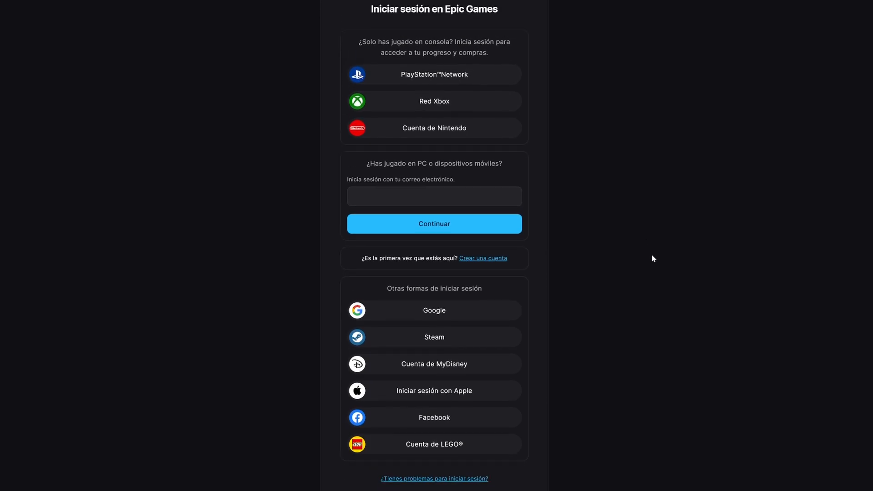
scroll("up", 3)
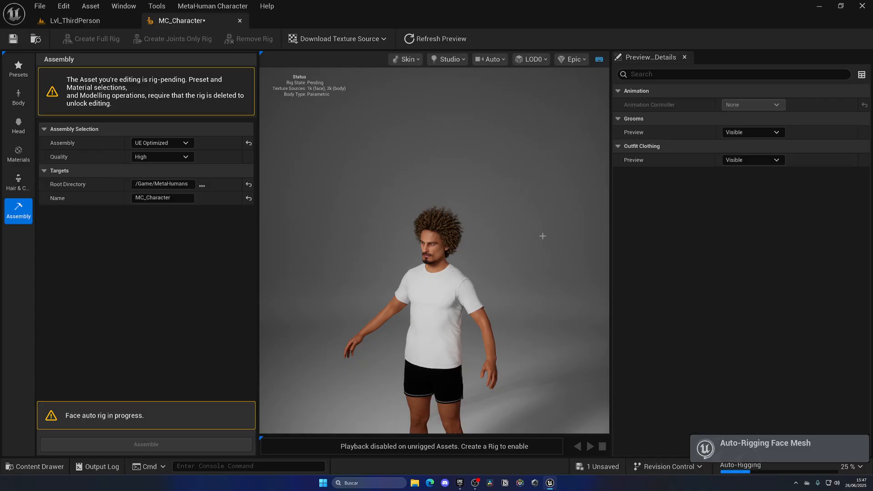
mouse_move(655, 258)
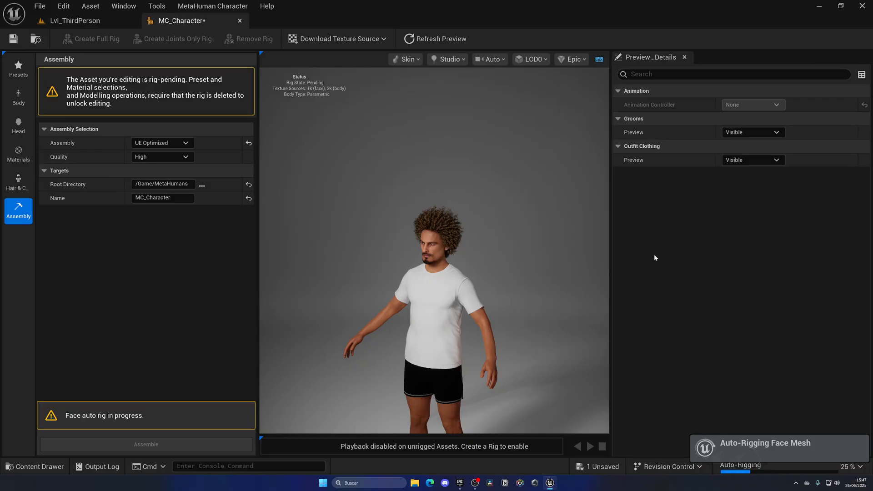
mouse_move(706, 337)
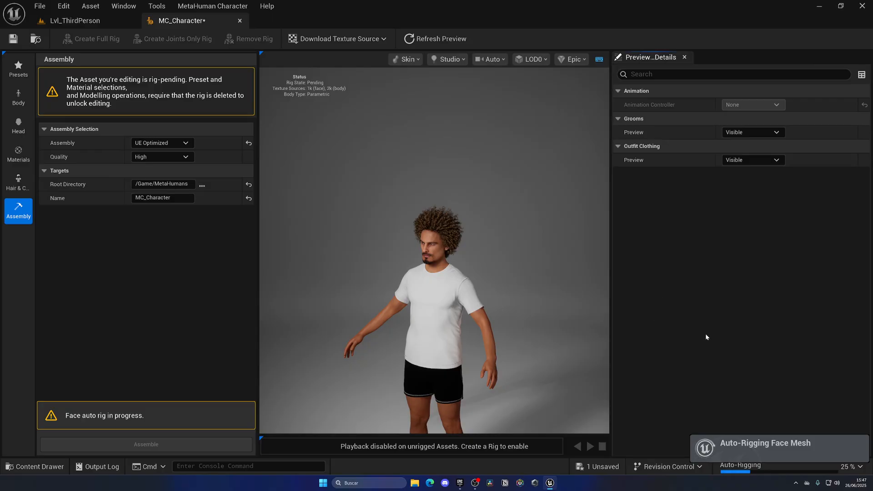
mouse_move(686, 341)
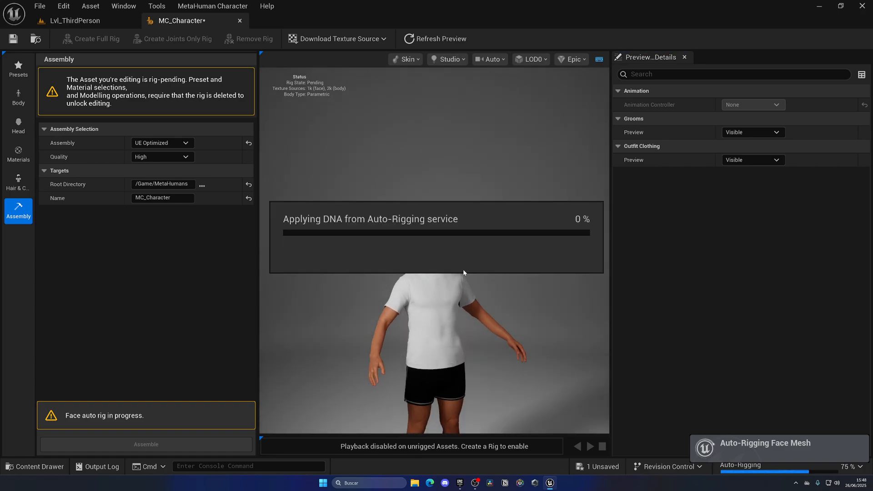
mouse_move(512, 300)
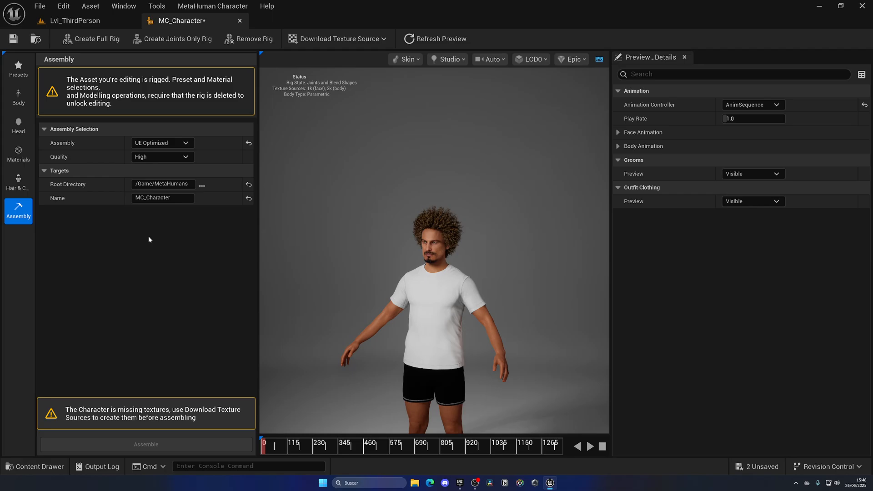
mouse_move(102, 89)
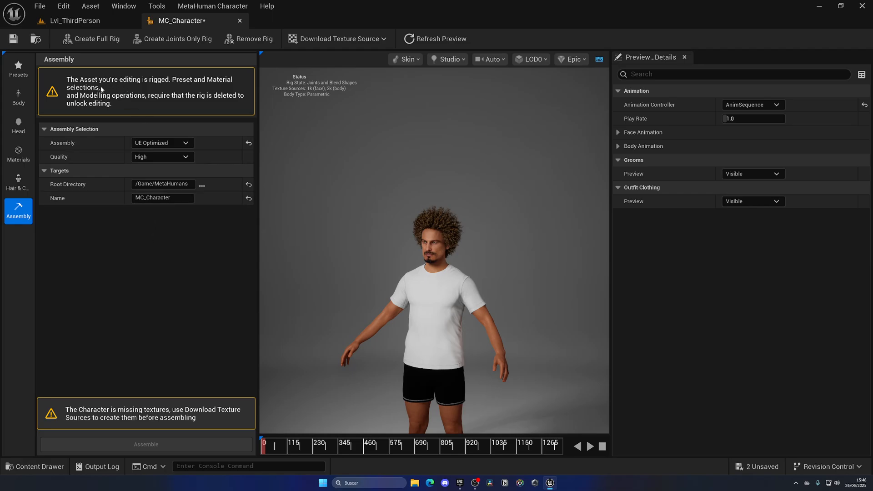
mouse_move(199, 89)
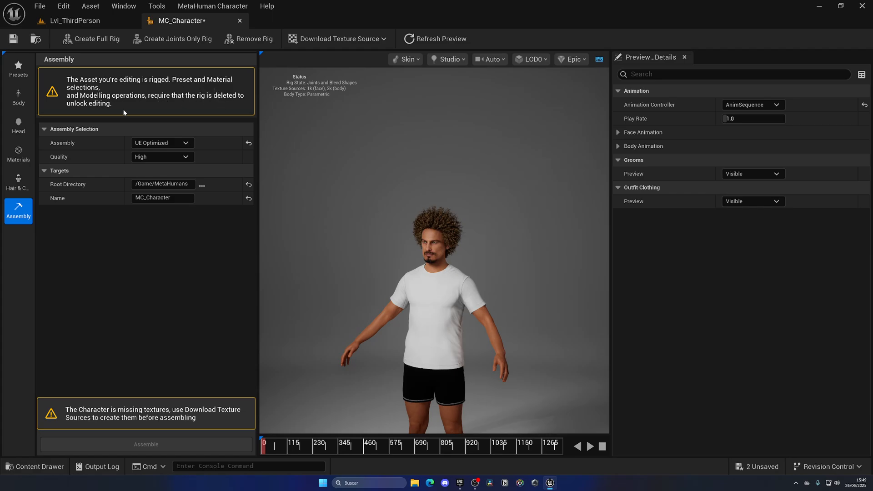
mouse_move(175, 280)
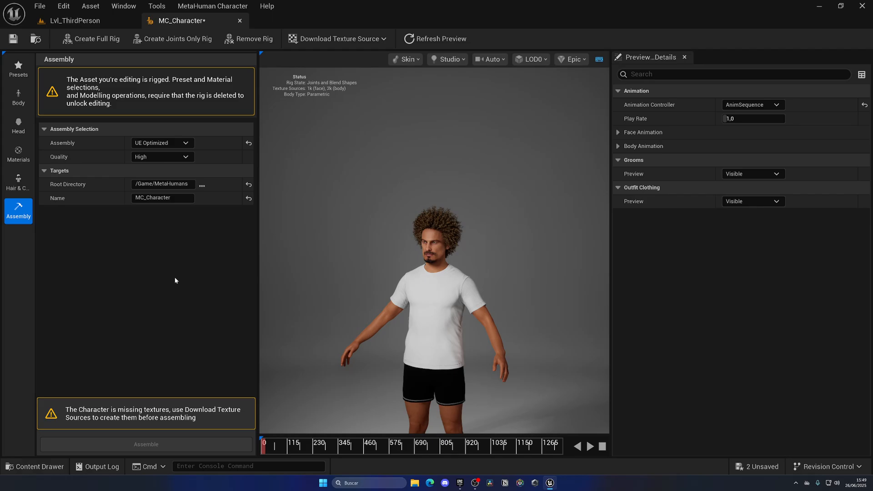
mouse_move(32, 197)
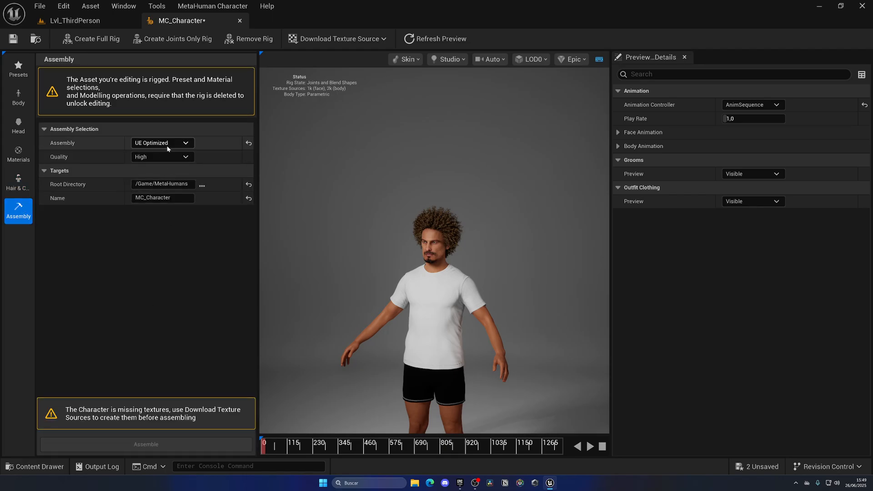
left_click(161, 142)
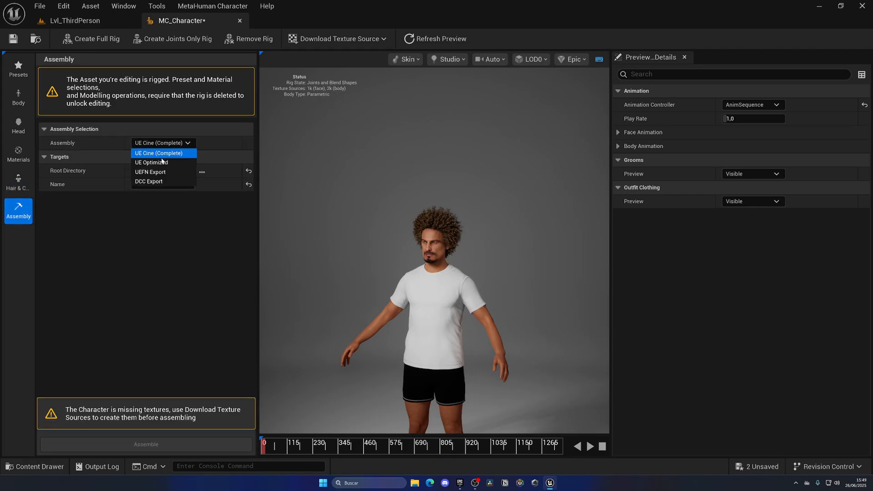
left_click(151, 162)
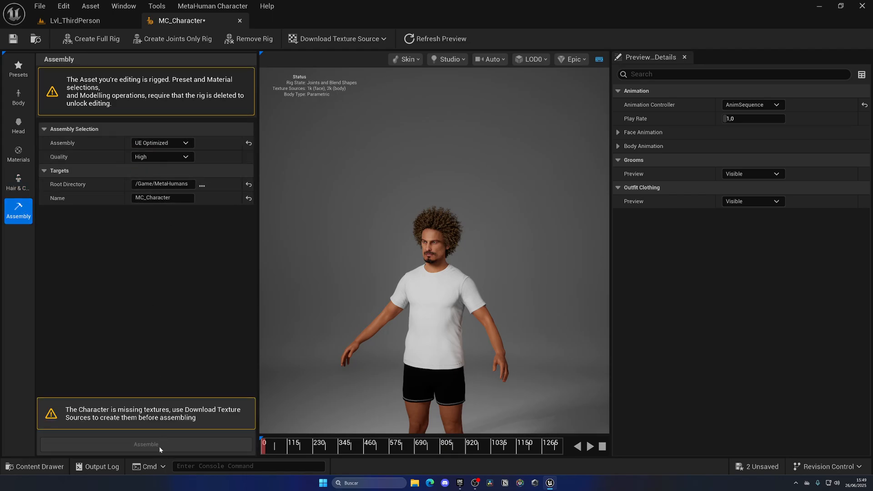
mouse_move(263, 328)
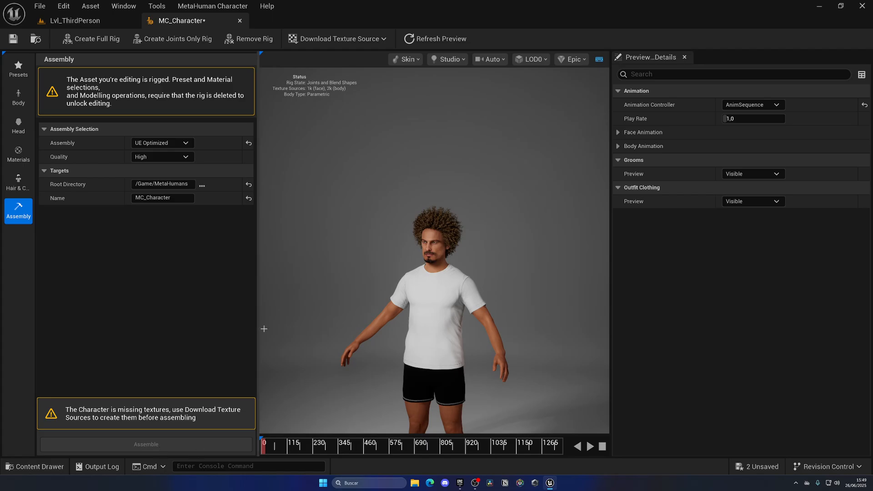
mouse_move(202, 300)
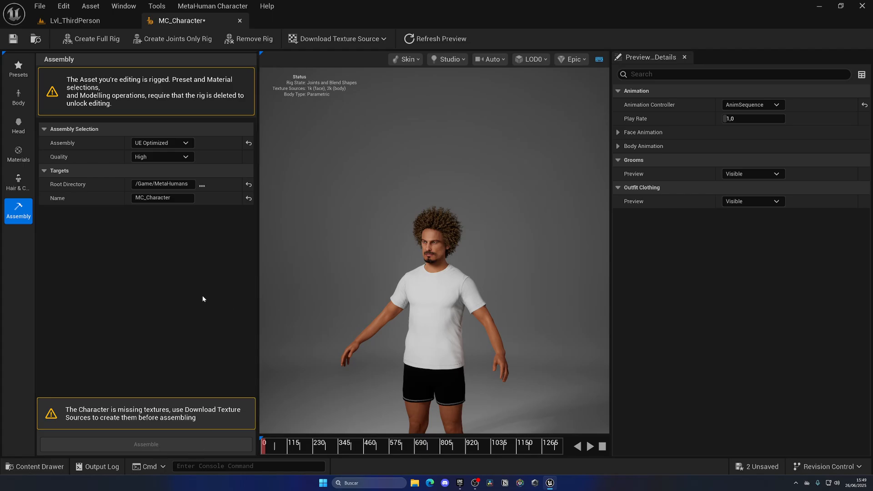
- Choose Download 4k Resolution Textures from the Download Texture Source menu
left_click(337, 38)
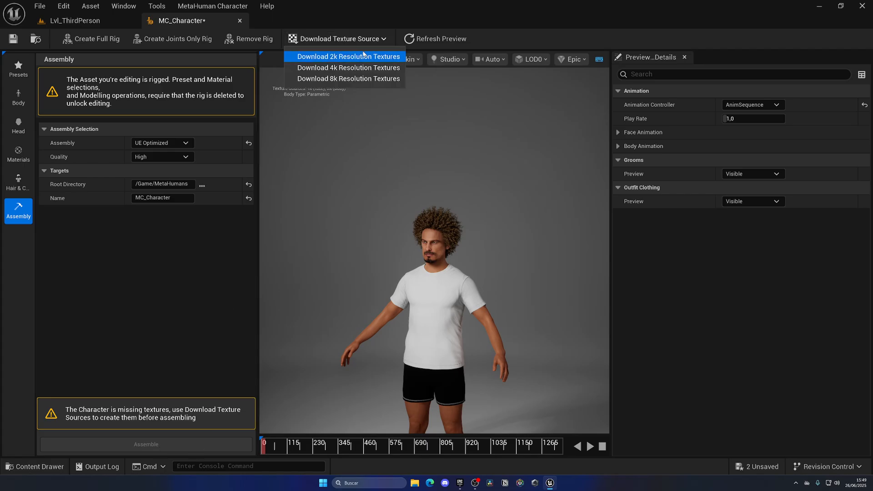
mouse_move(348, 67)
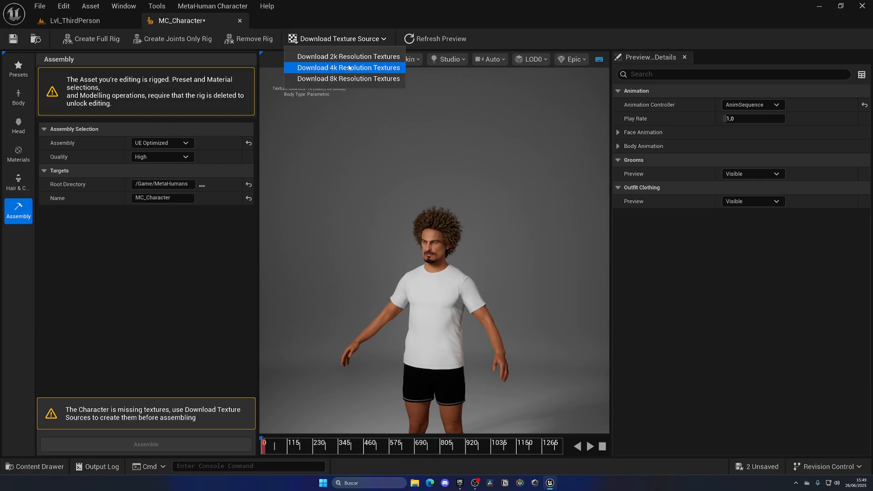
left_click(348, 67)
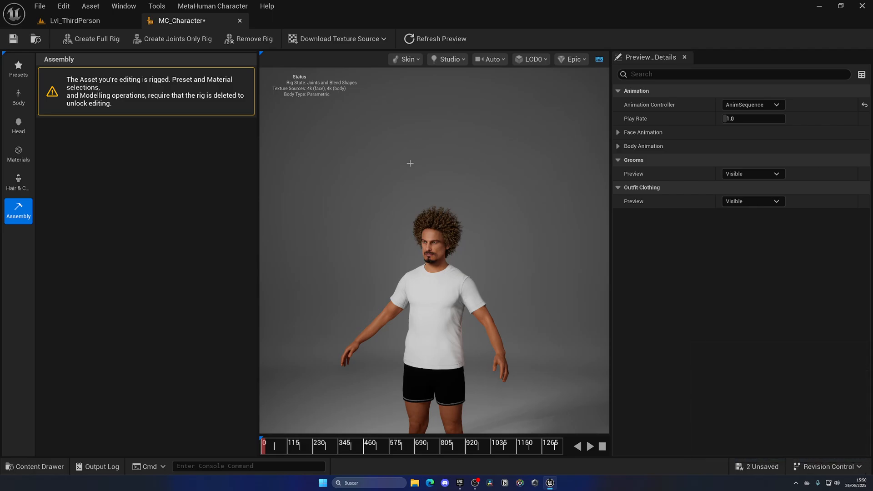
- Assemble MC_Character from the Assembly panel as UE Optimized at High quality
left_click(17, 211)
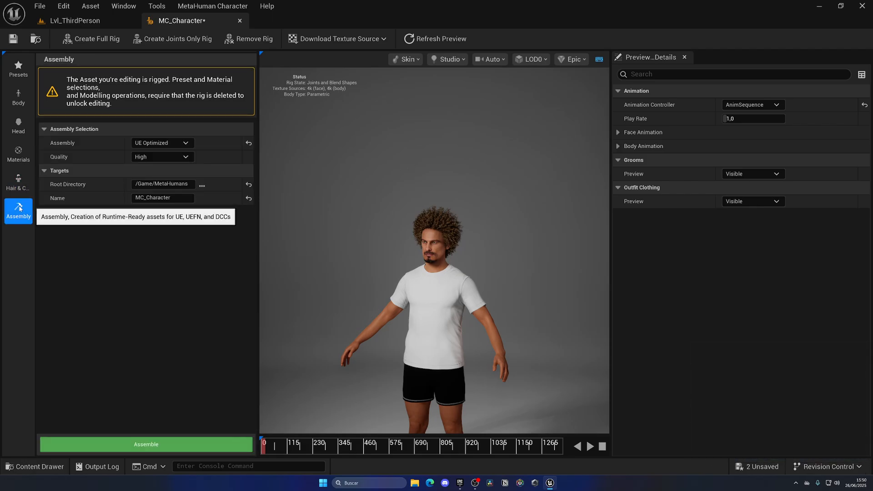
mouse_move(104, 238)
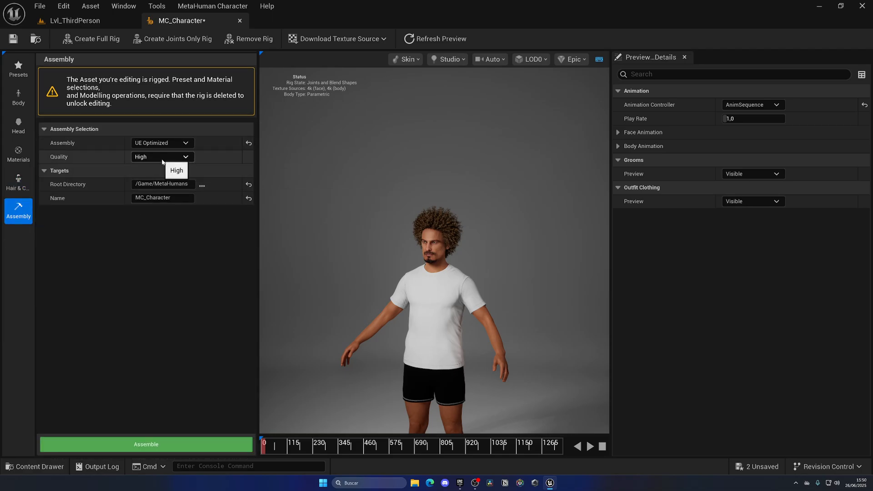
mouse_move(167, 156)
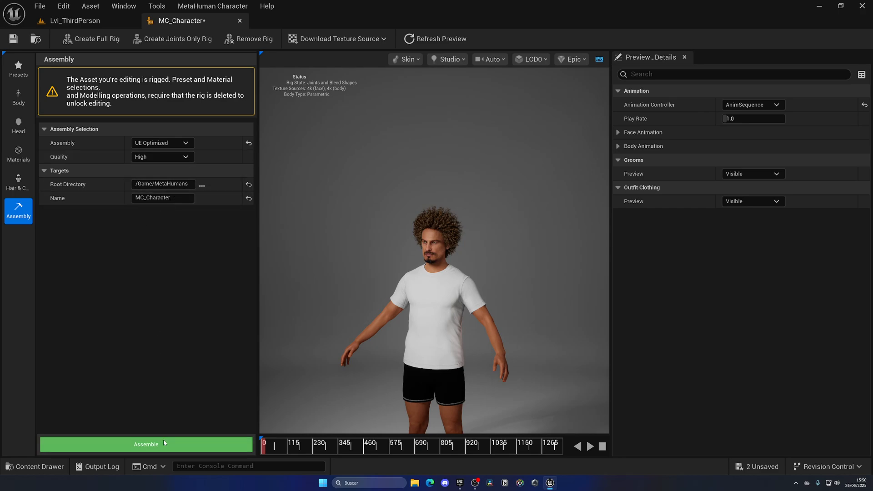
left_click(146, 444)
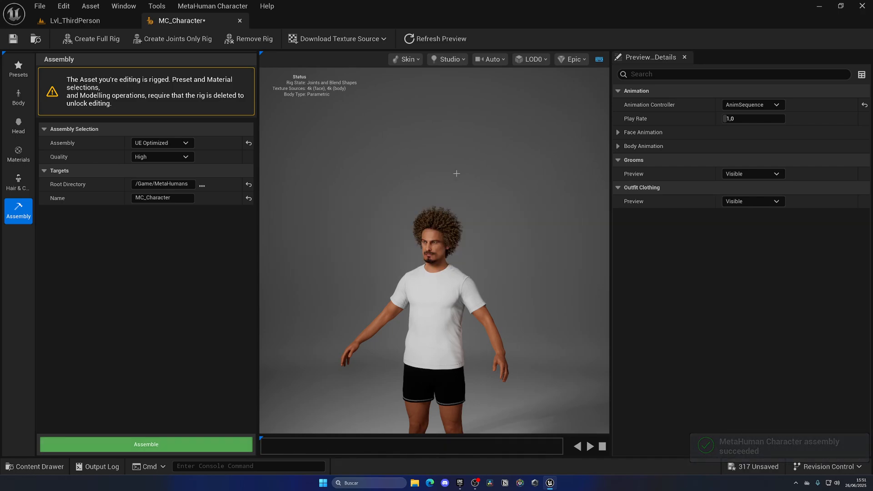
- Open BP_MC_Character from the Content Browser's MetaHumans/MC_Character folder
left_click(72, 21)
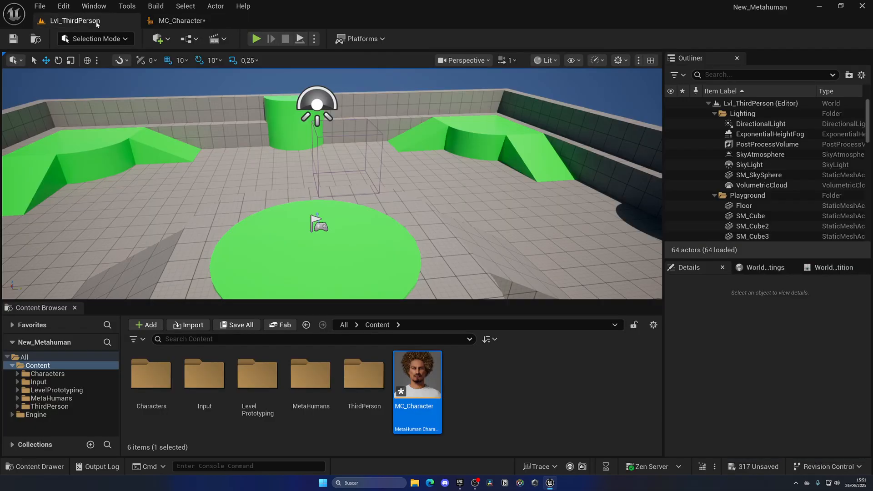
mouse_move(310, 373)
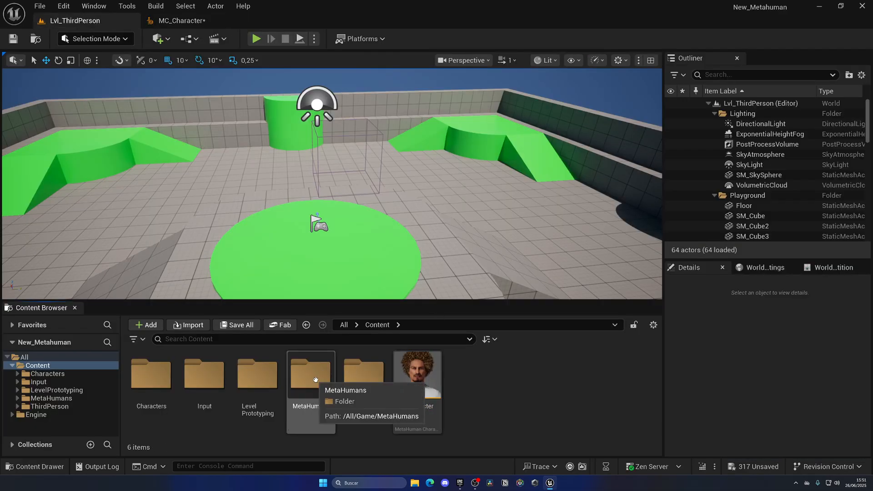
double_click(310, 372)
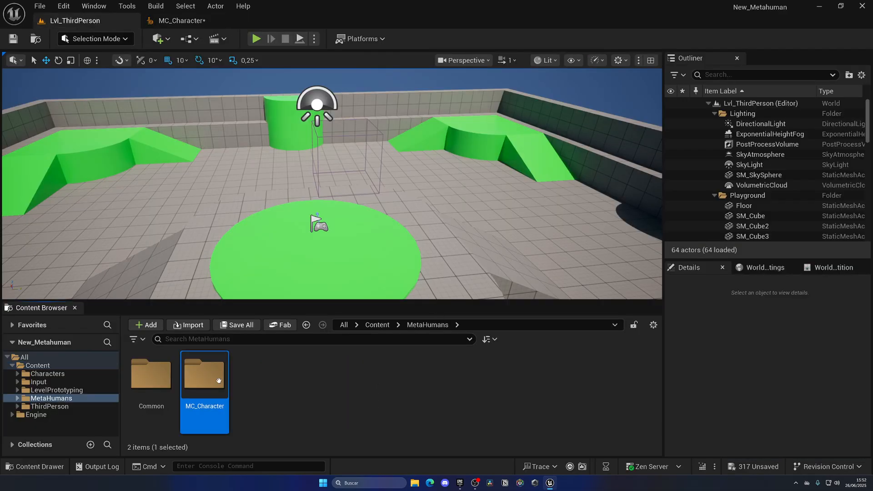
double_click(204, 373)
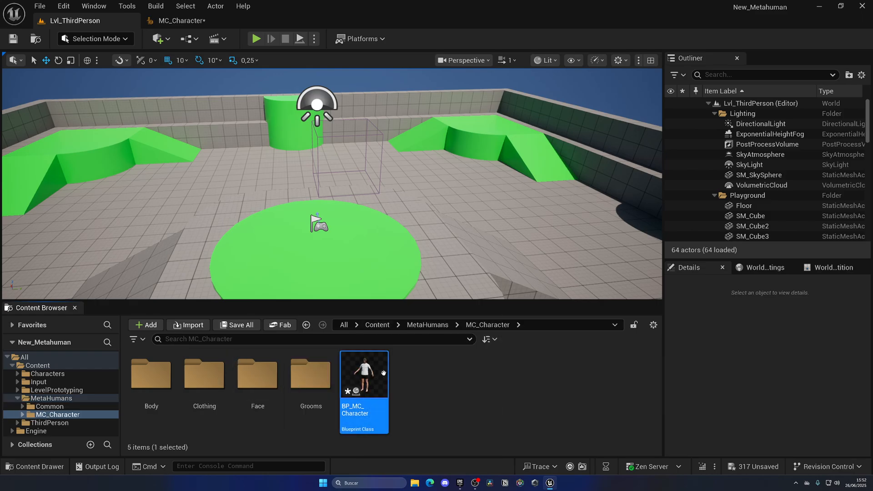
double_click(364, 373)
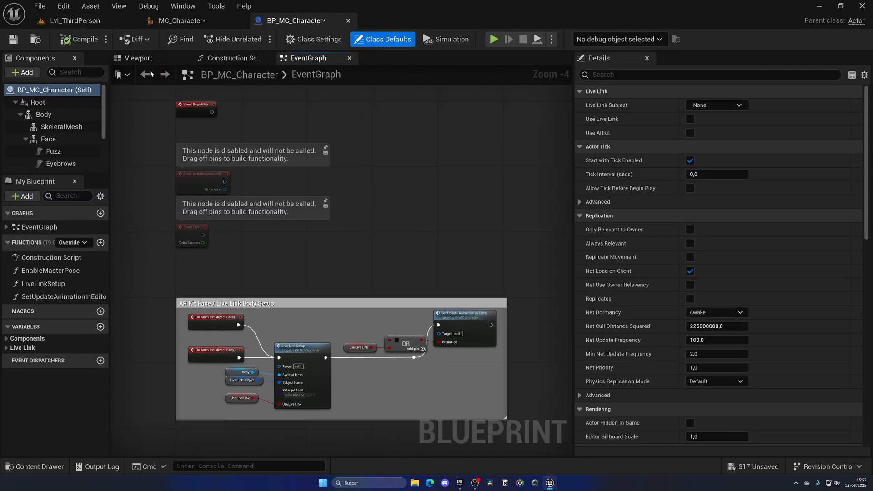
- Set BP_MC_Character's LODSync Num LODs to 2
left_click(137, 58)
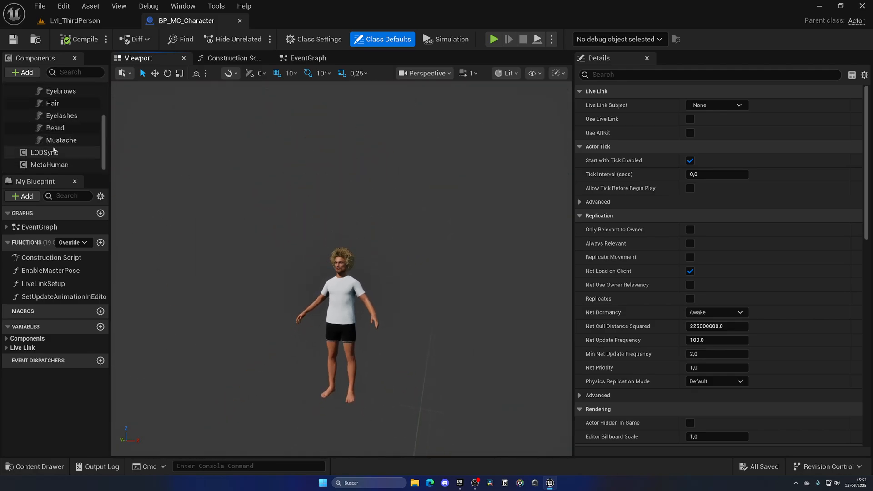
left_click(44, 152)
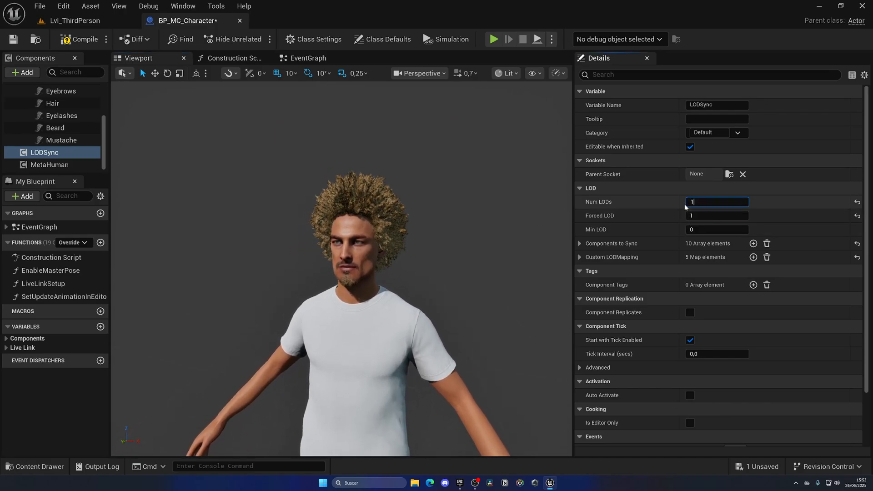
type("2")
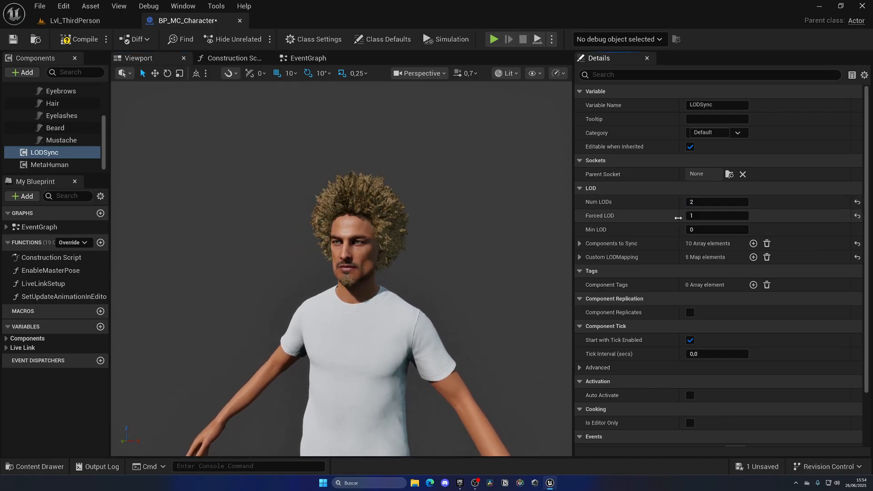
left_click(85, 39)
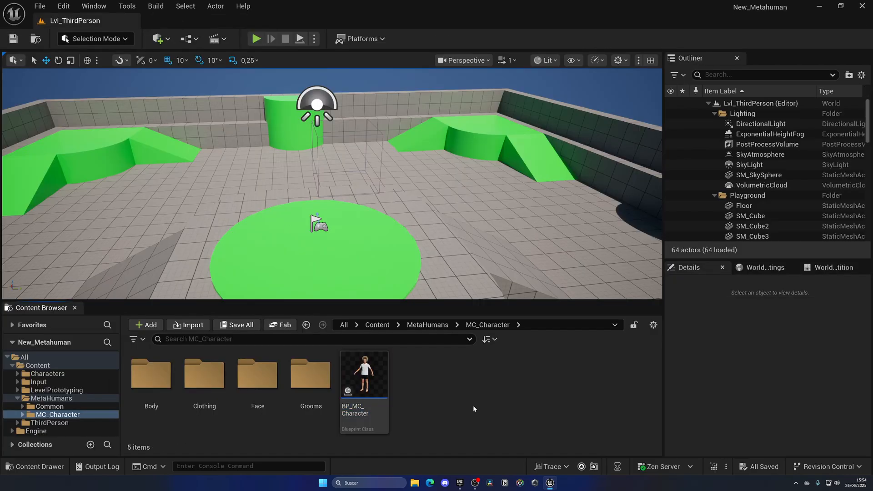
- Stop the play session and open BP_ThirdPersonCharacter
left_click(256, 39)
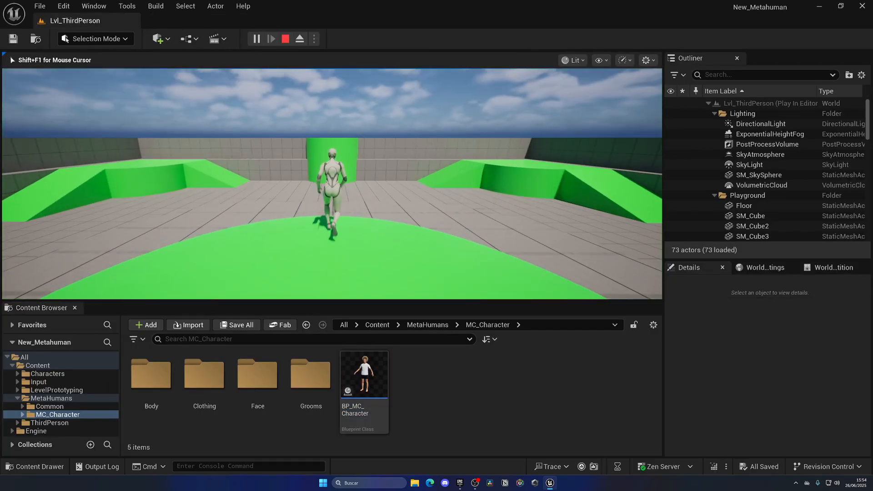
left_click(285, 38)
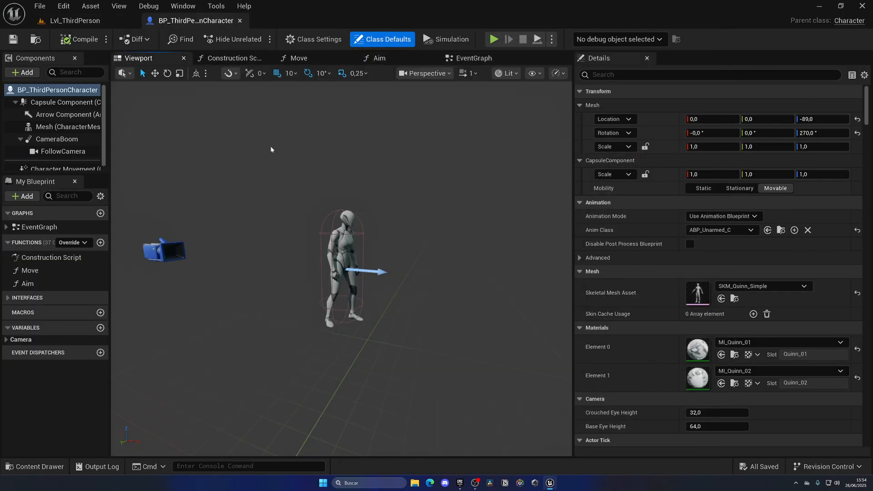
- Copy the MetaHuman components from BP_MC_Character into BP_ThirdPersonCharacter
left_click(72, 20)
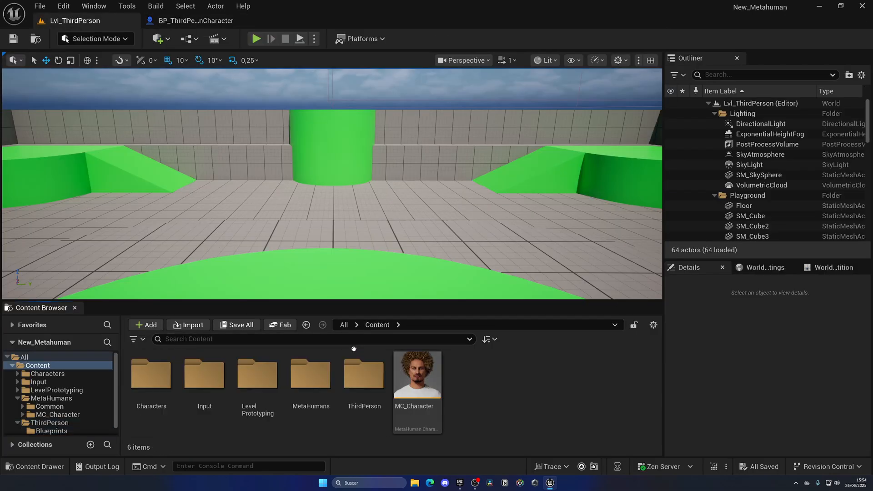
double_click(416, 374)
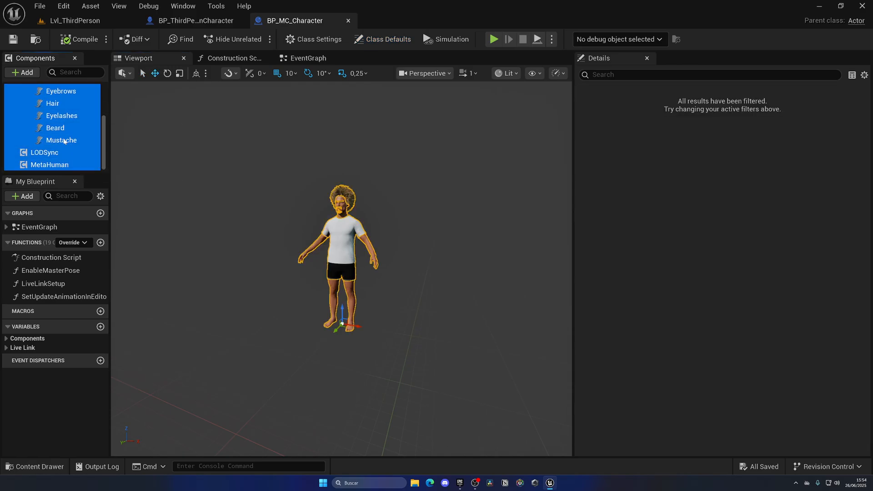
scroll("up", 3)
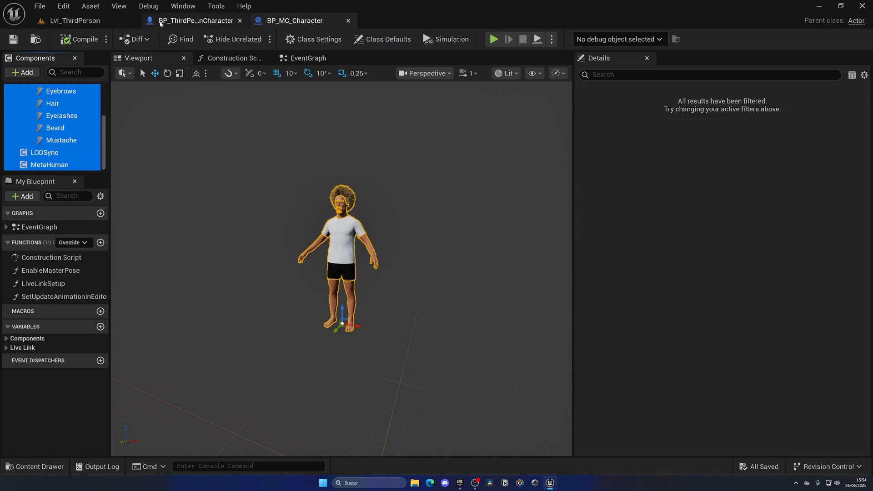
left_click(192, 21)
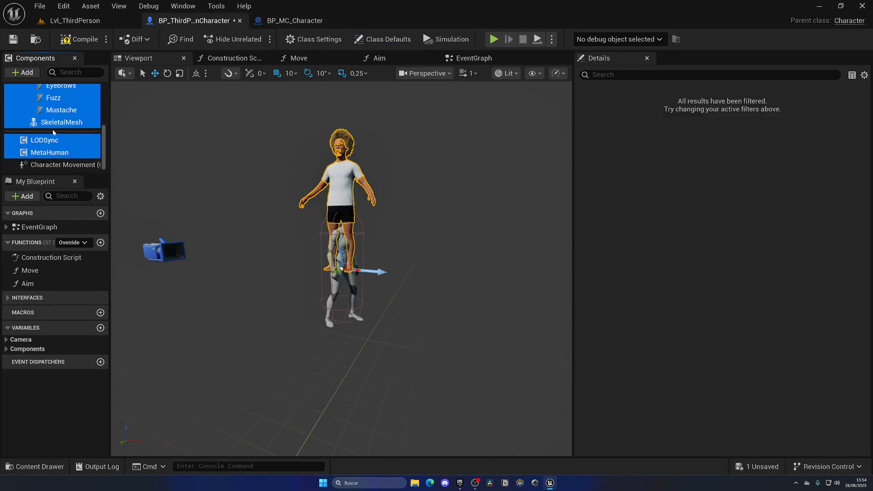
- Parent Body under Mesh, reset its location and rotation, then play-test the level
left_click(43, 143)
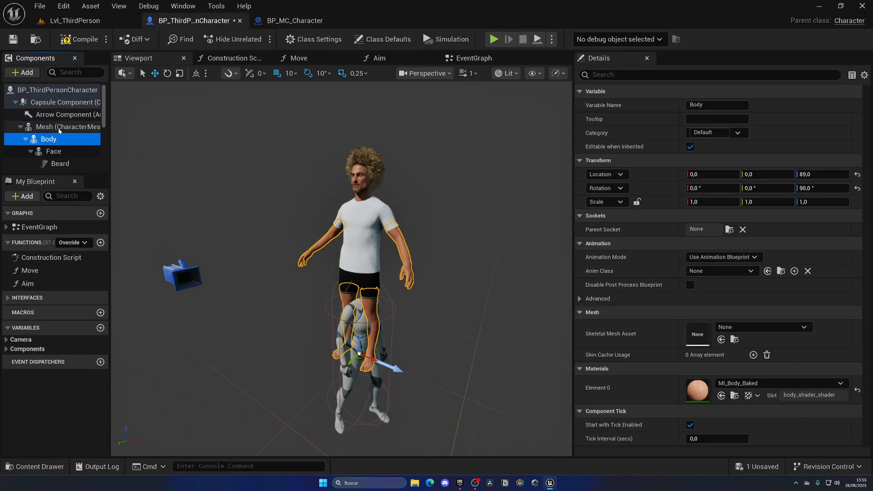
left_click(20, 126)
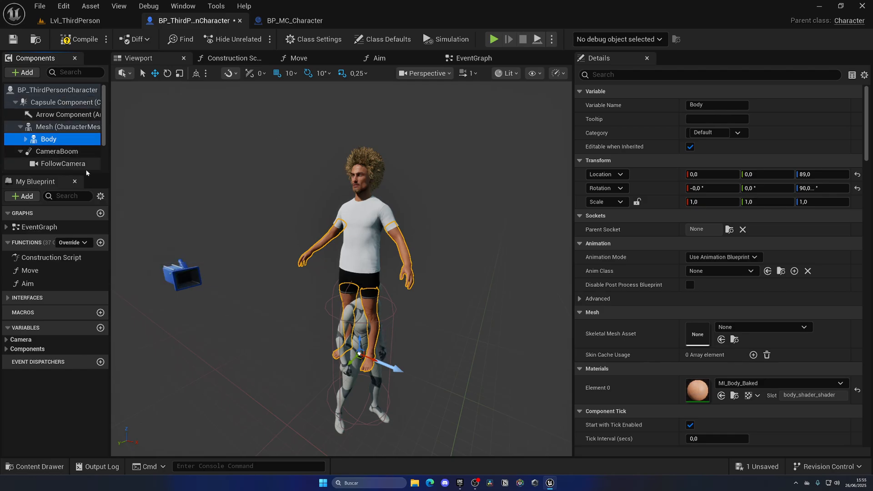
left_click(858, 188)
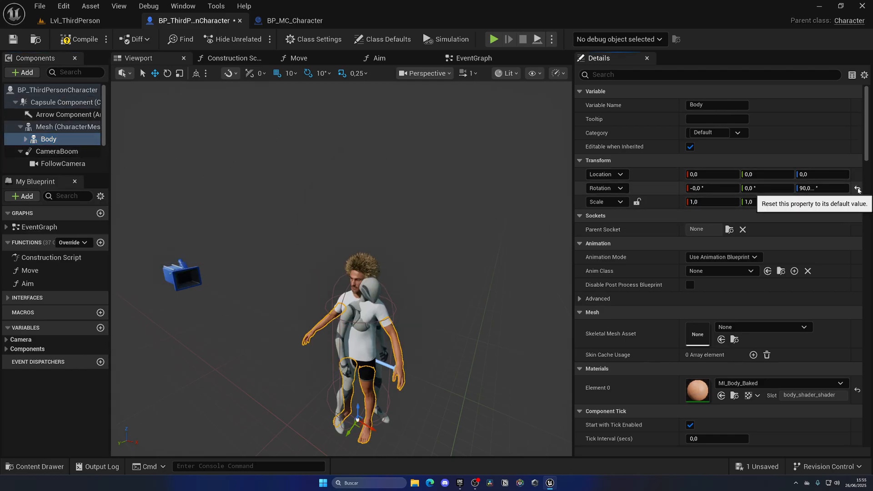
left_click(858, 189)
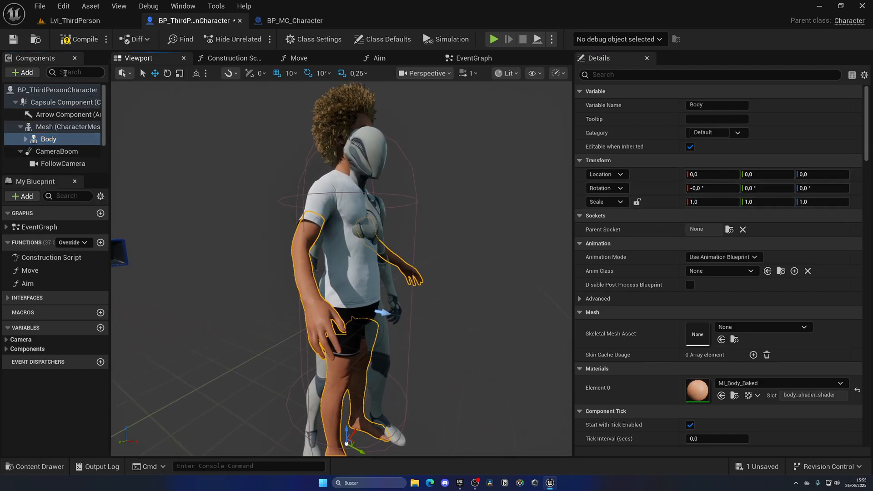
left_click(74, 20)
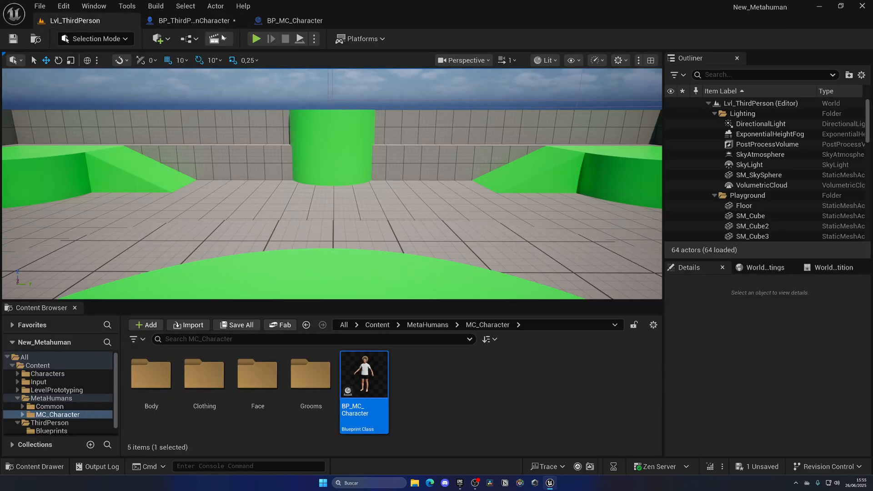
left_click(255, 39)
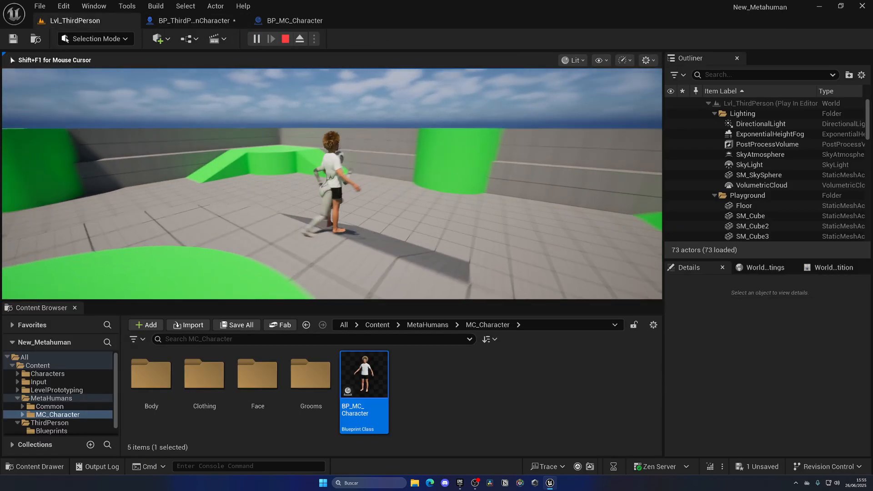
left_click(286, 39)
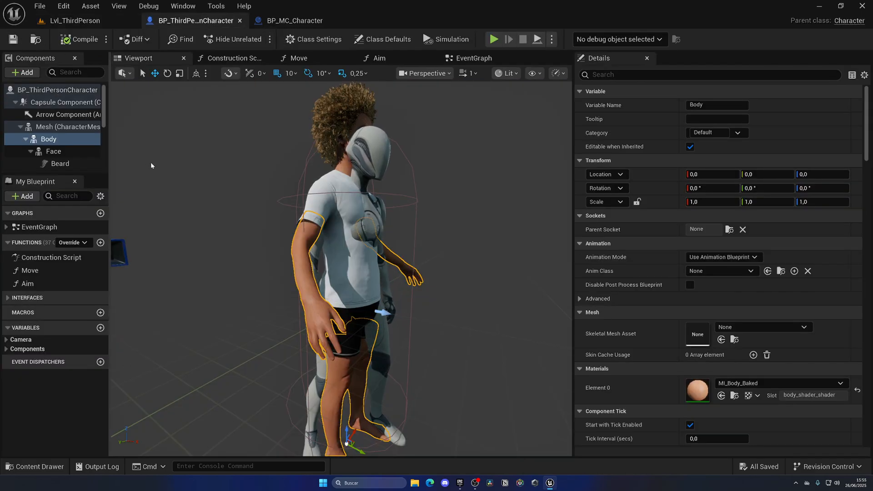
- Add Set Leader Pose Component with Body, Face and Skeletal Mesh targeting Mesh as leader
left_click(231, 58)
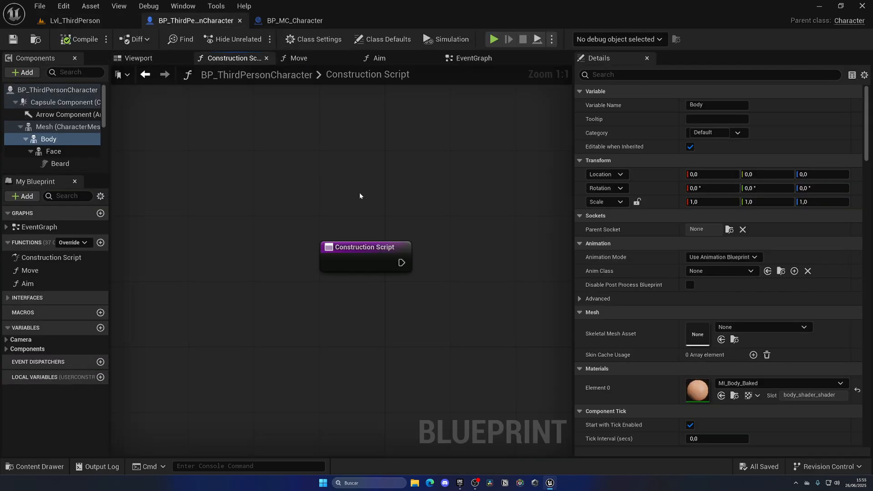
left_click(66, 126)
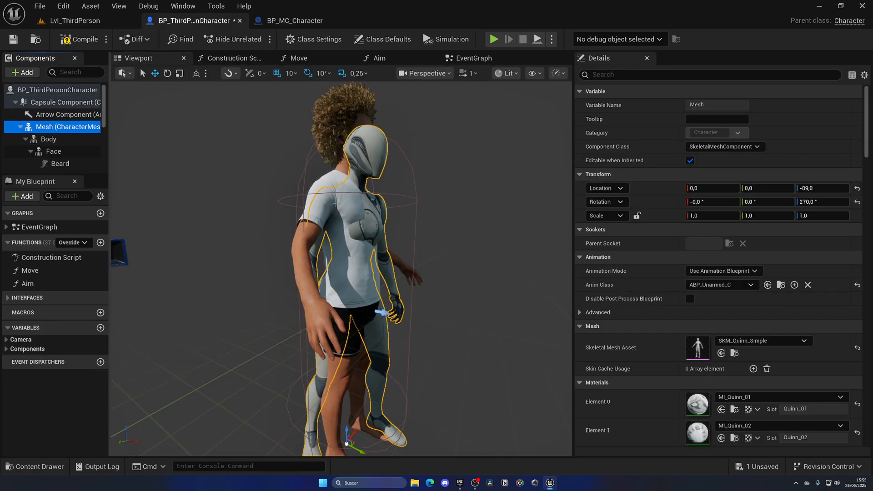
left_click(230, 58)
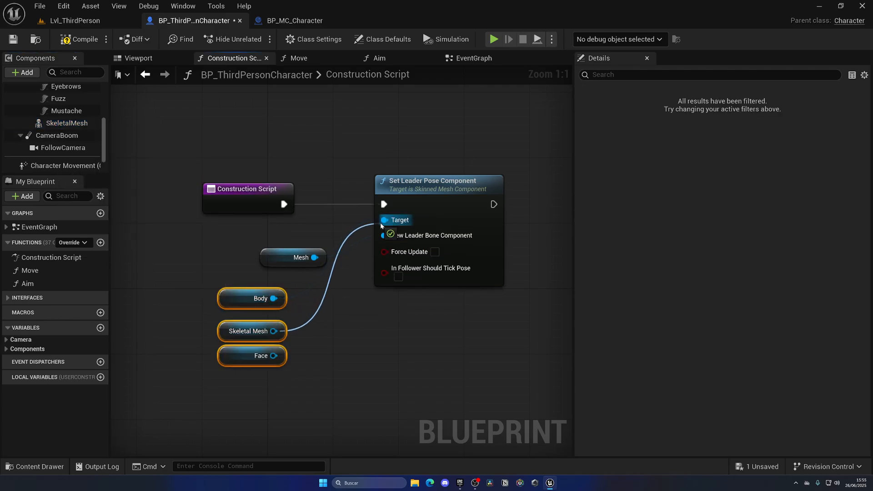
left_click(293, 258)
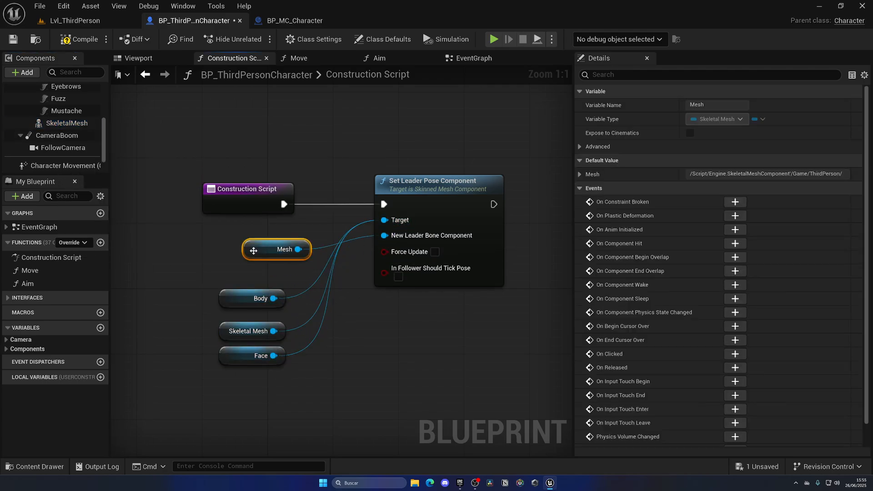
left_click(137, 58)
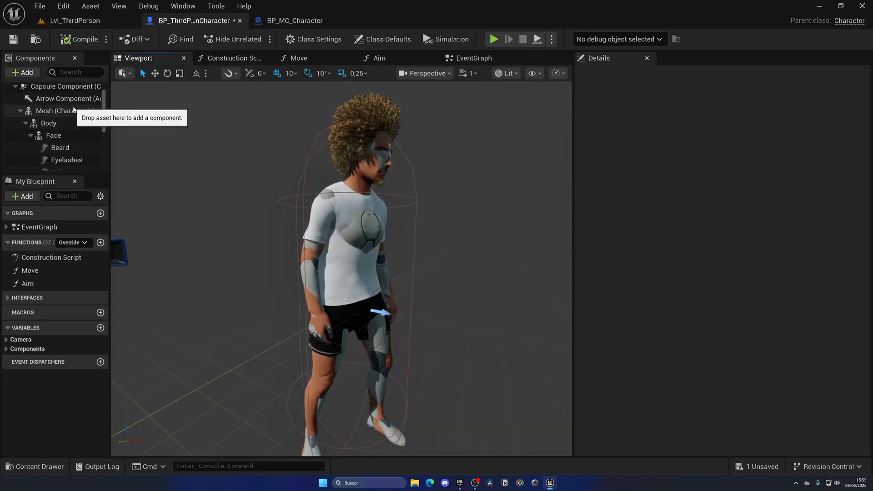
- Make Mesh invisible with Always Tick Pose and Refresh Bones, then play the level
left_click(66, 110)
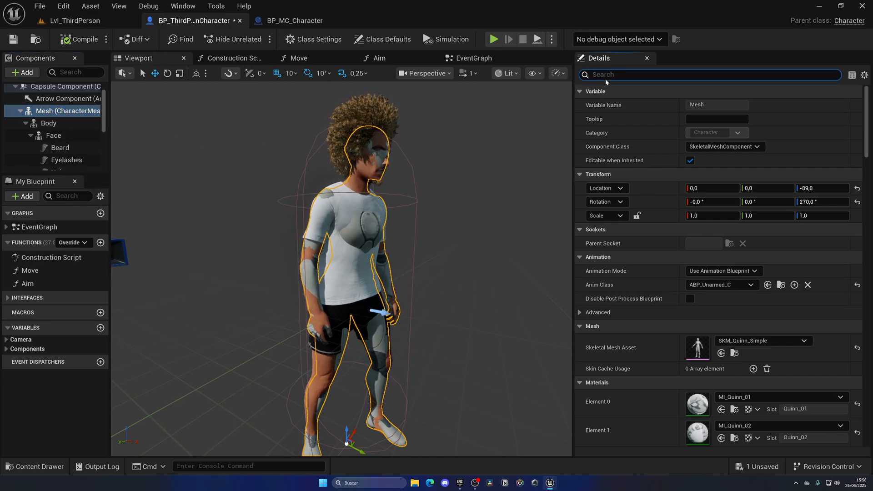
type("visi")
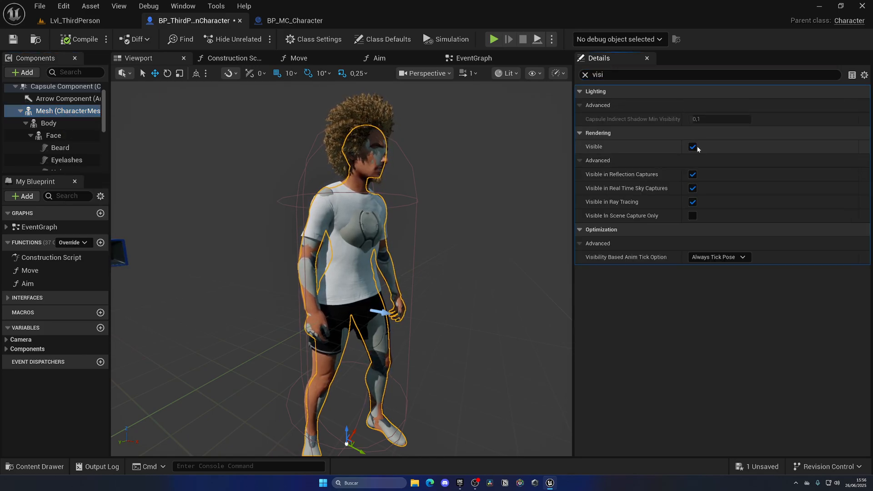
left_click(719, 256)
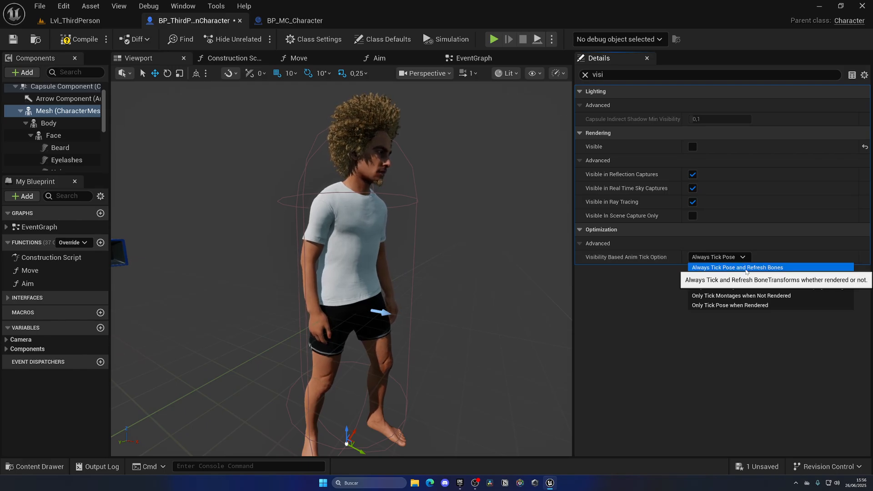
left_click(737, 267)
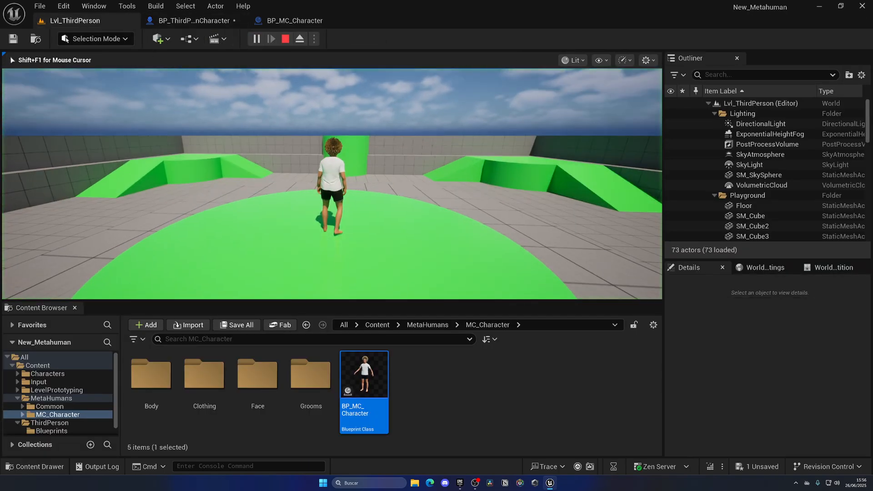
left_click(270, 39)
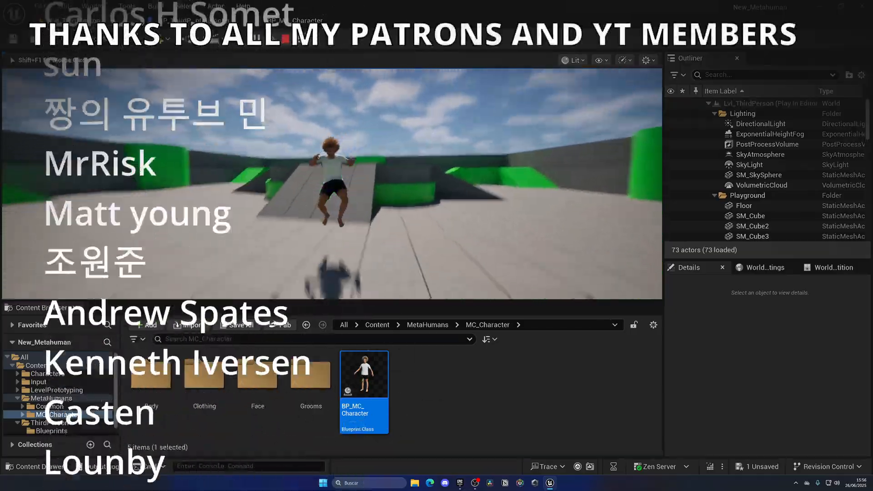